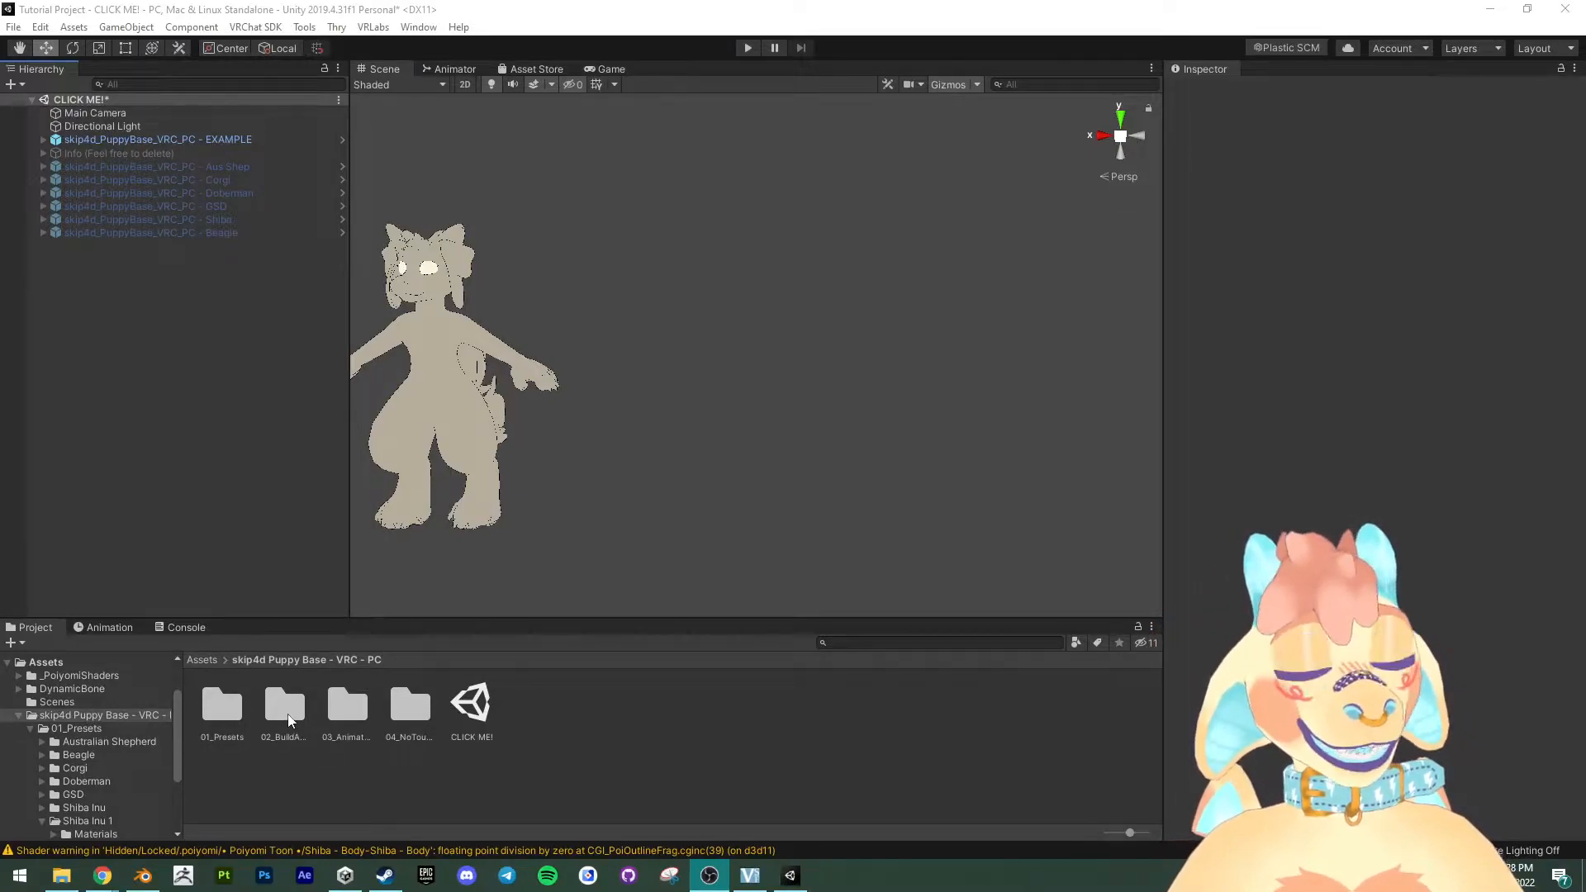
Step: Open 02_BuildAPup, place the BLANK puppy prefab in the scene and open the Ears folder
left_click(283, 705)
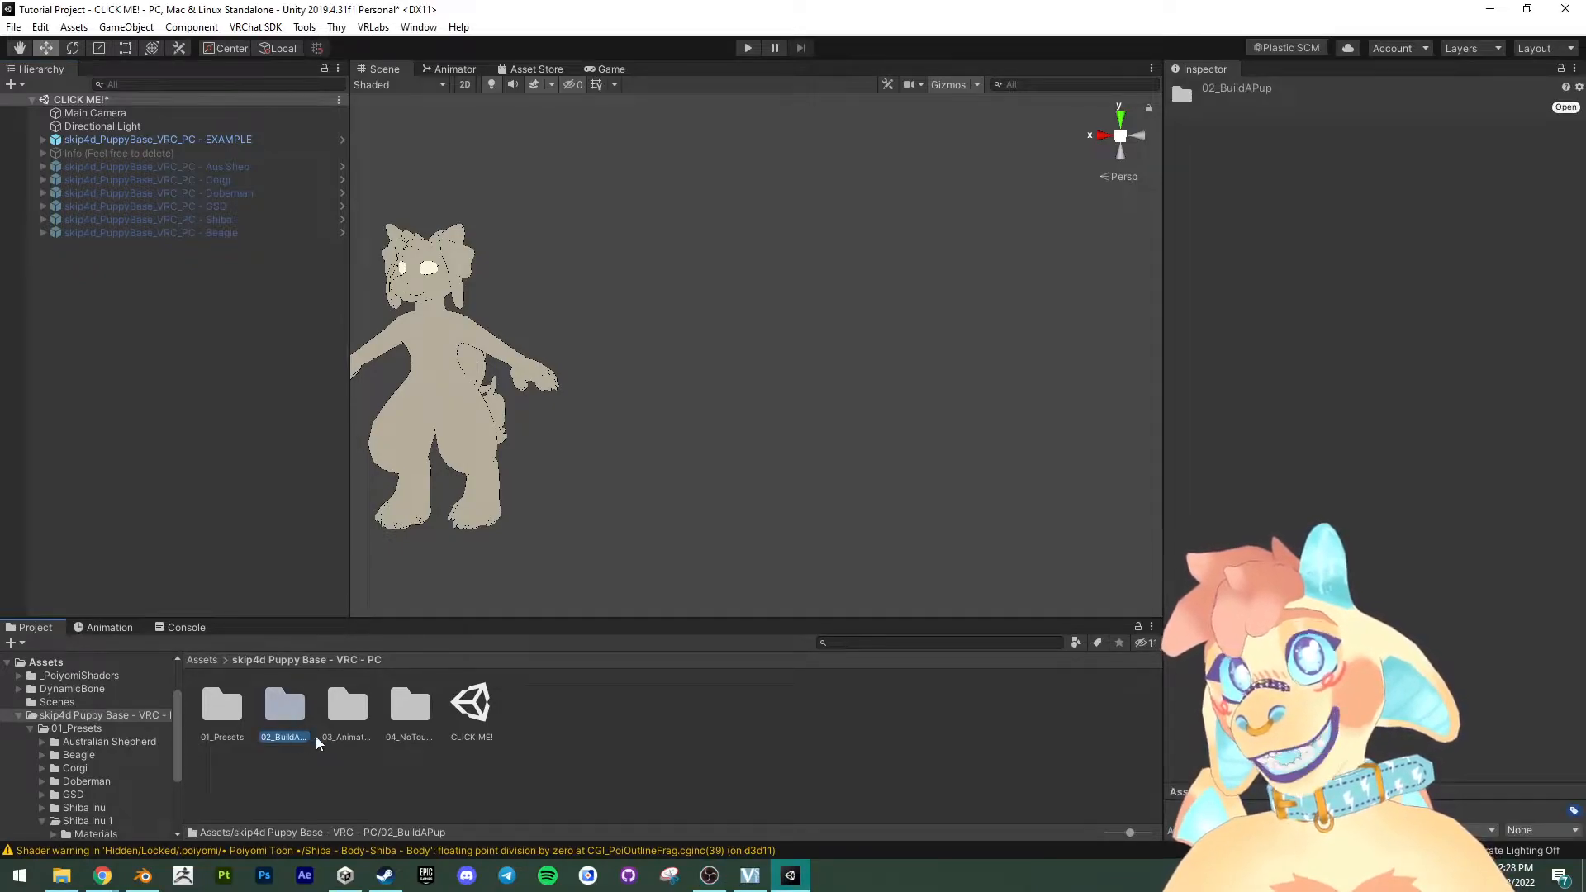
double_click(283, 705)
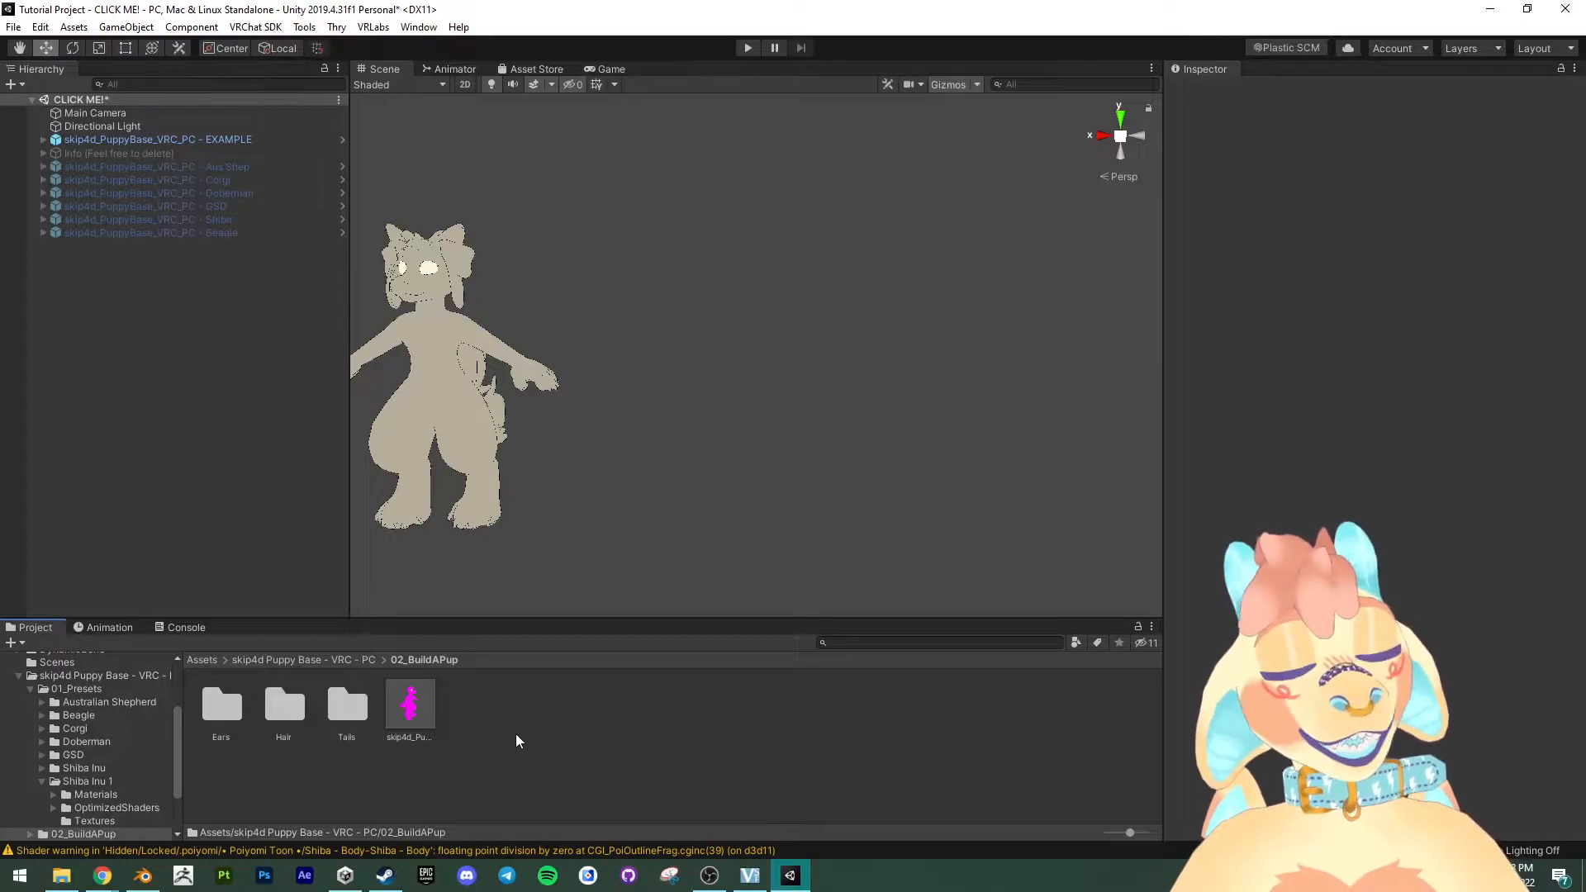
left_click(409, 703)
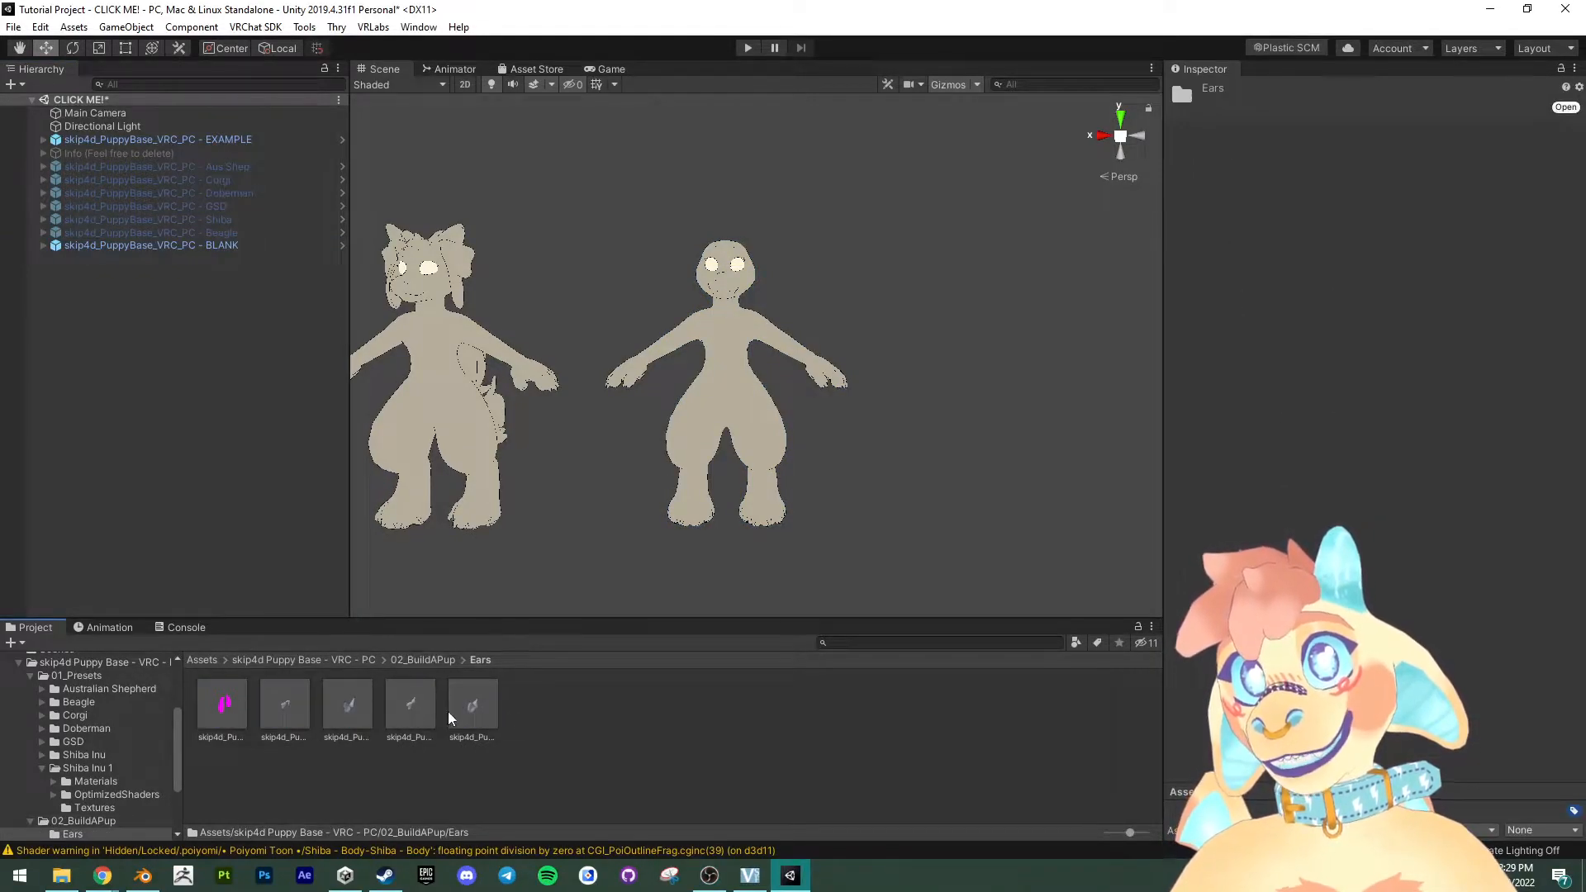
Step: Add the OneFloppyEars, CurlyTail and HairTuft prefabs into the Hierarchy beside the blank puppy
left_click(471, 702)
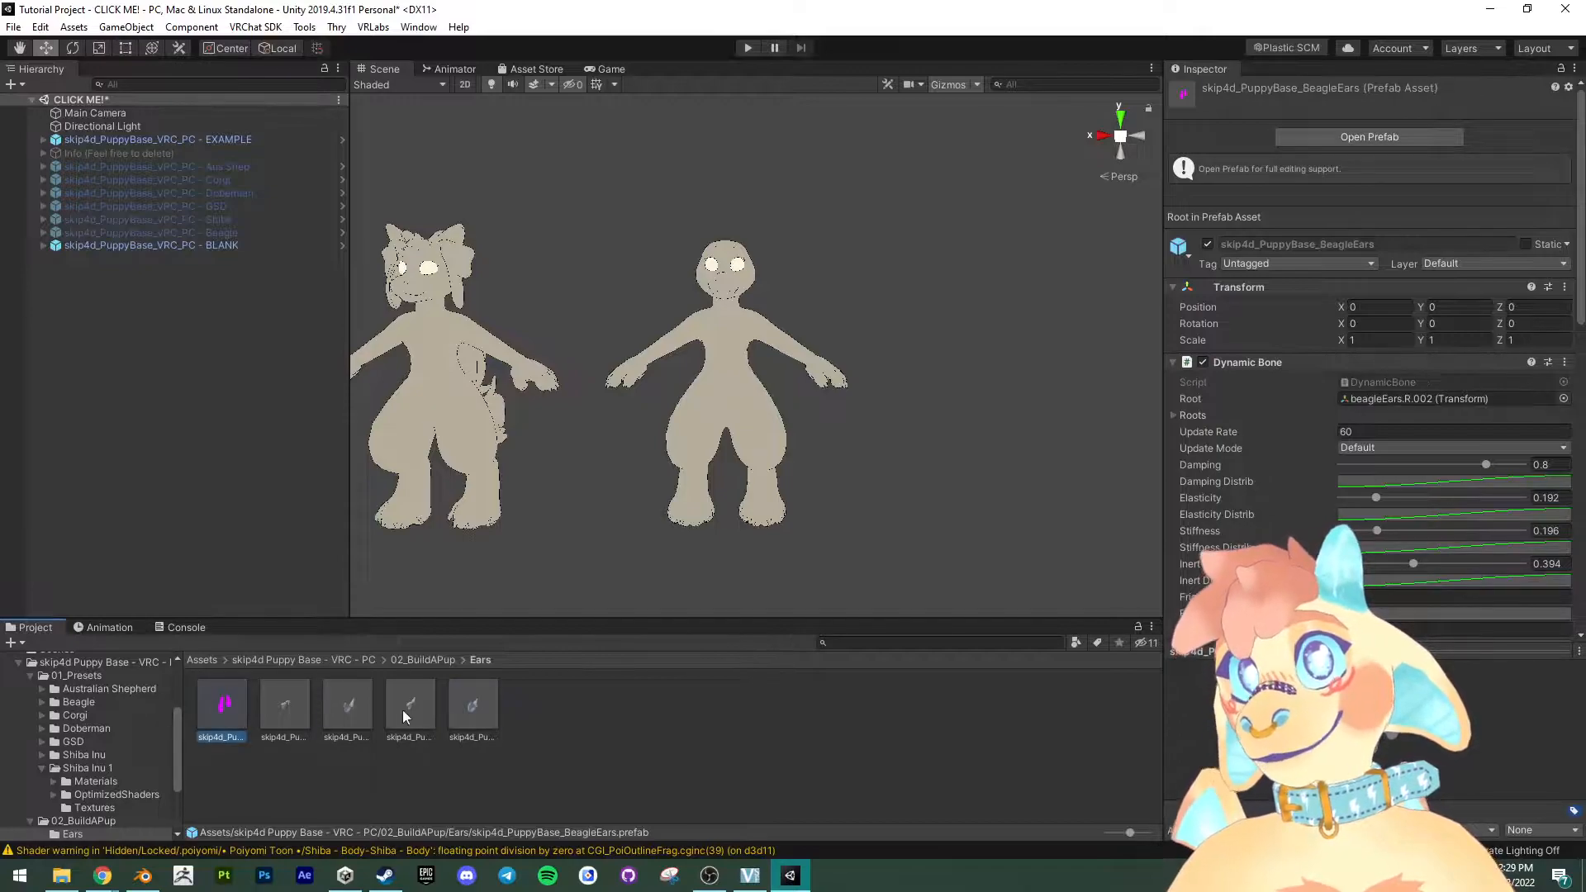
left_click(410, 703)
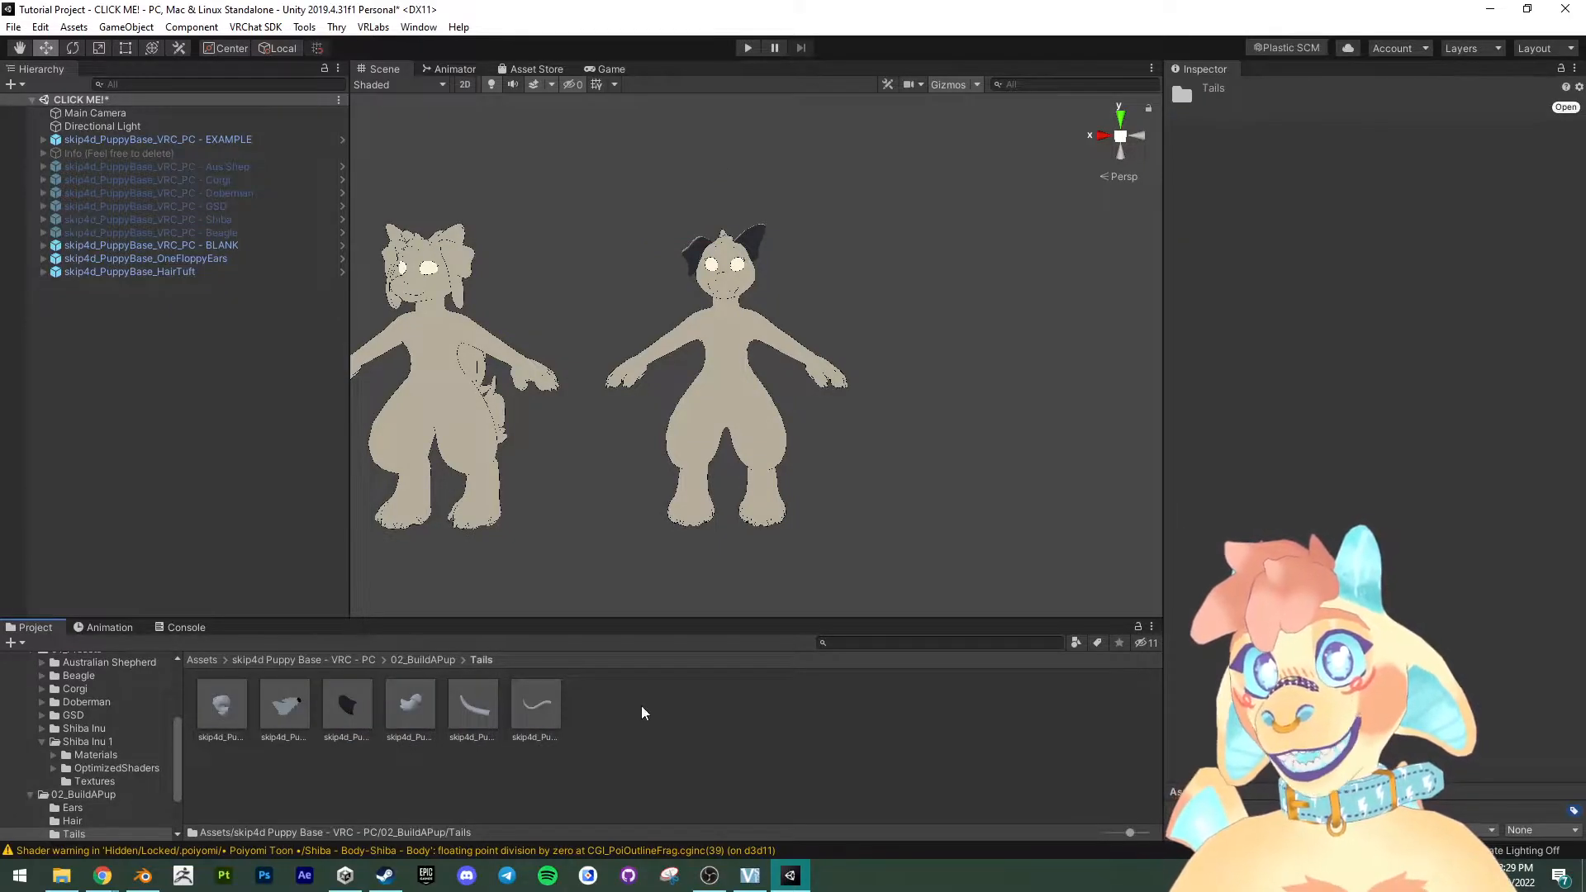
left_click(220, 703)
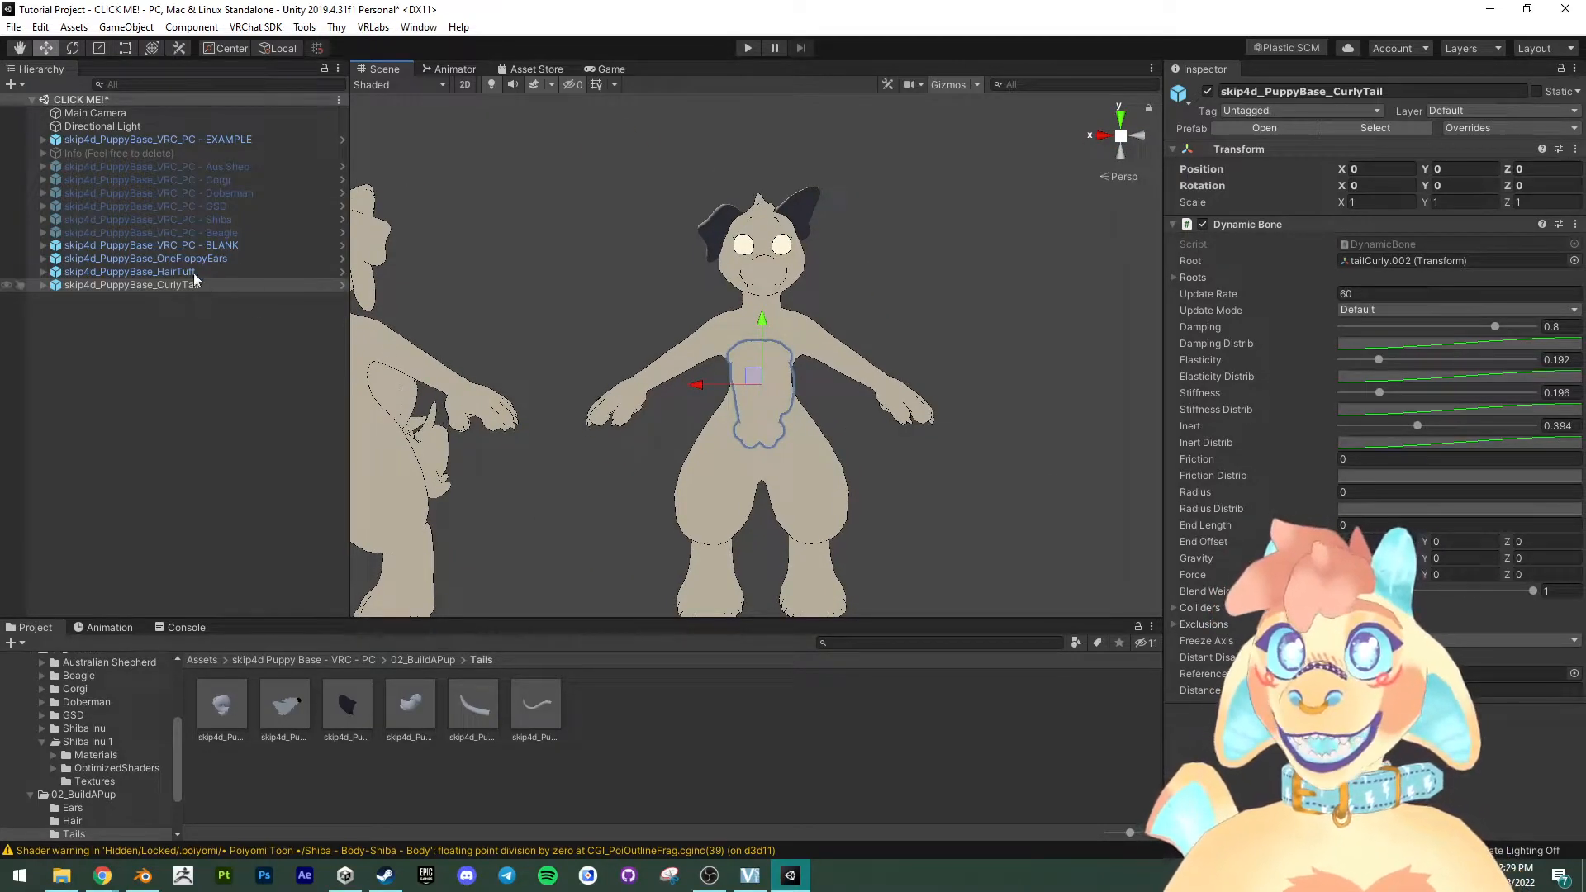
left_click(129, 271)
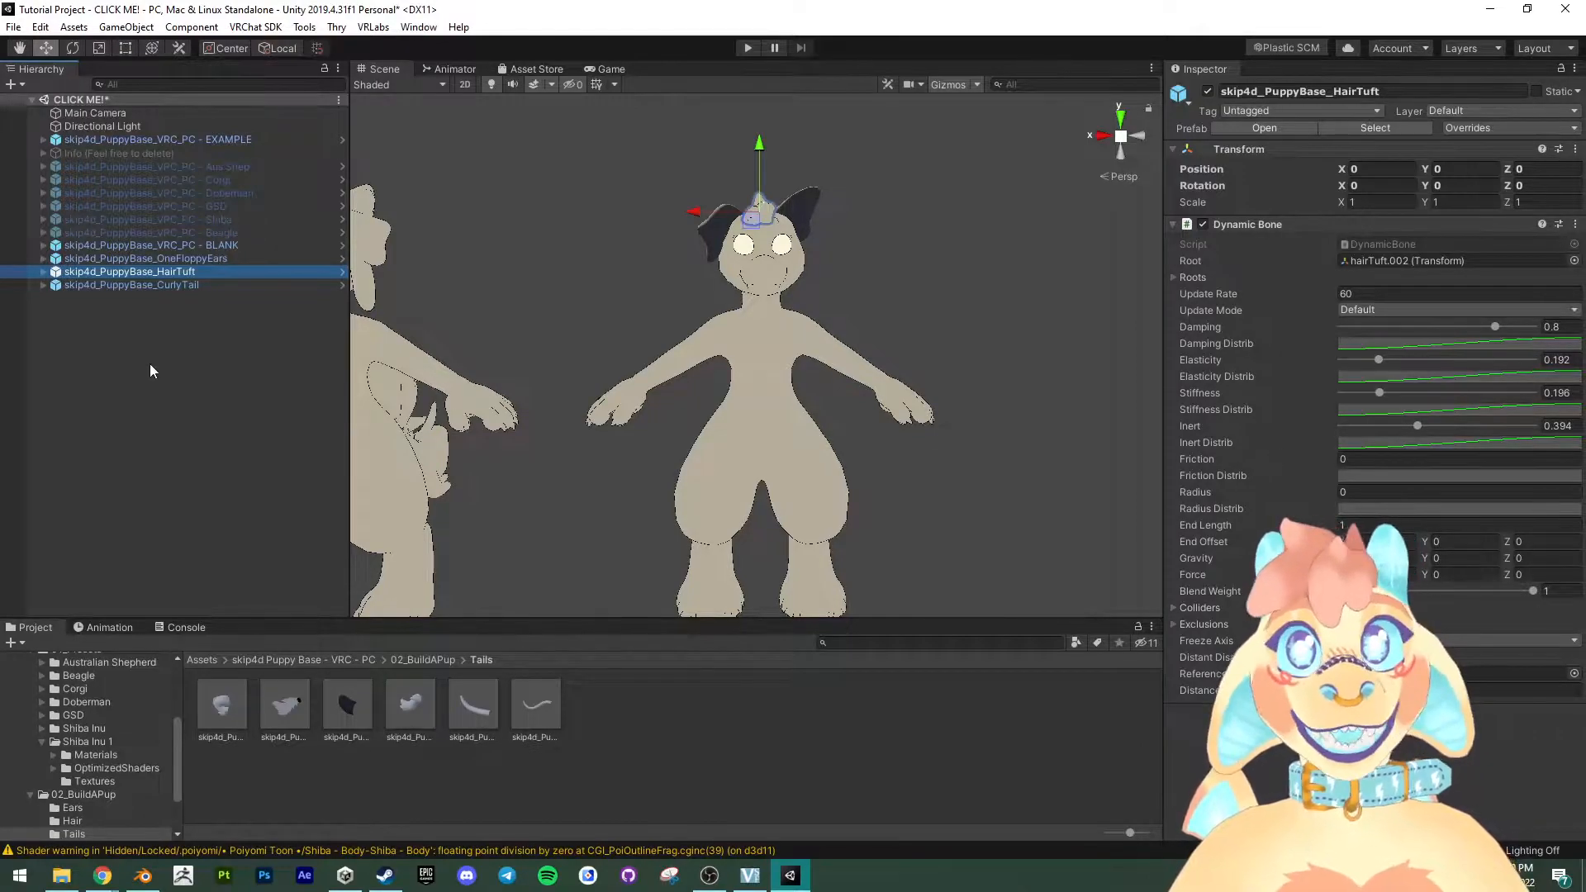
Step: Select all three added puppy parts together in the Hierarchy
left_click(129, 284)
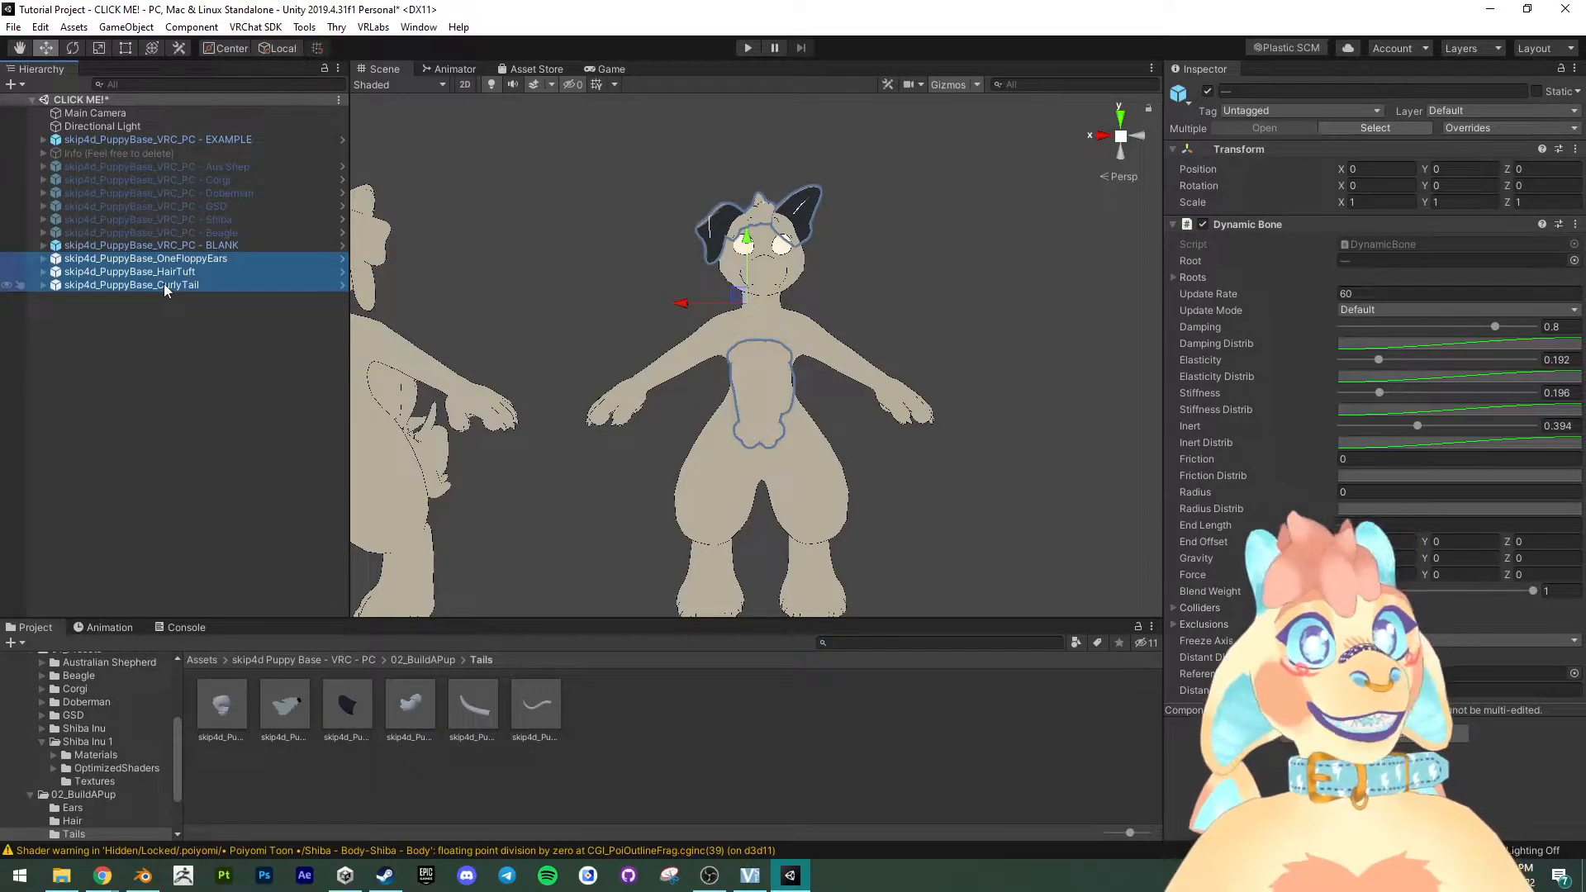
left_click(141, 303)
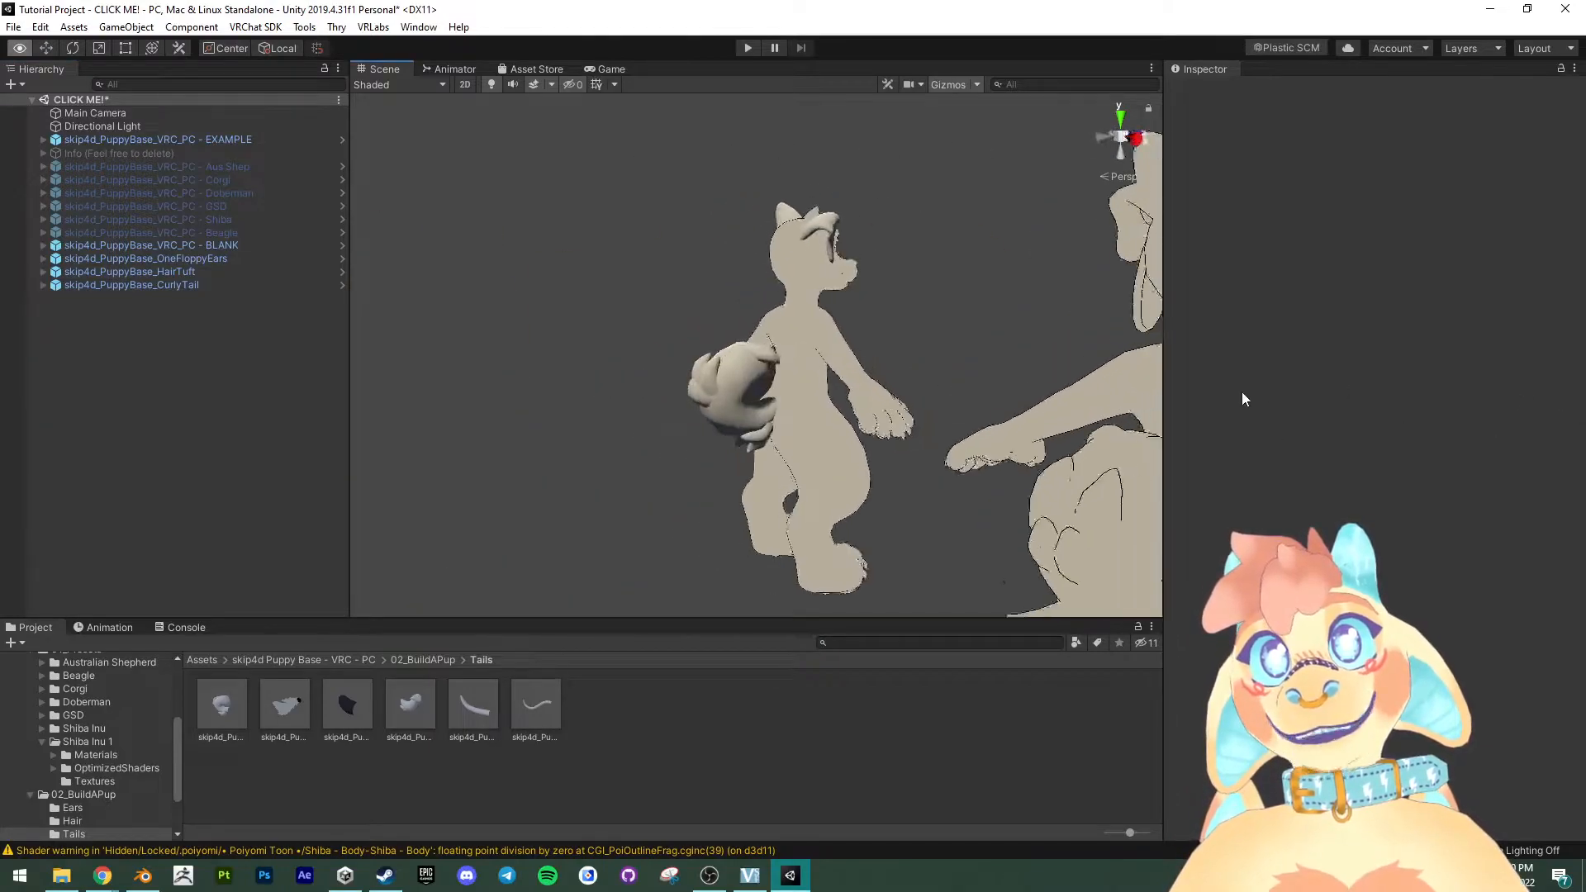
Step: Expand the BLANK avatar's Armature through hips, spine, chest, neck and head to the face bones
left_click(149, 244)
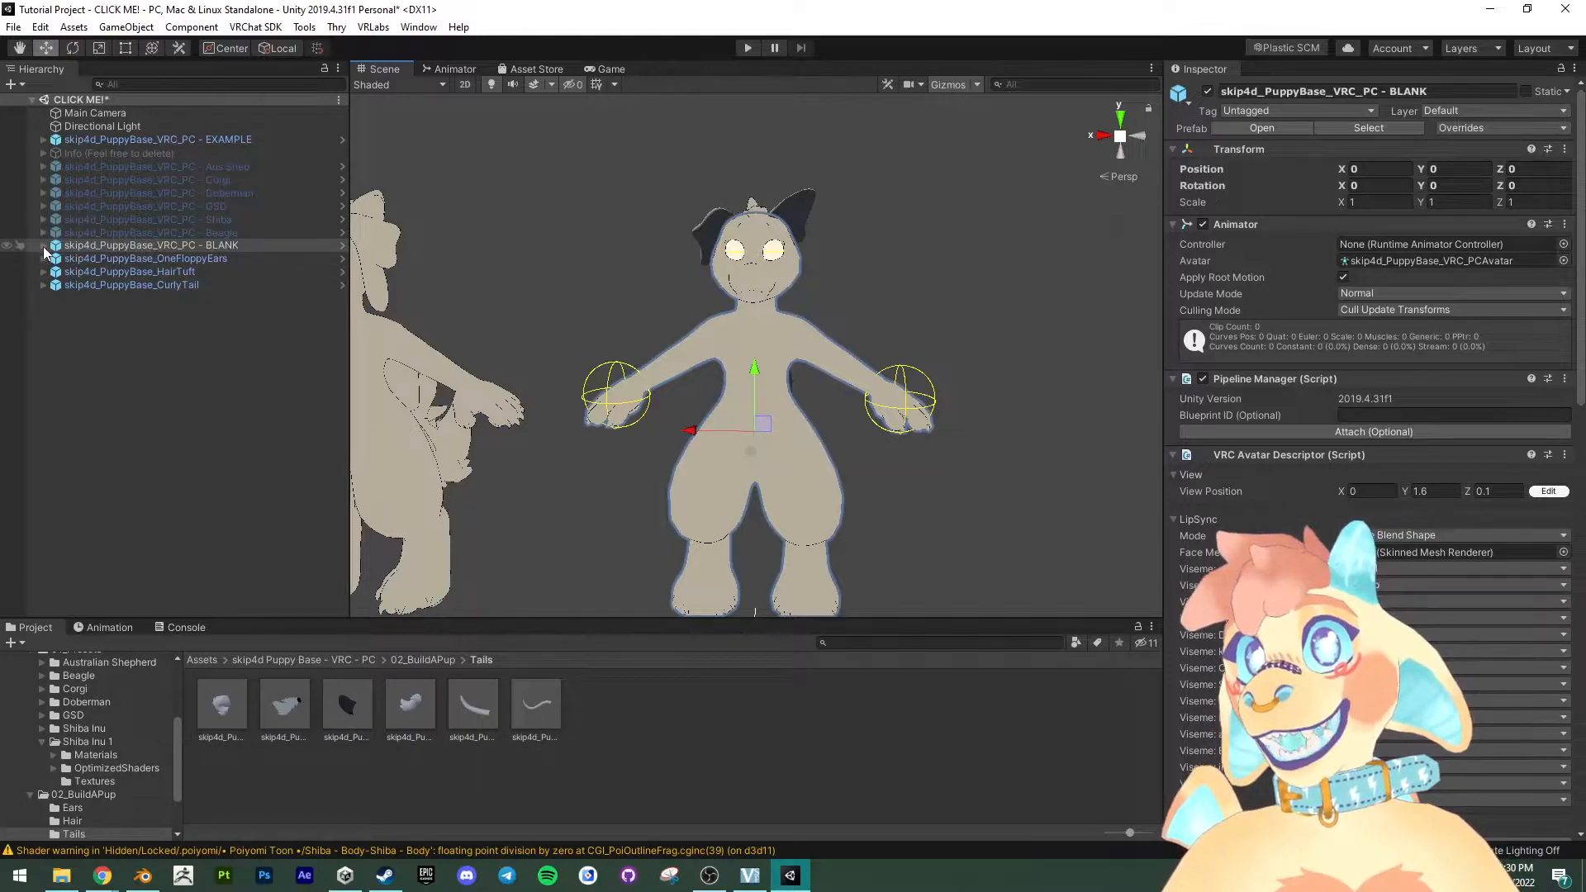
left_click(44, 245)
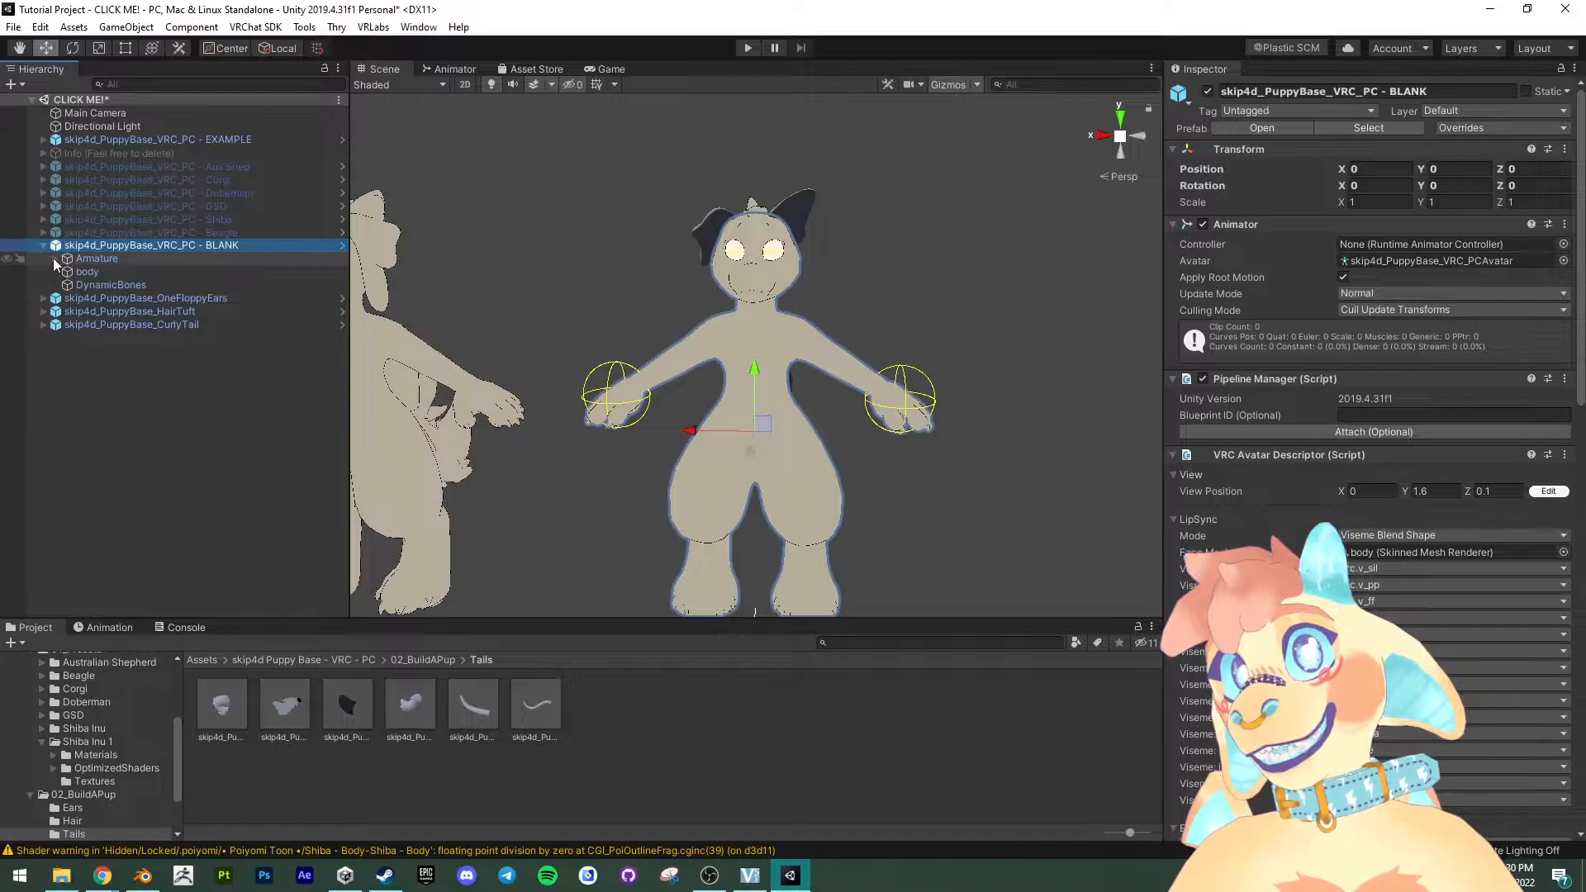
left_click(66, 271)
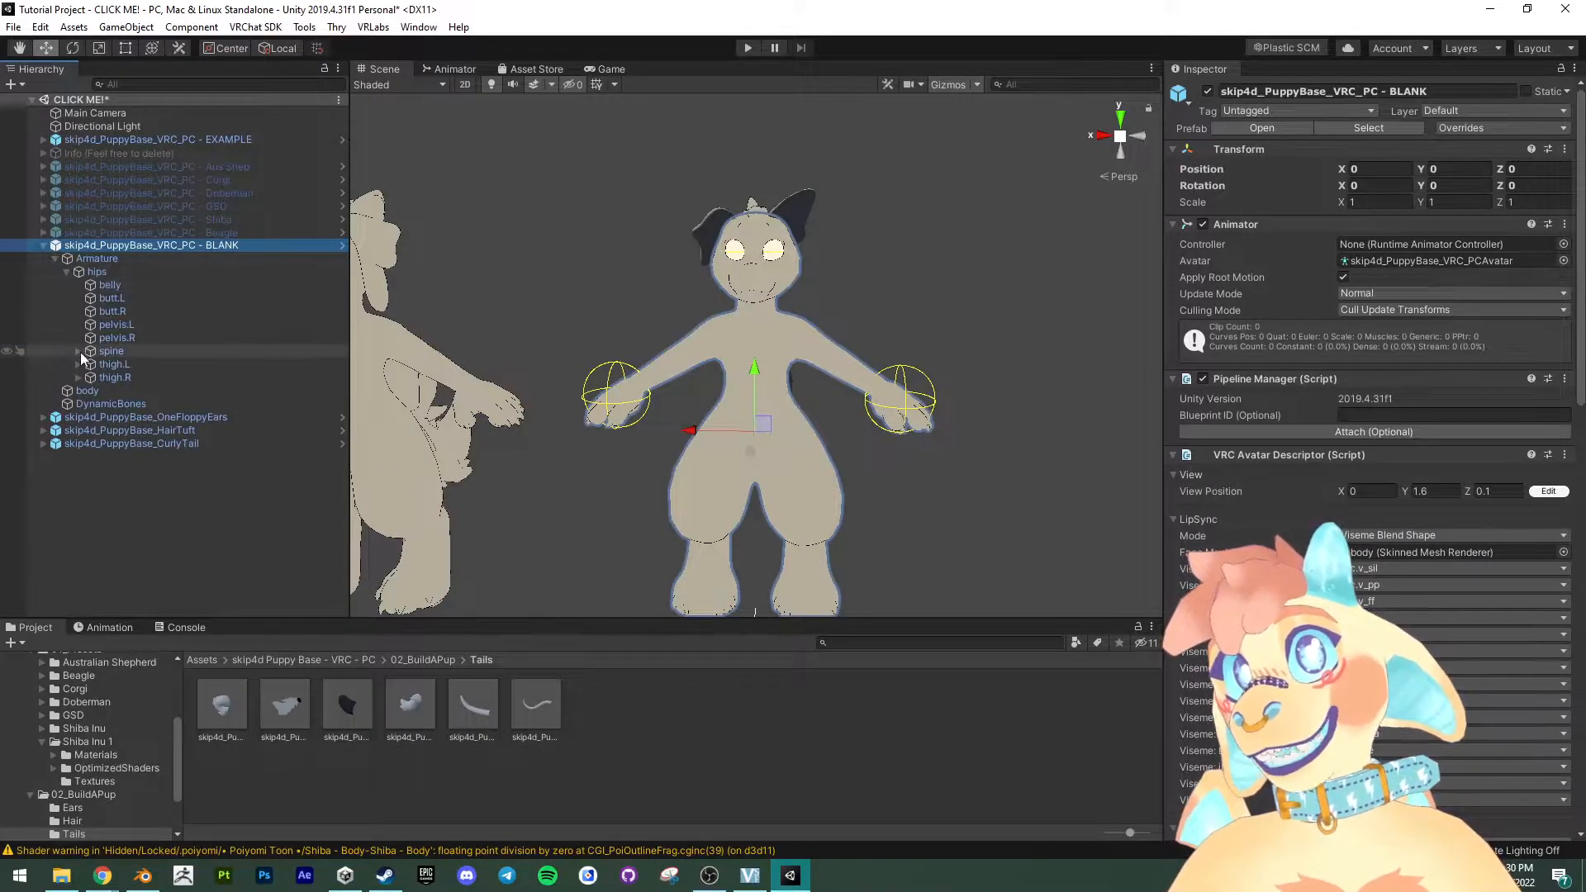
left_click(90, 351)
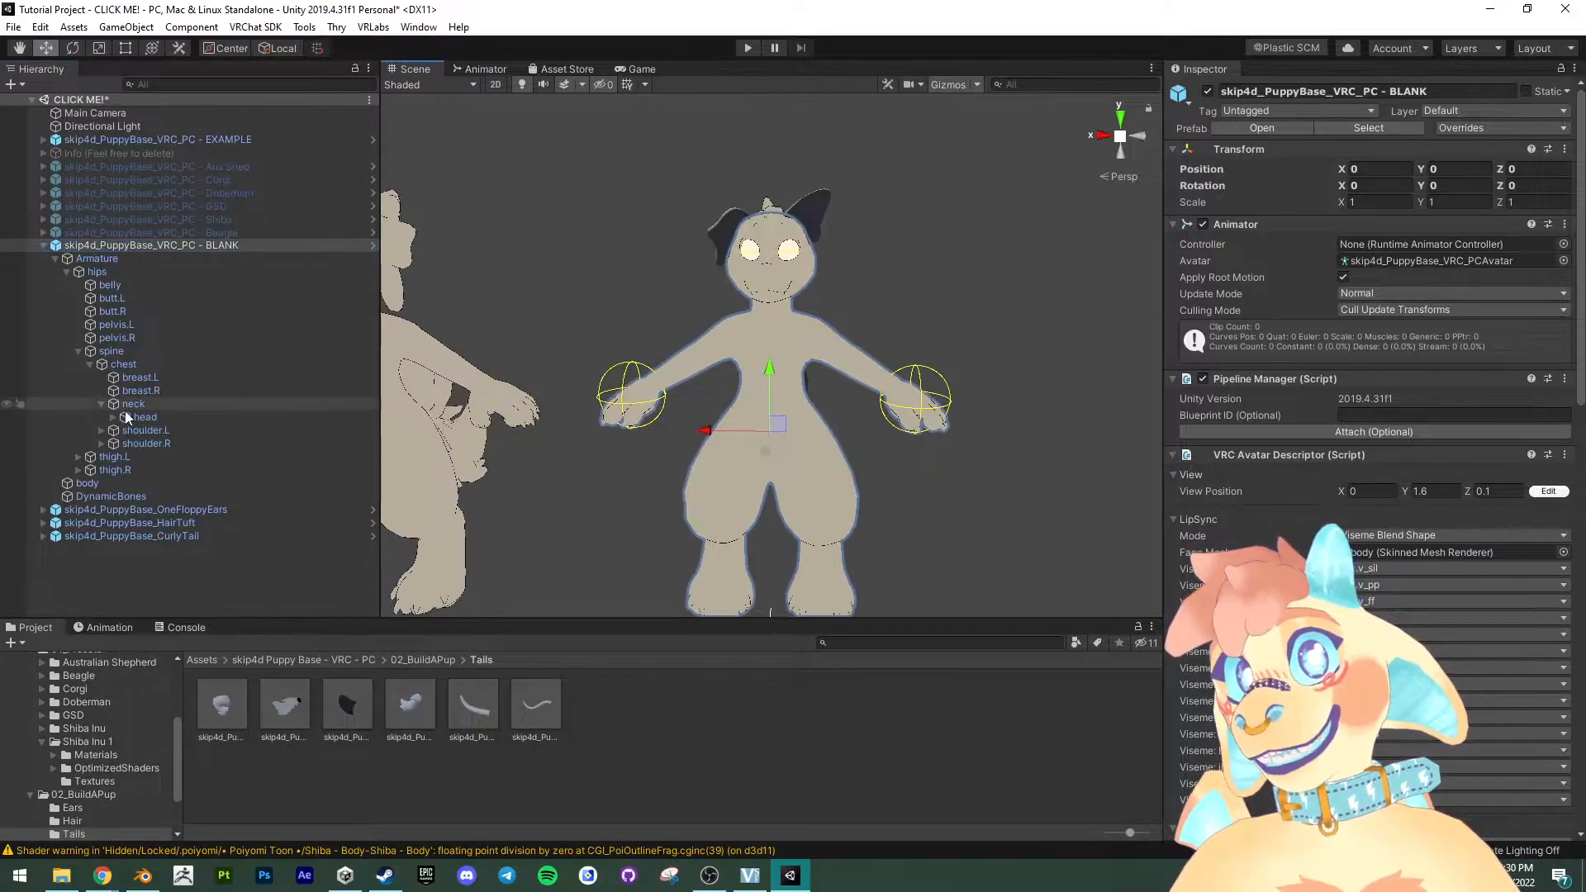
left_click(129, 416)
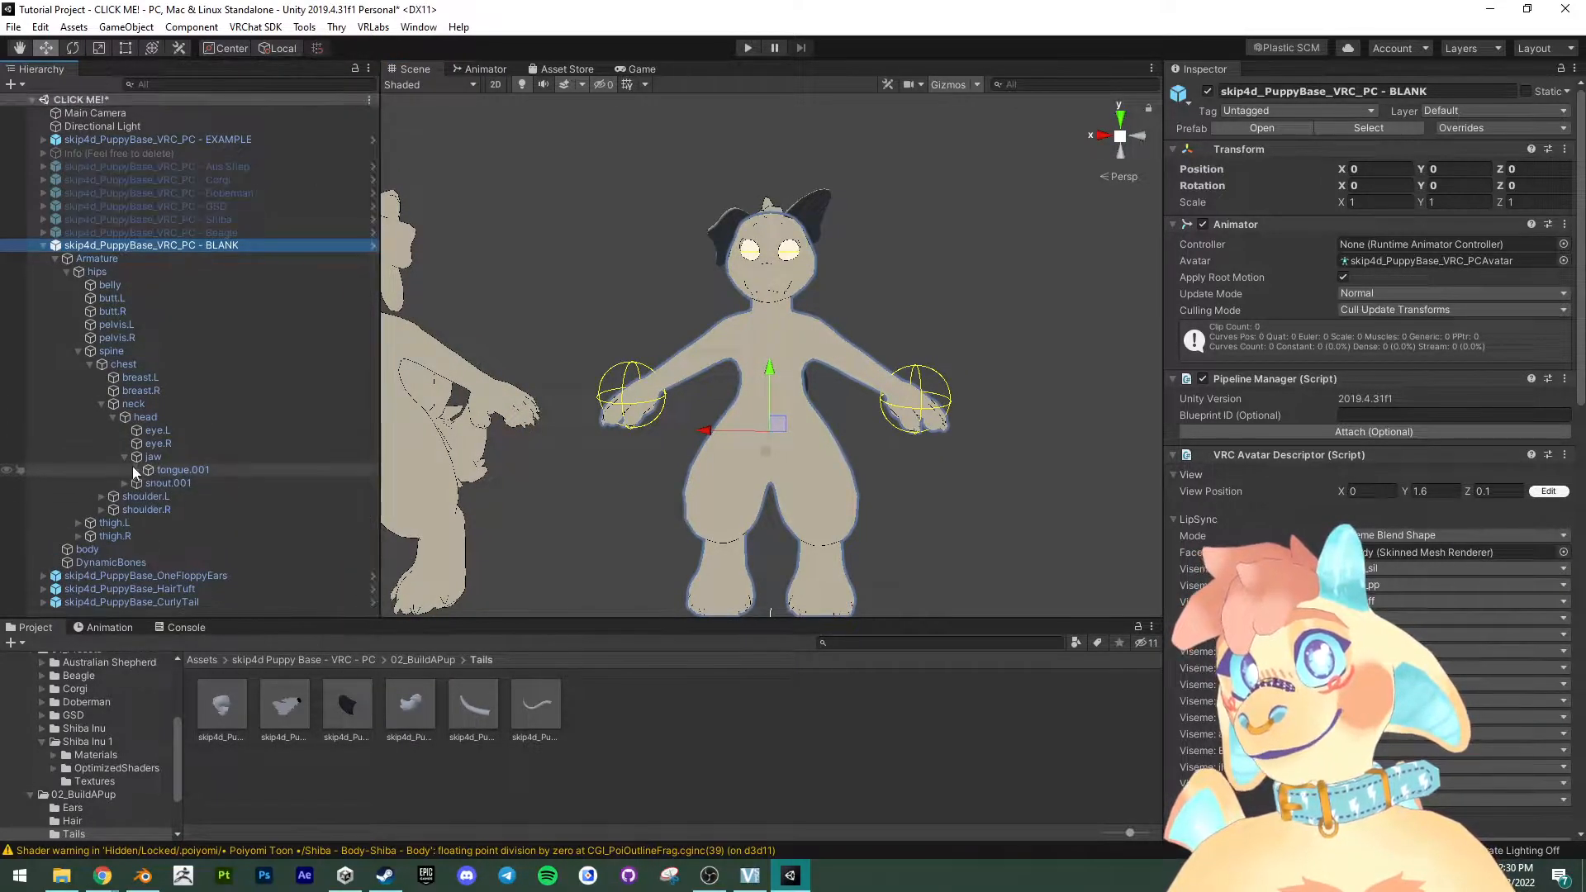
left_click(123, 456)
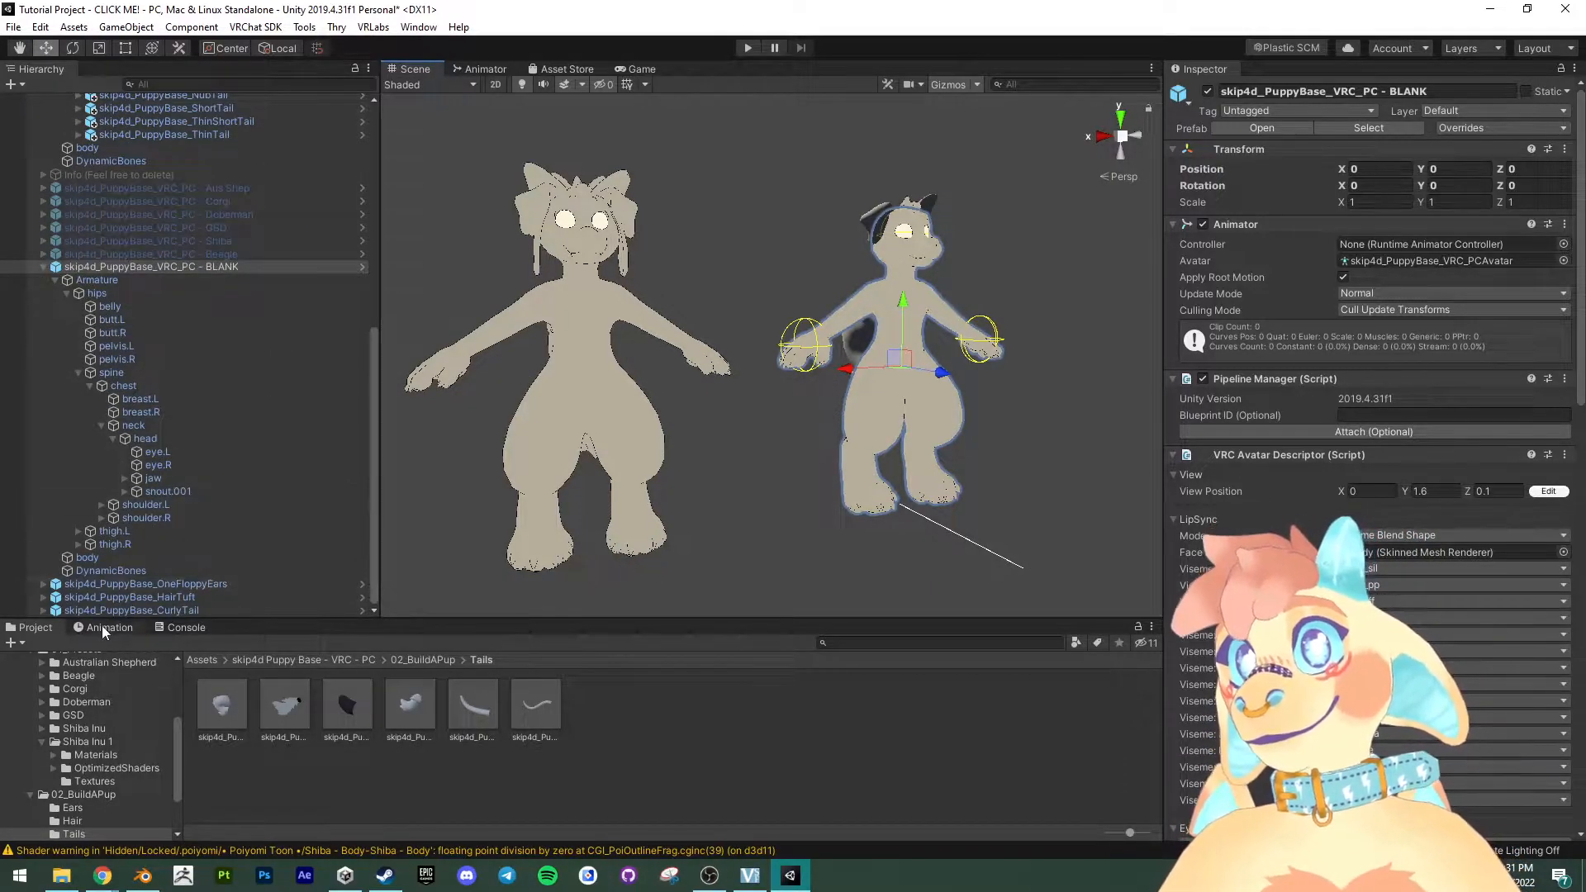
Step: Parent OneFloppyEars and HairTuft to the head bone and CurlyTail to hips
left_click(131, 610)
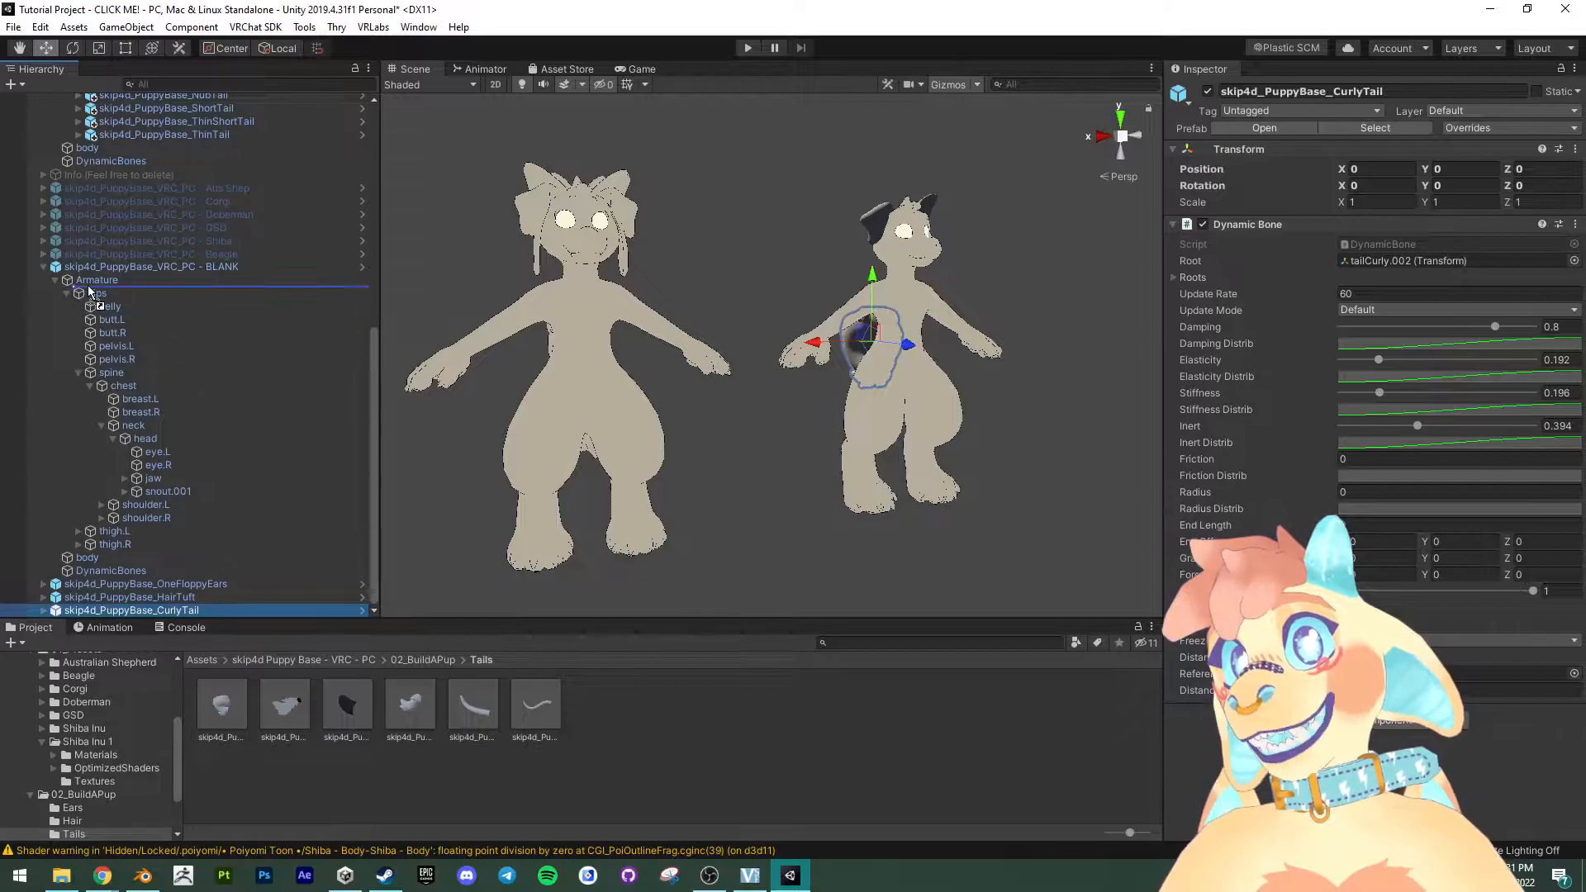
left_click(131, 558)
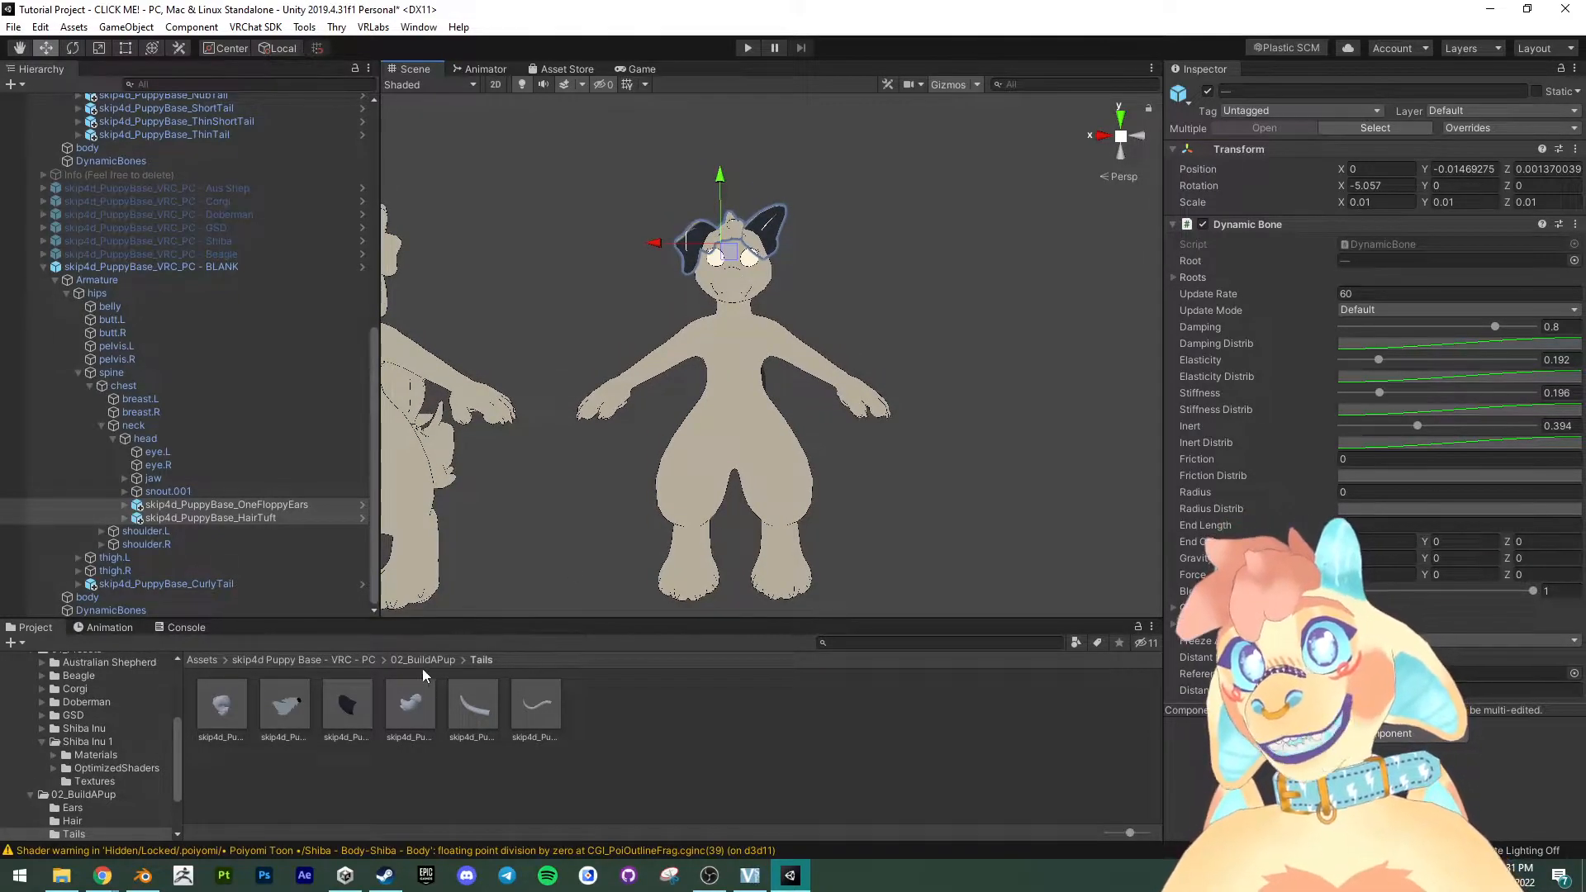
left_click(423, 659)
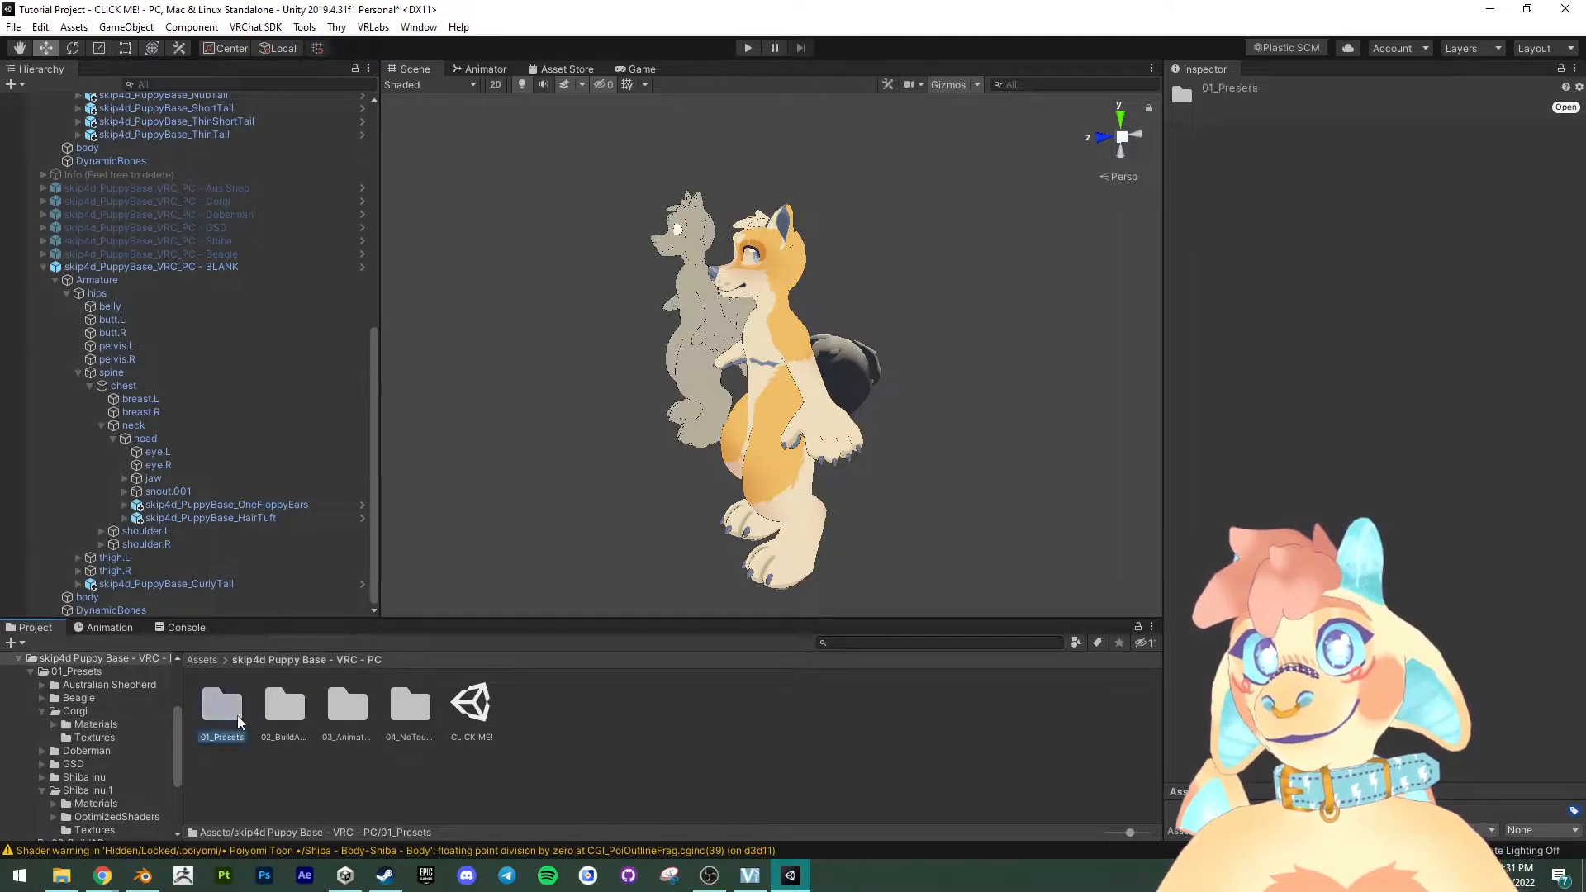
Step: Apply the 01_Presets > Shiba Inu materials to the BLANK avatar's body and ears
double_click(221, 704)
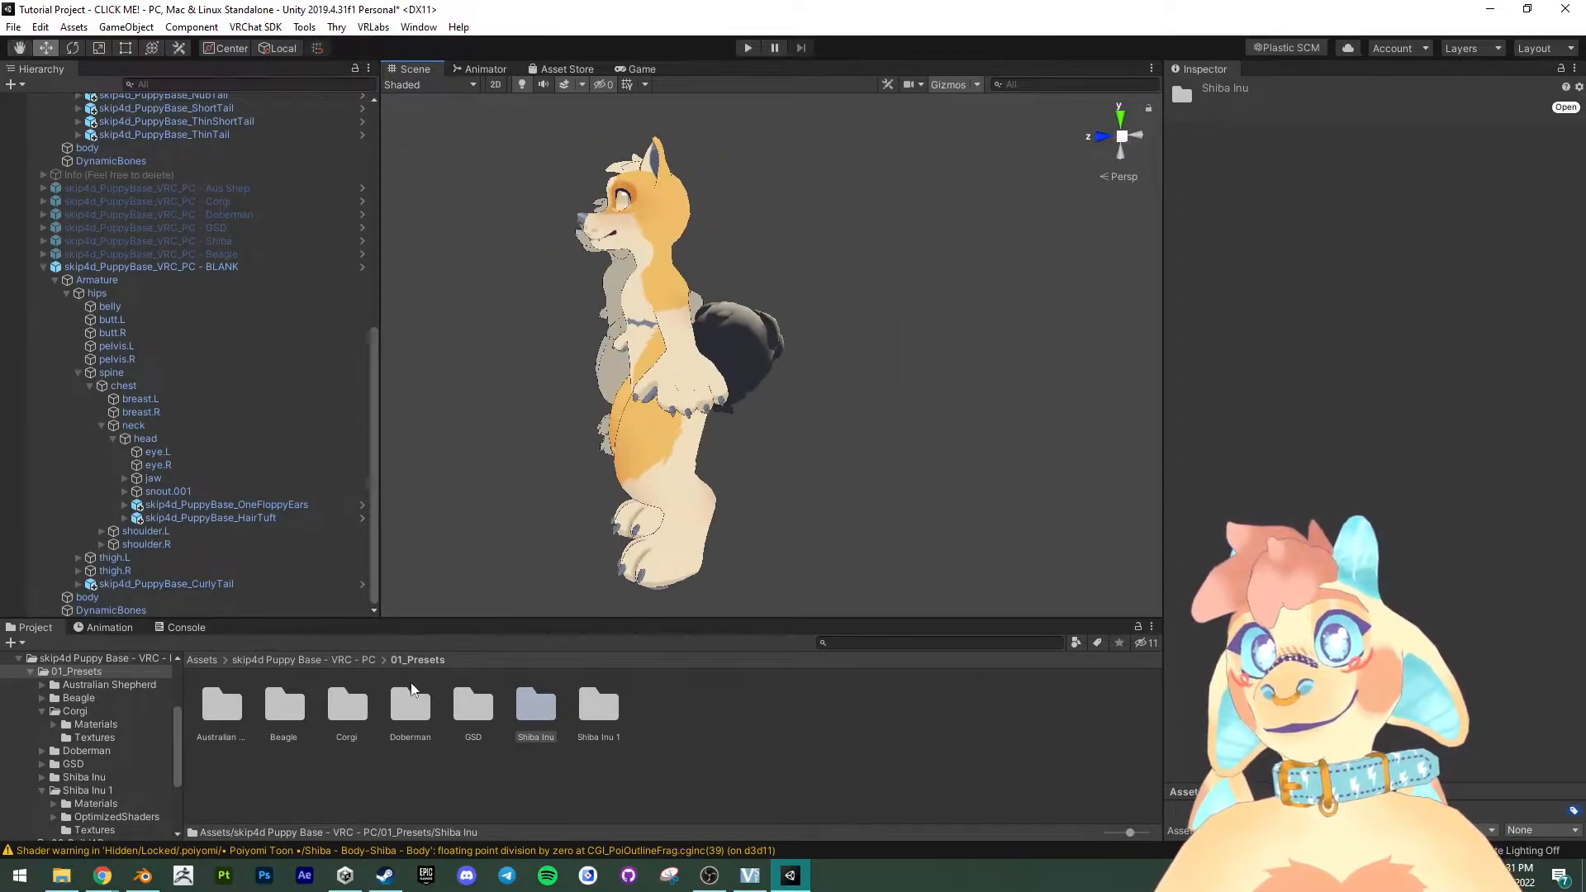
left_click(346, 703)
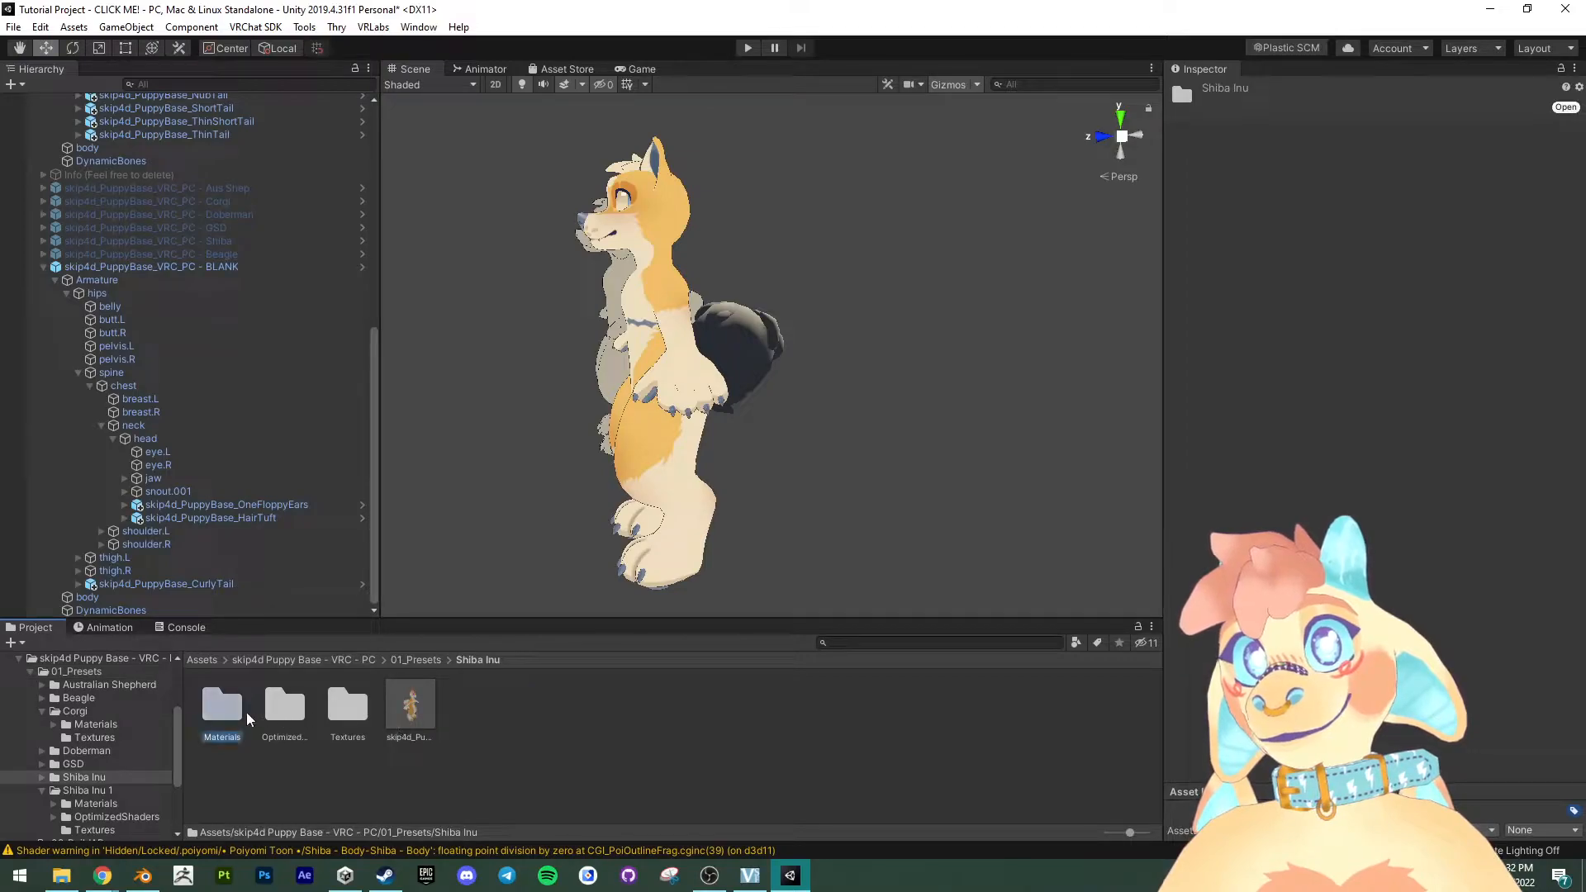
double_click(221, 704)
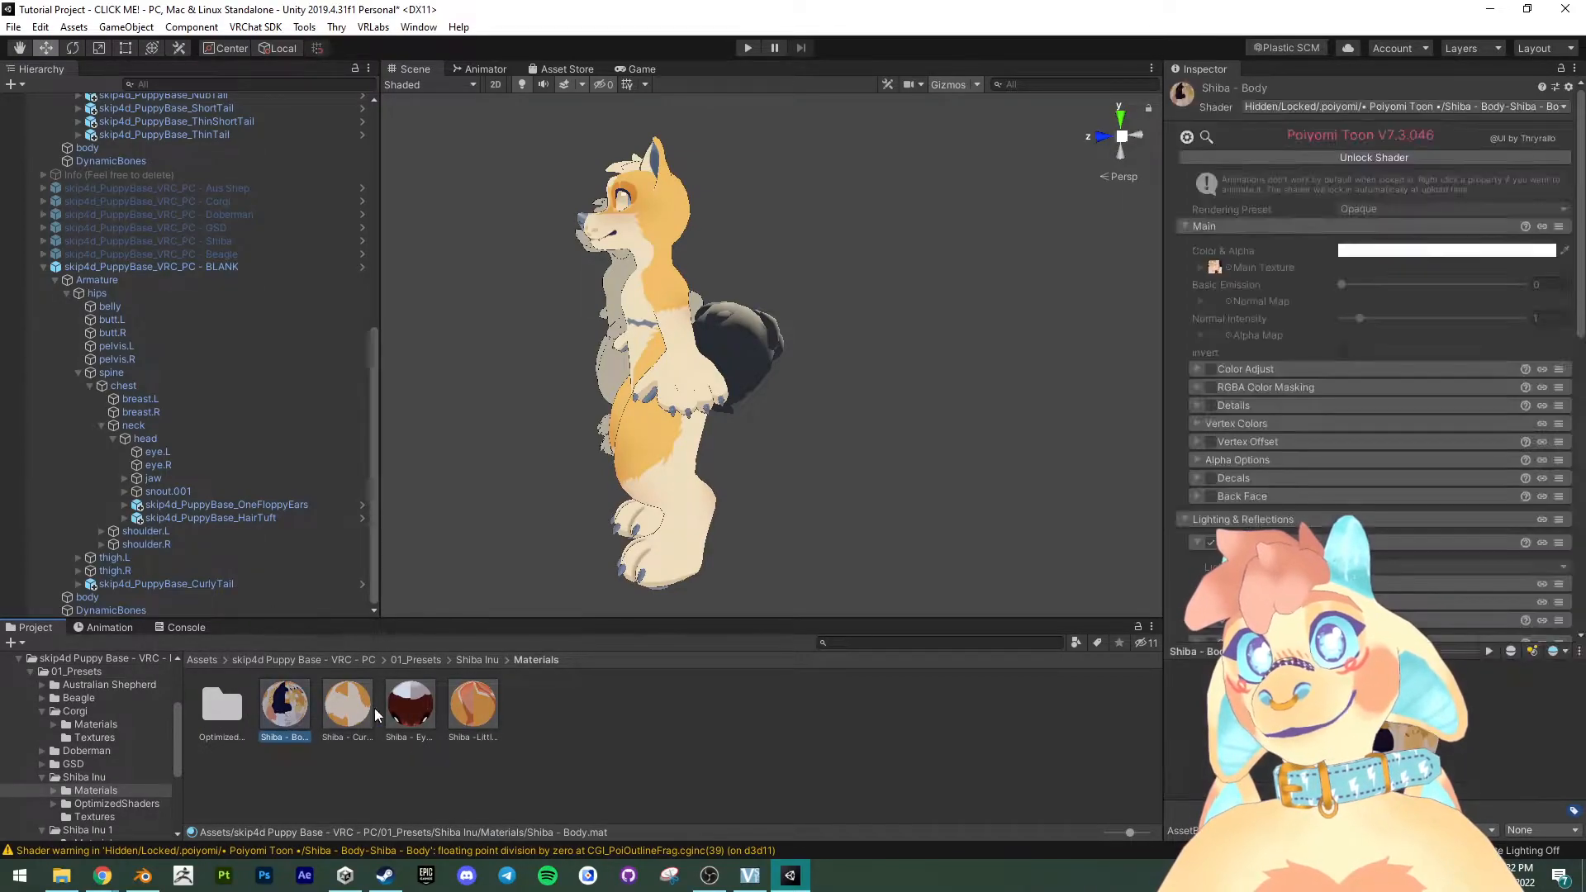
left_click(473, 703)
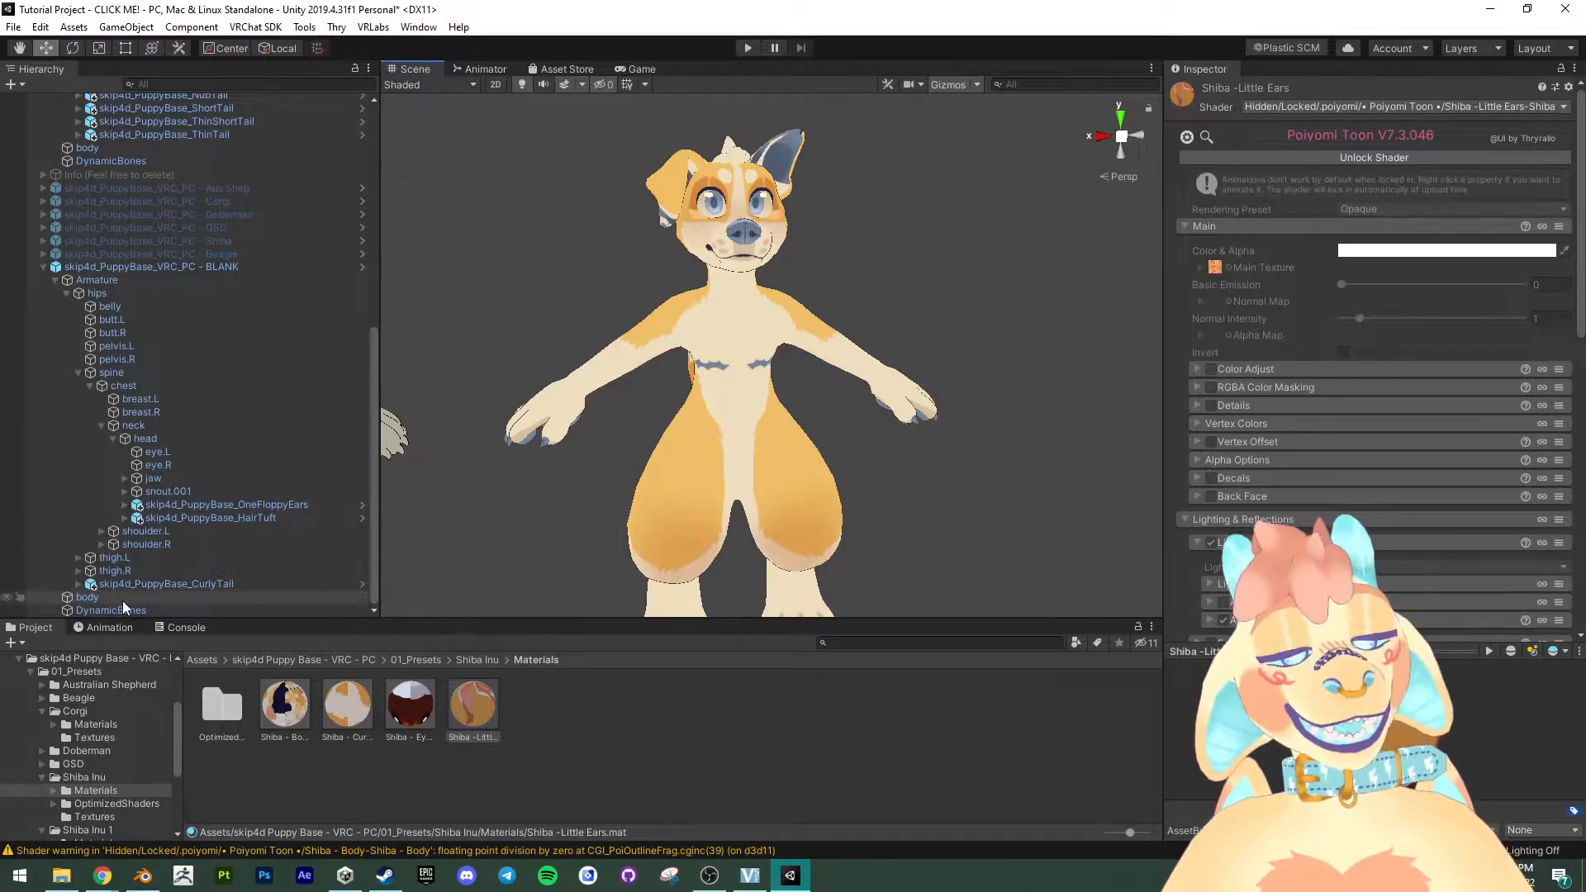
left_click(87, 597)
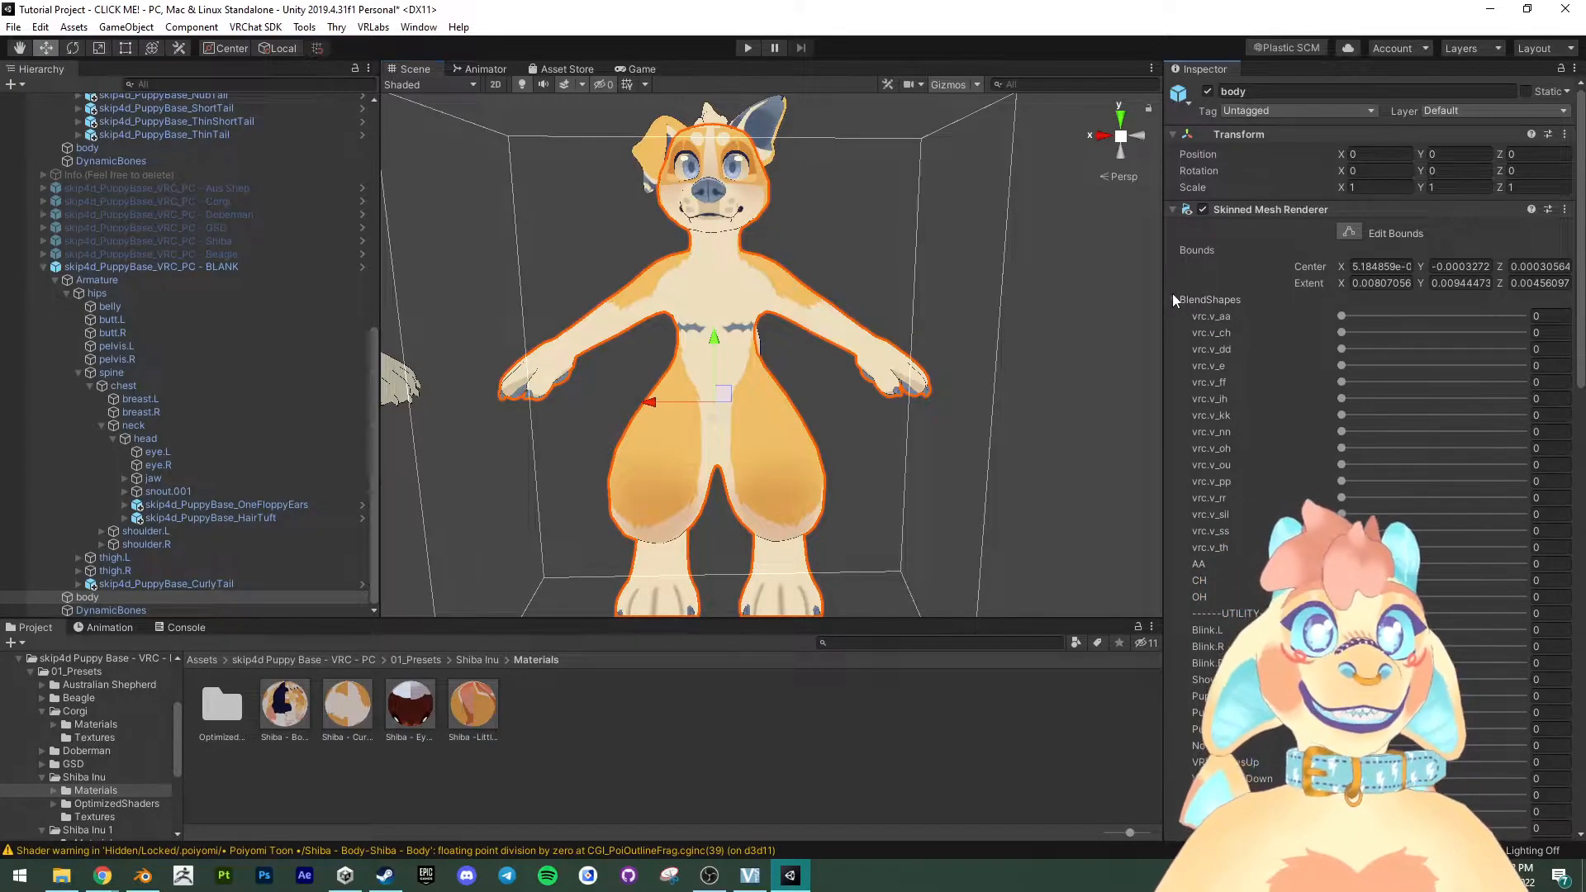
Step: Raise the body's Eyelashes blendshape to full in the Skinned Mesh Renderer
left_click(1174, 299)
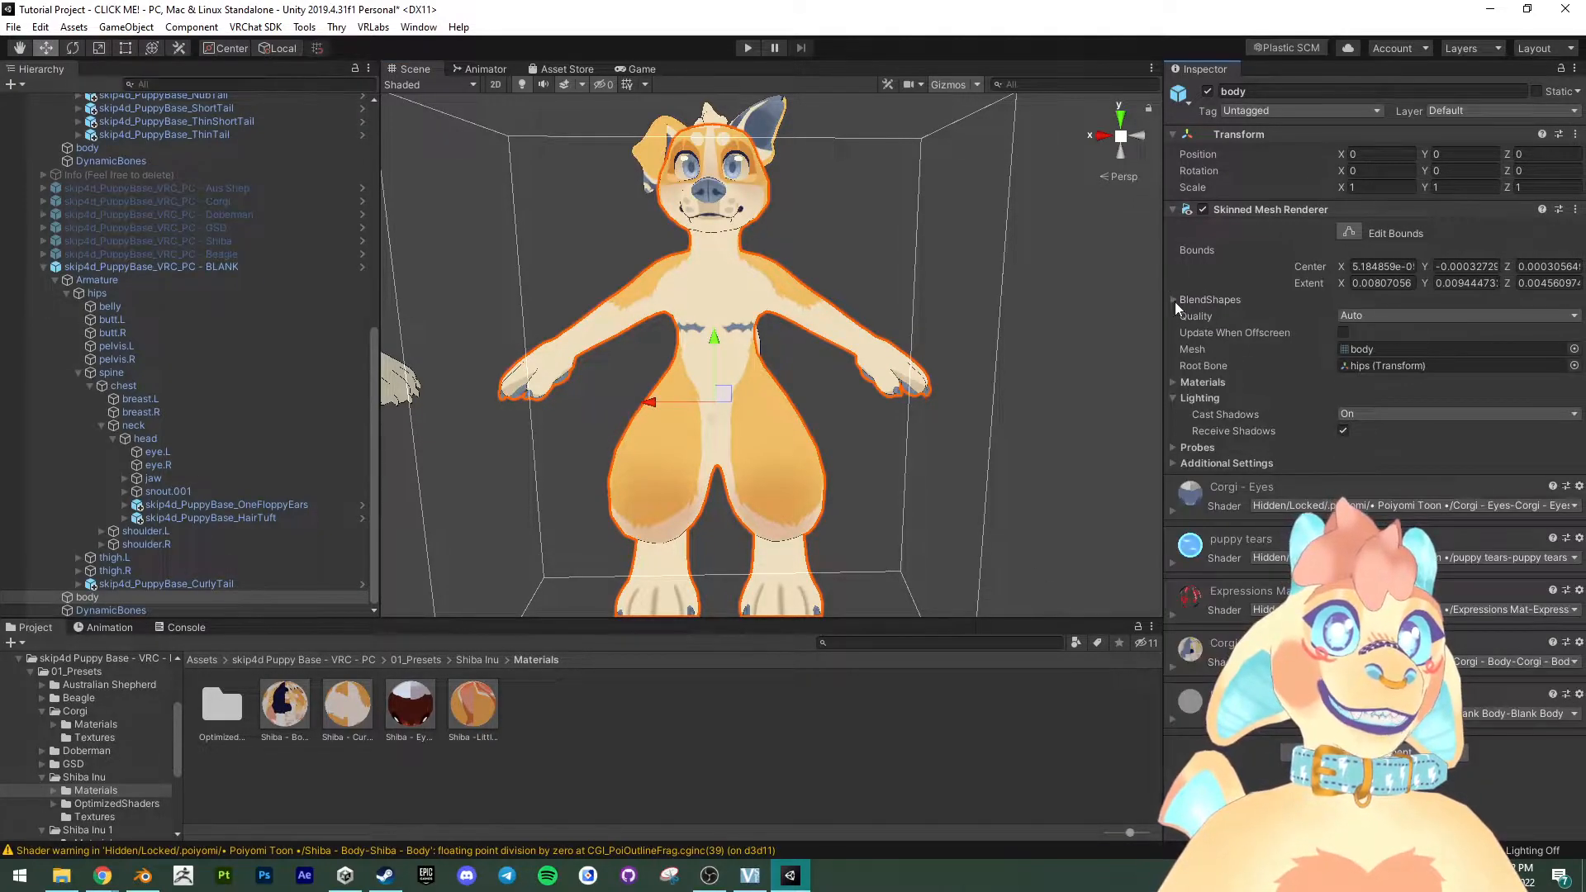
left_click(1175, 299)
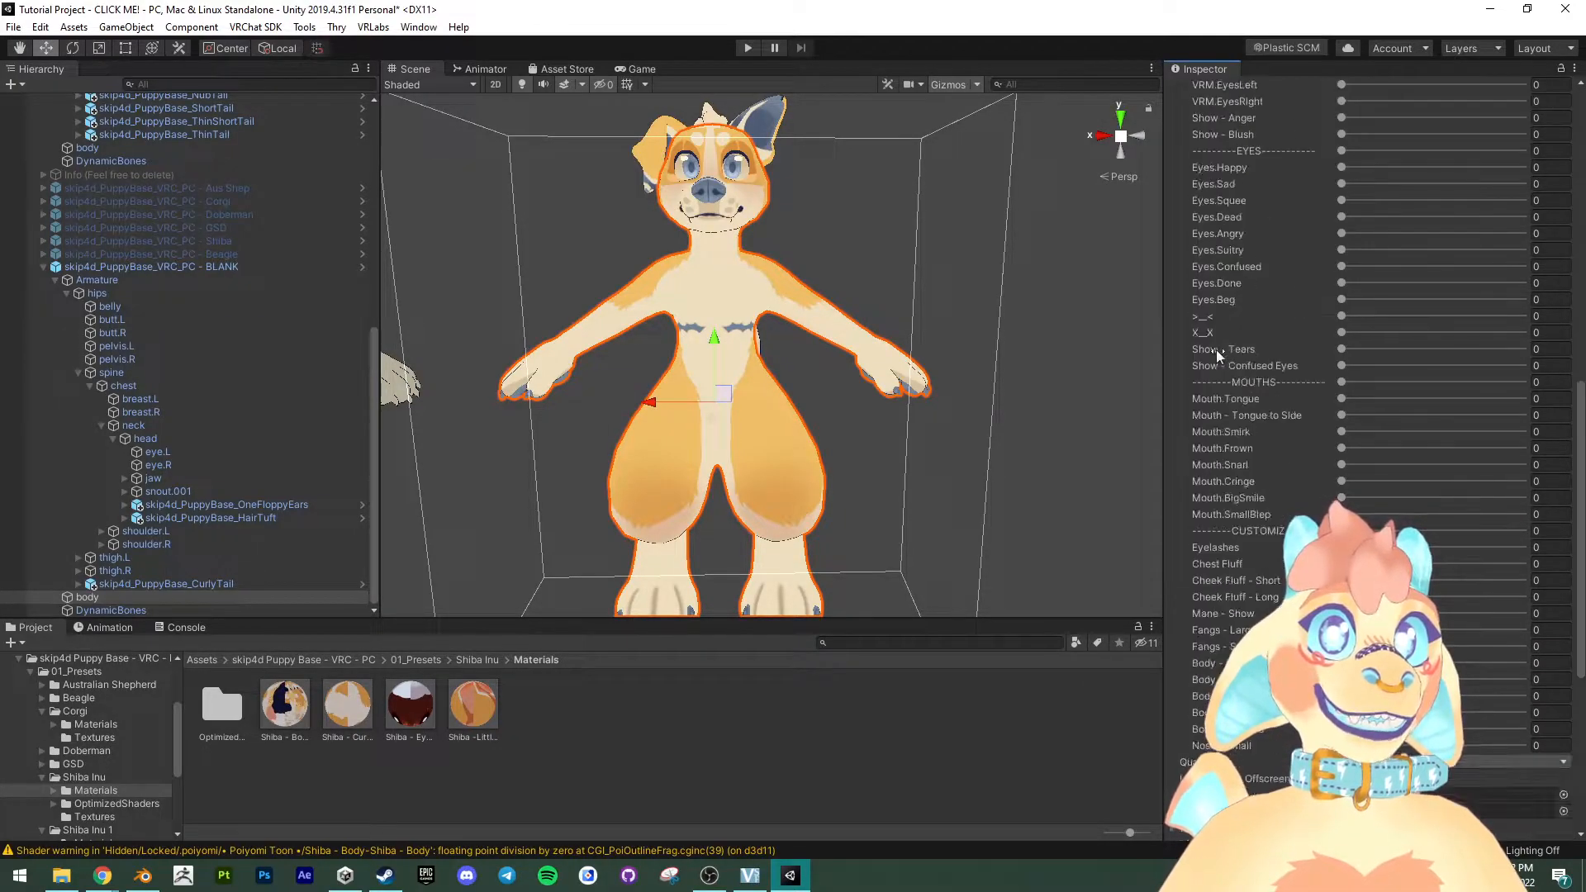
scroll("down", 3)
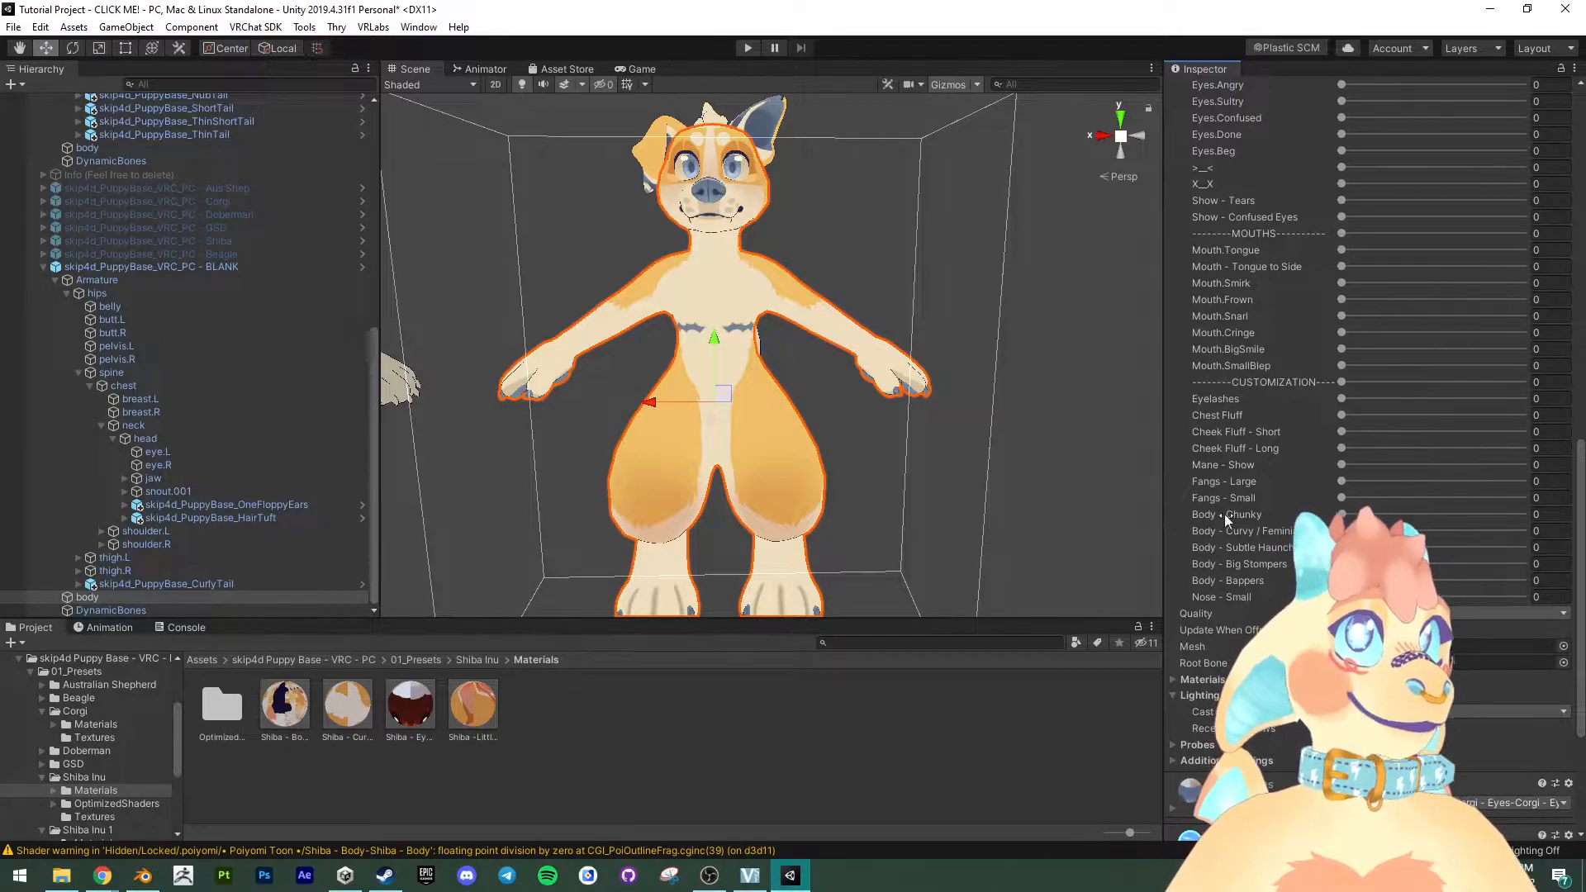
scroll("down", 3)
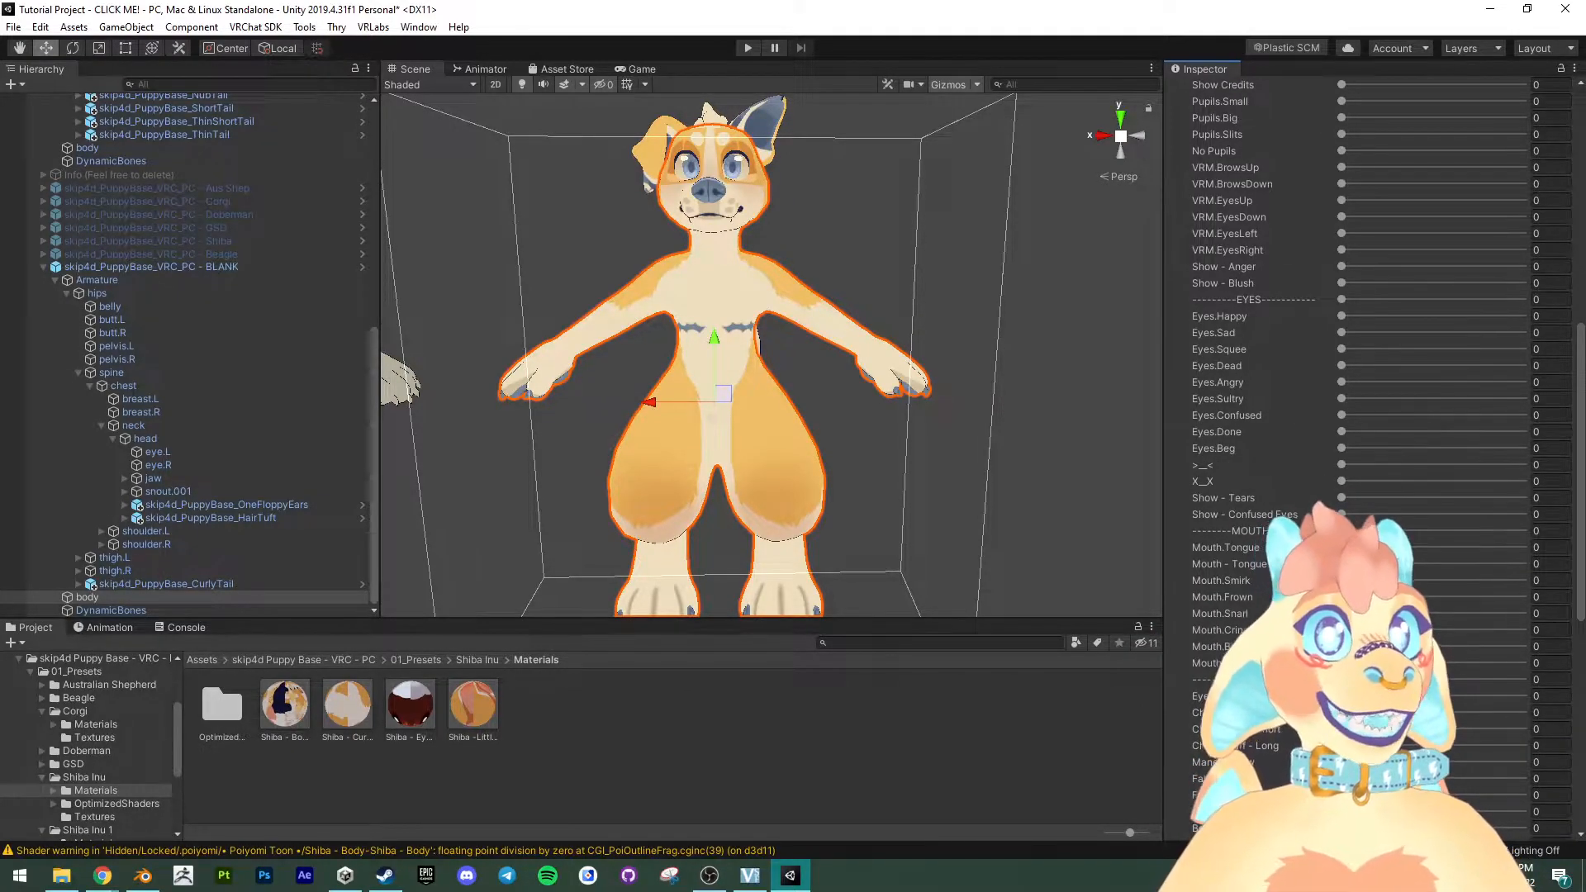
scroll("down", 3)
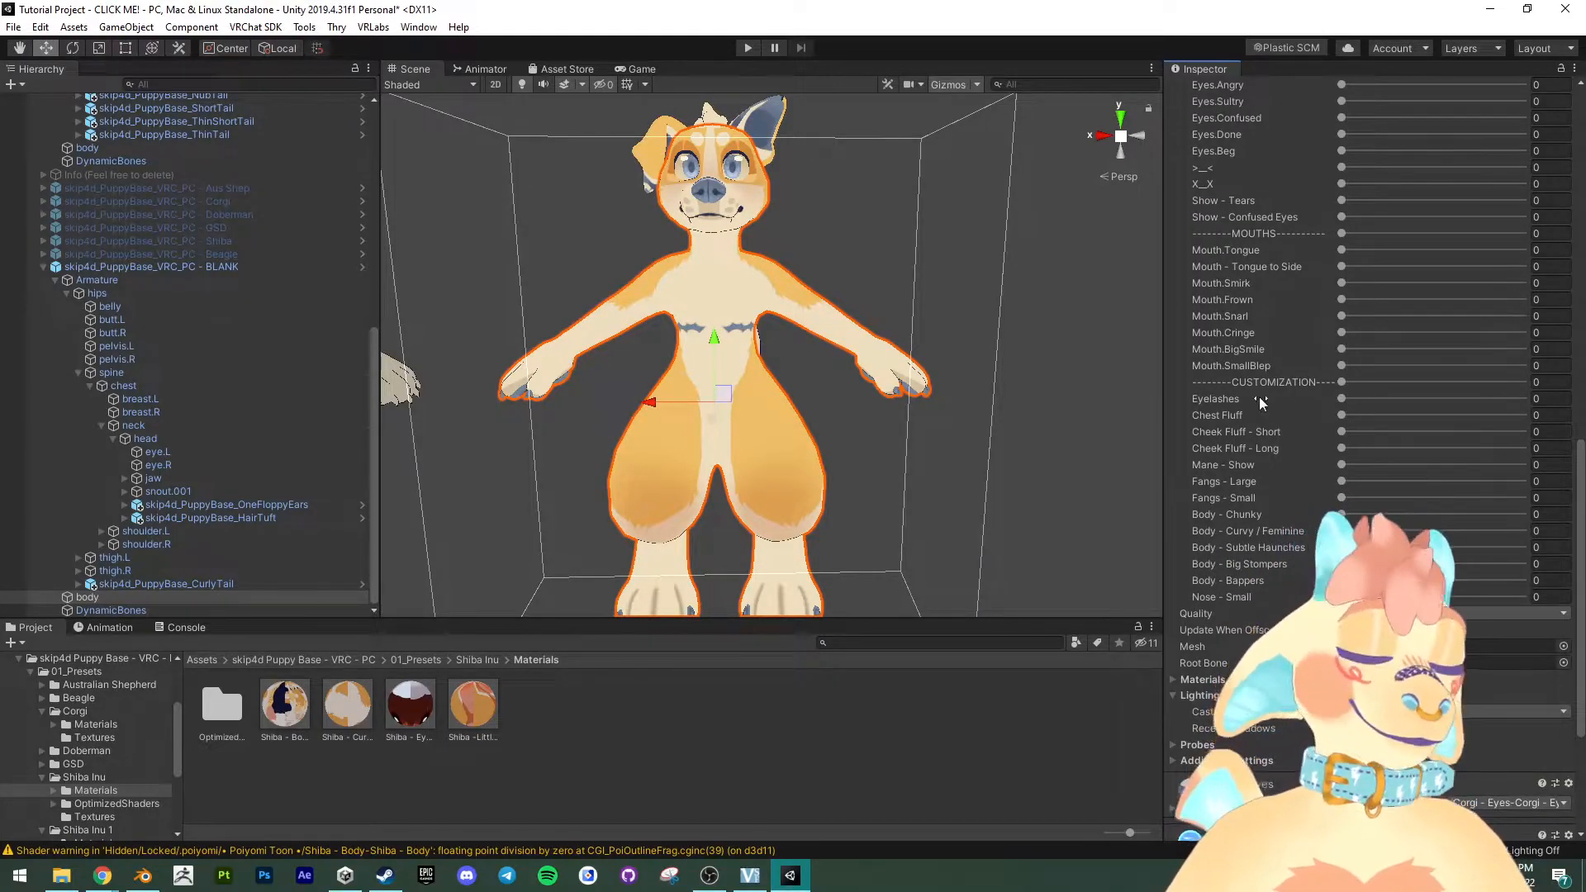
left_click_drag(1339, 398, 1450, 397)
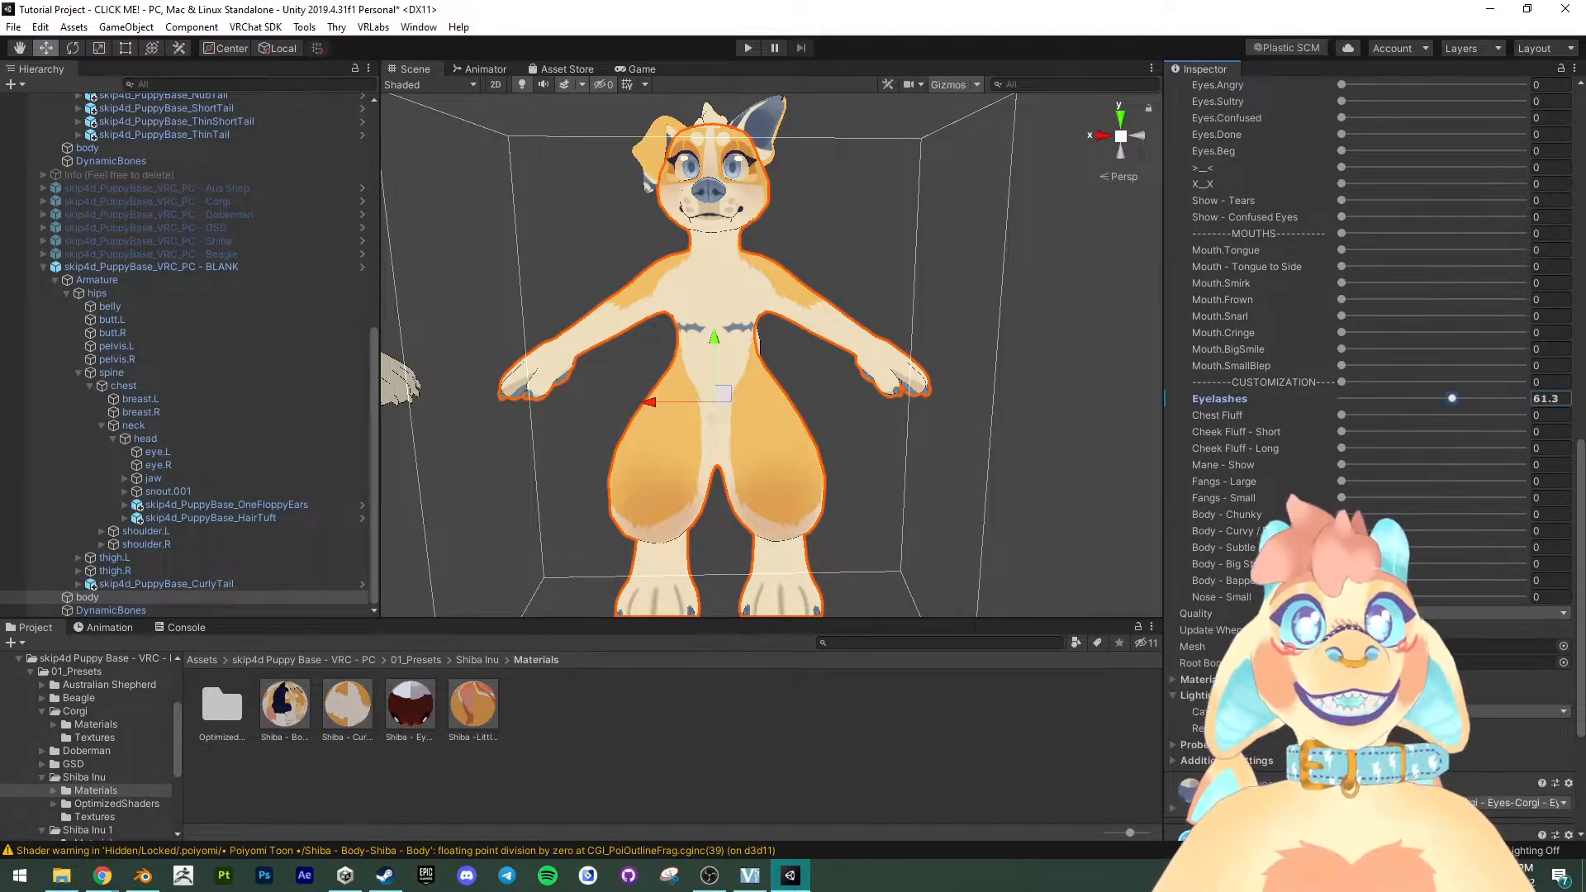
left_click_drag(1450, 398, 1519, 397)
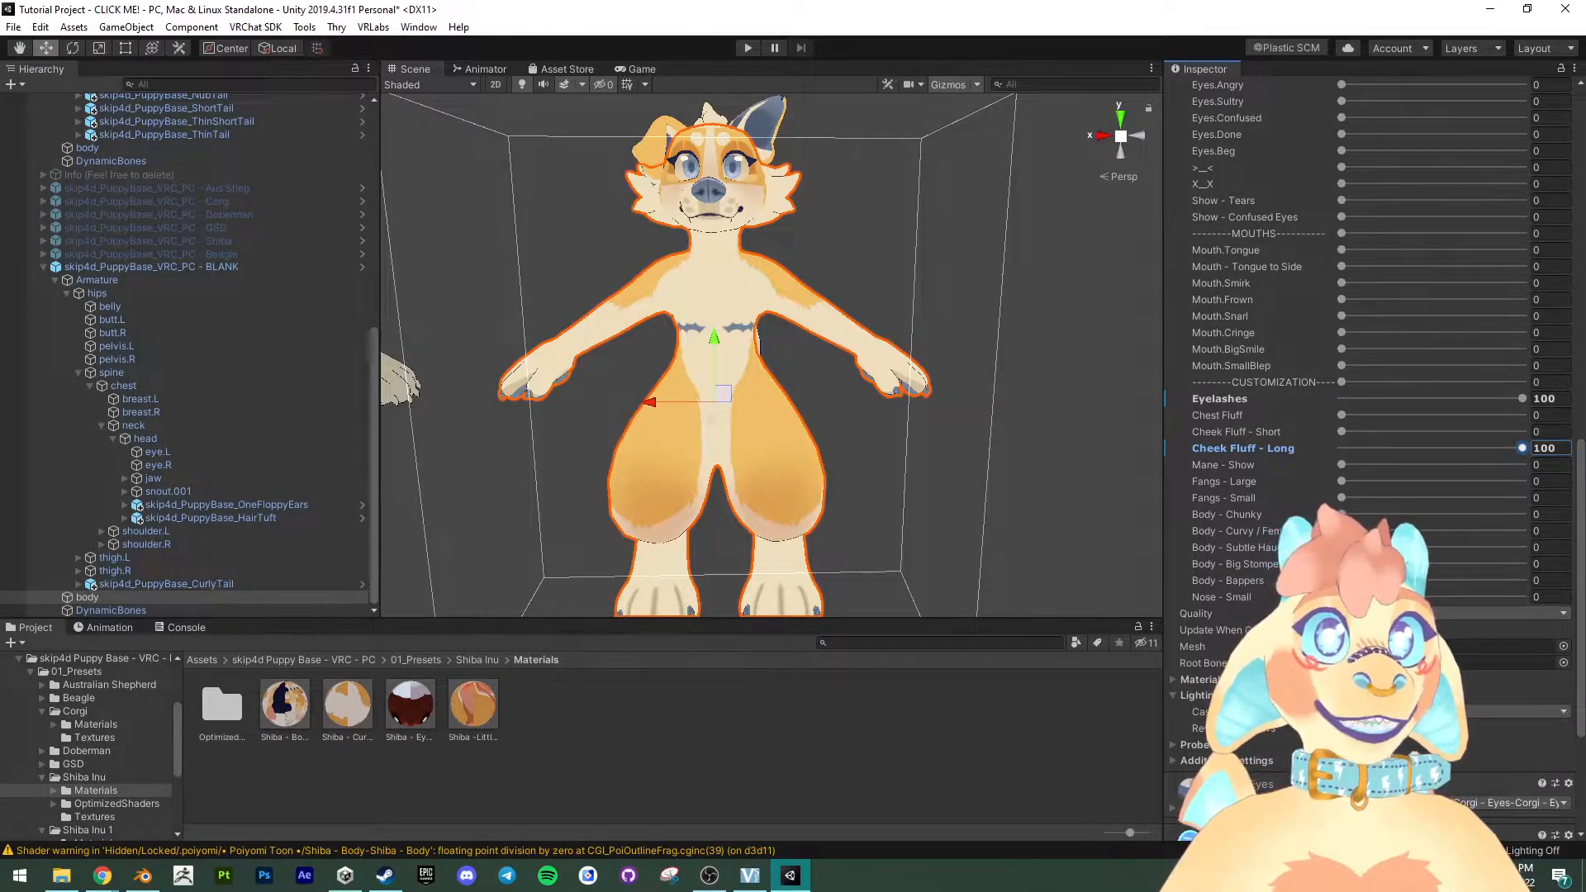
Step: Set Cheek Fluff - Long and Fangs - Large to 100 and Body - Chunky to about 53
left_click_drag(1340, 514, 1398, 514)
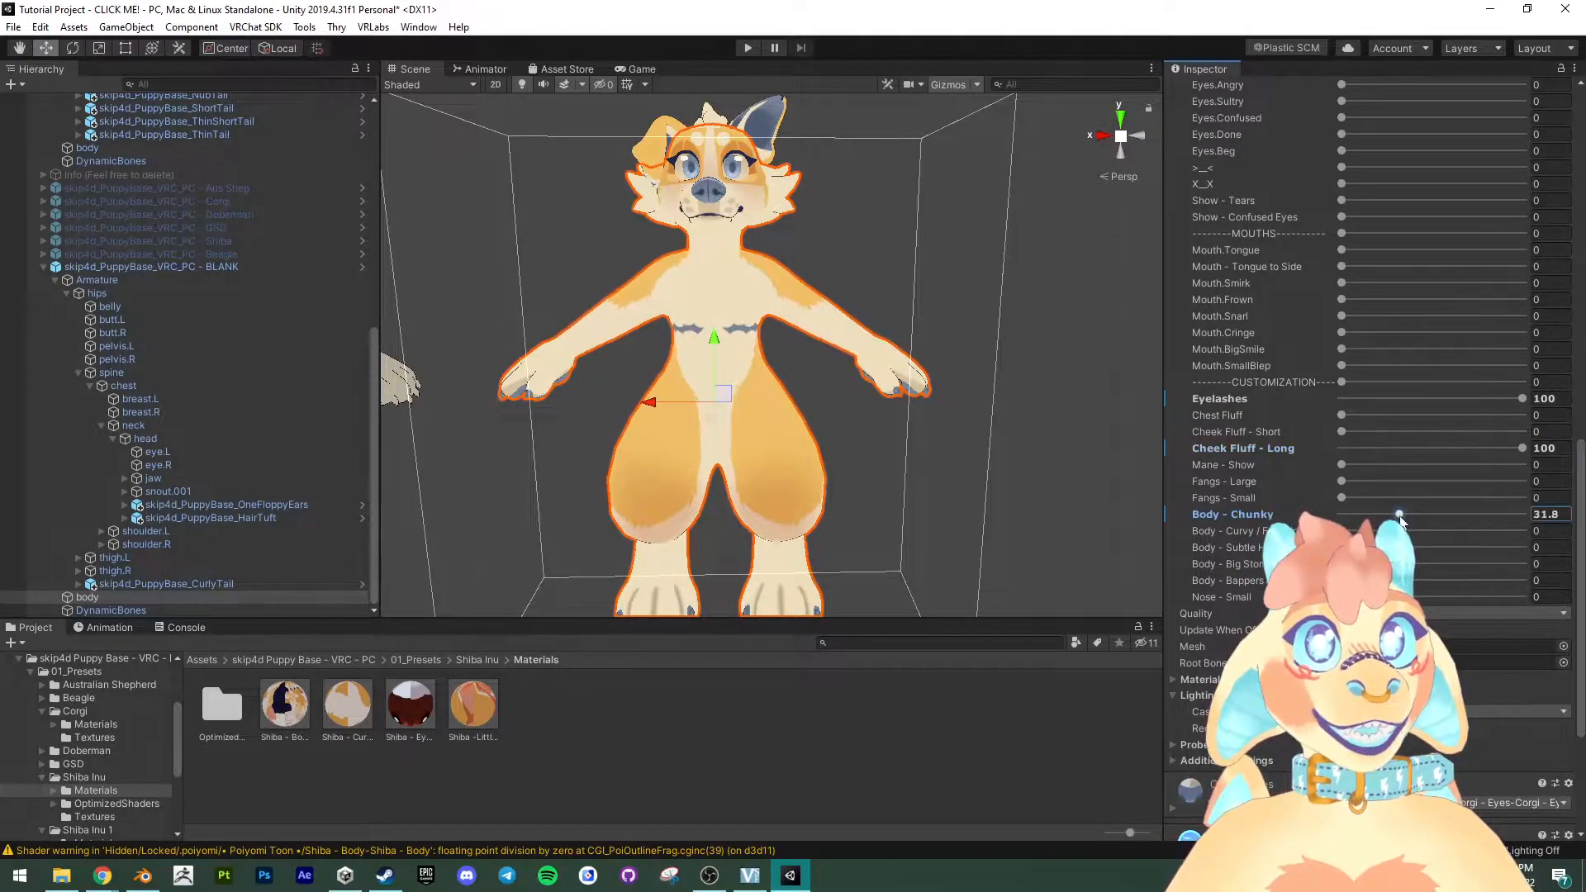
left_click_drag(1398, 514, 1436, 510)
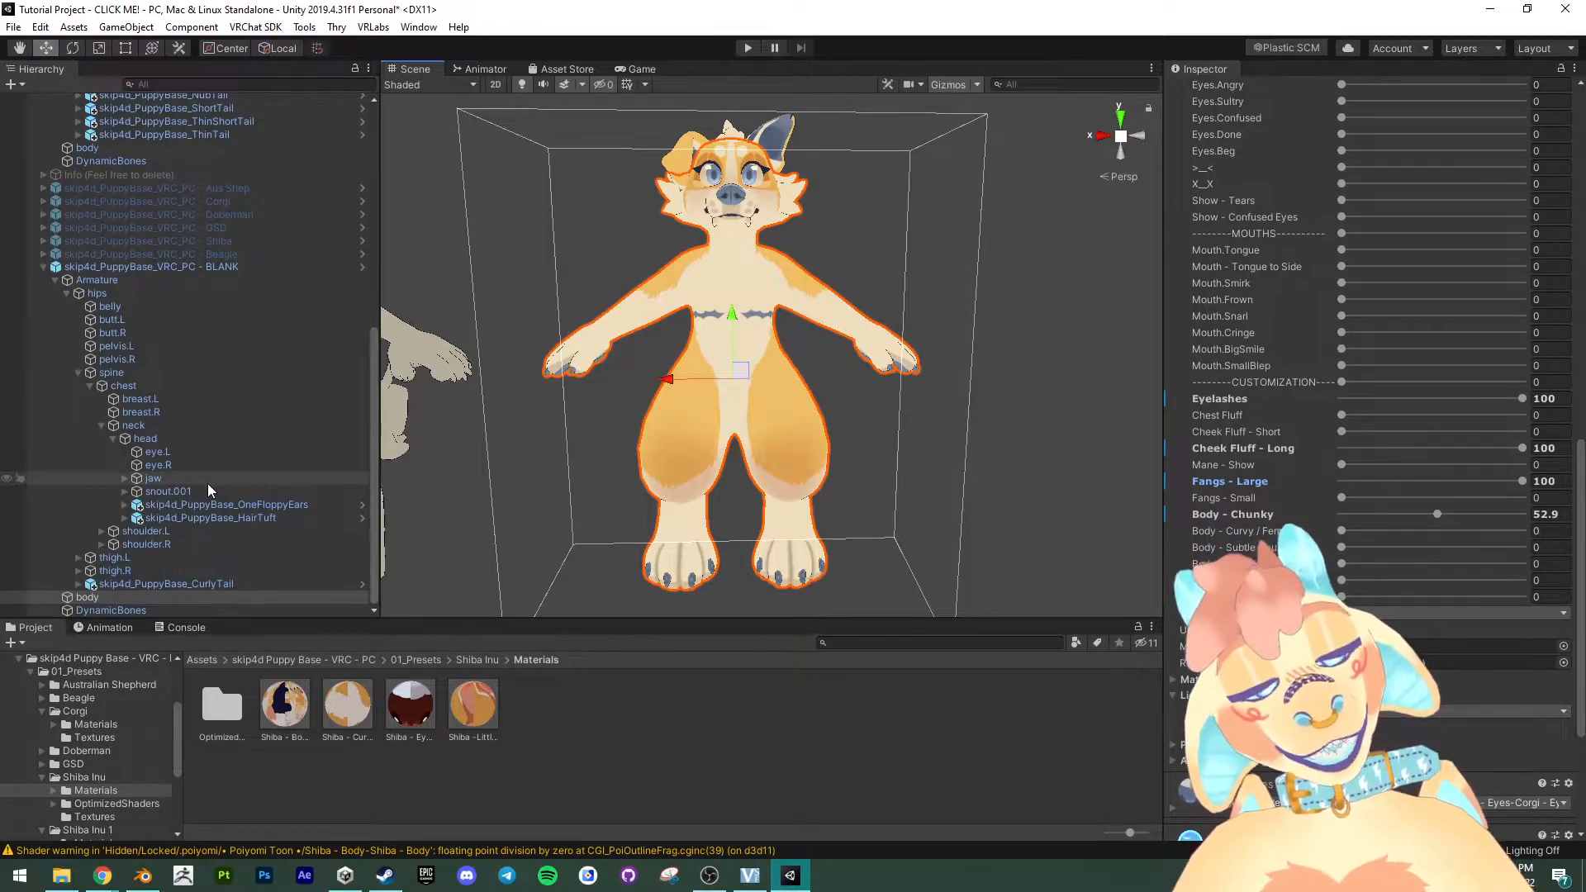
scroll("down", 3)
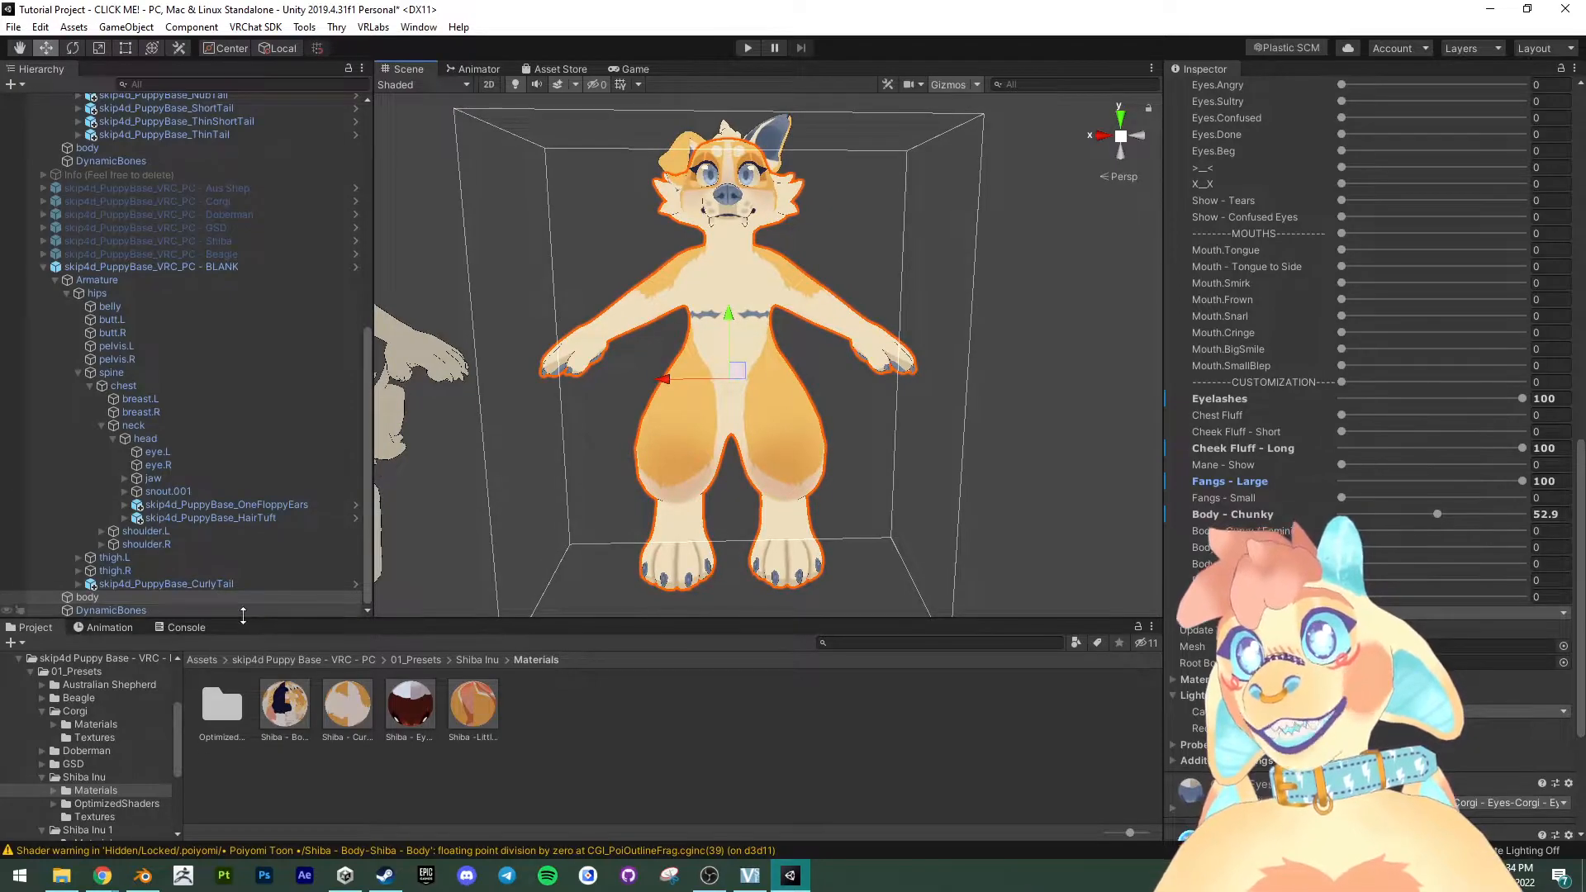
left_click(166, 584)
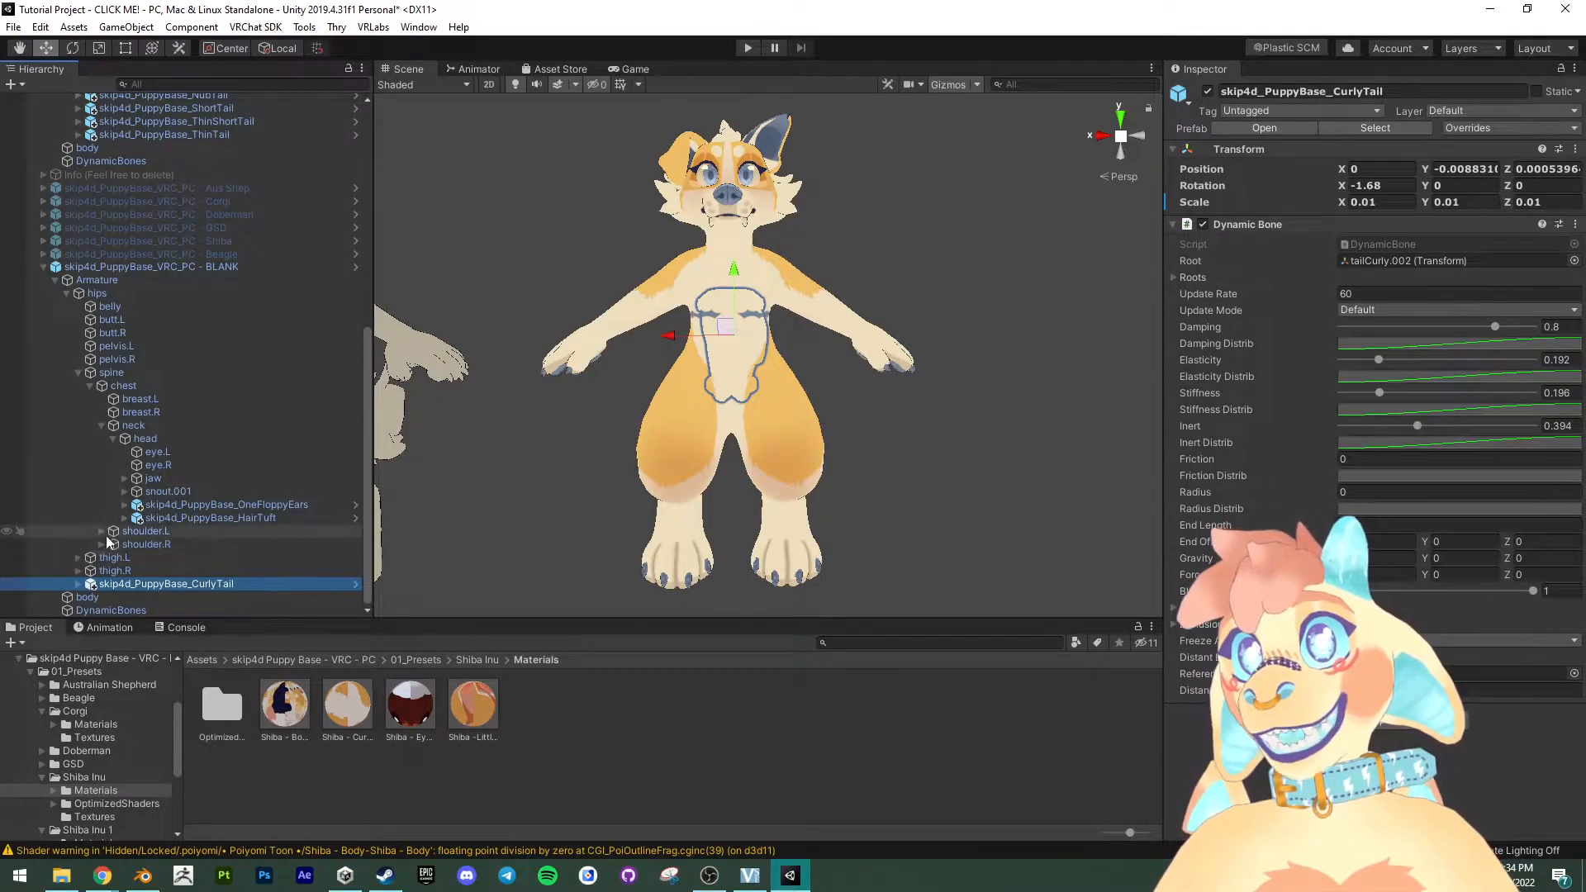
Step: Expand the shoulder and arm bones to reveal hand.L and hand.R
left_click(100, 557)
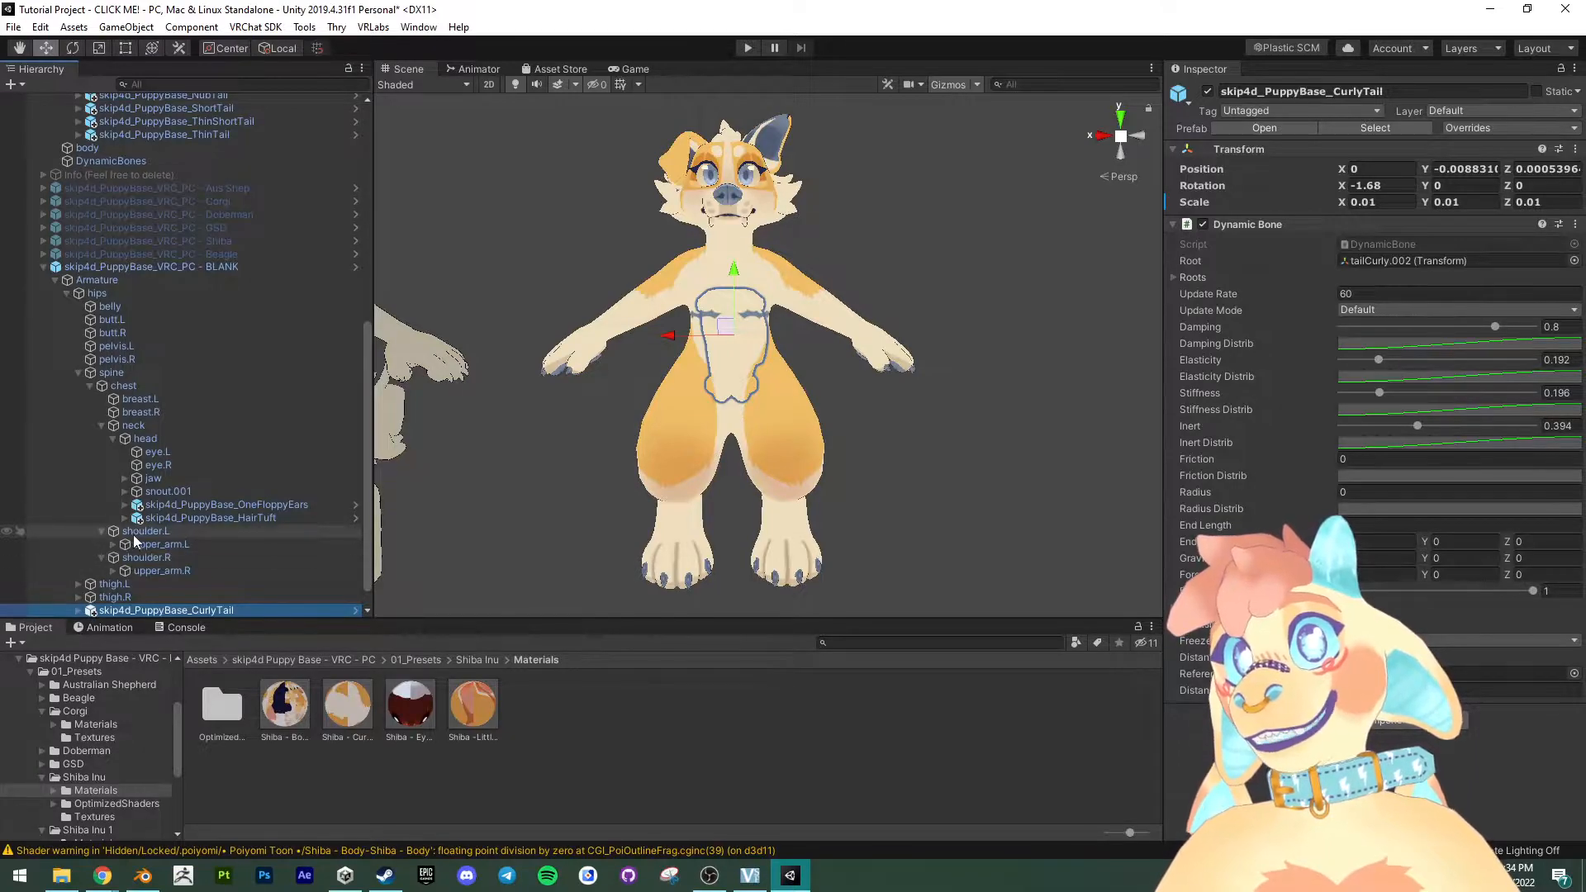
left_click(114, 597)
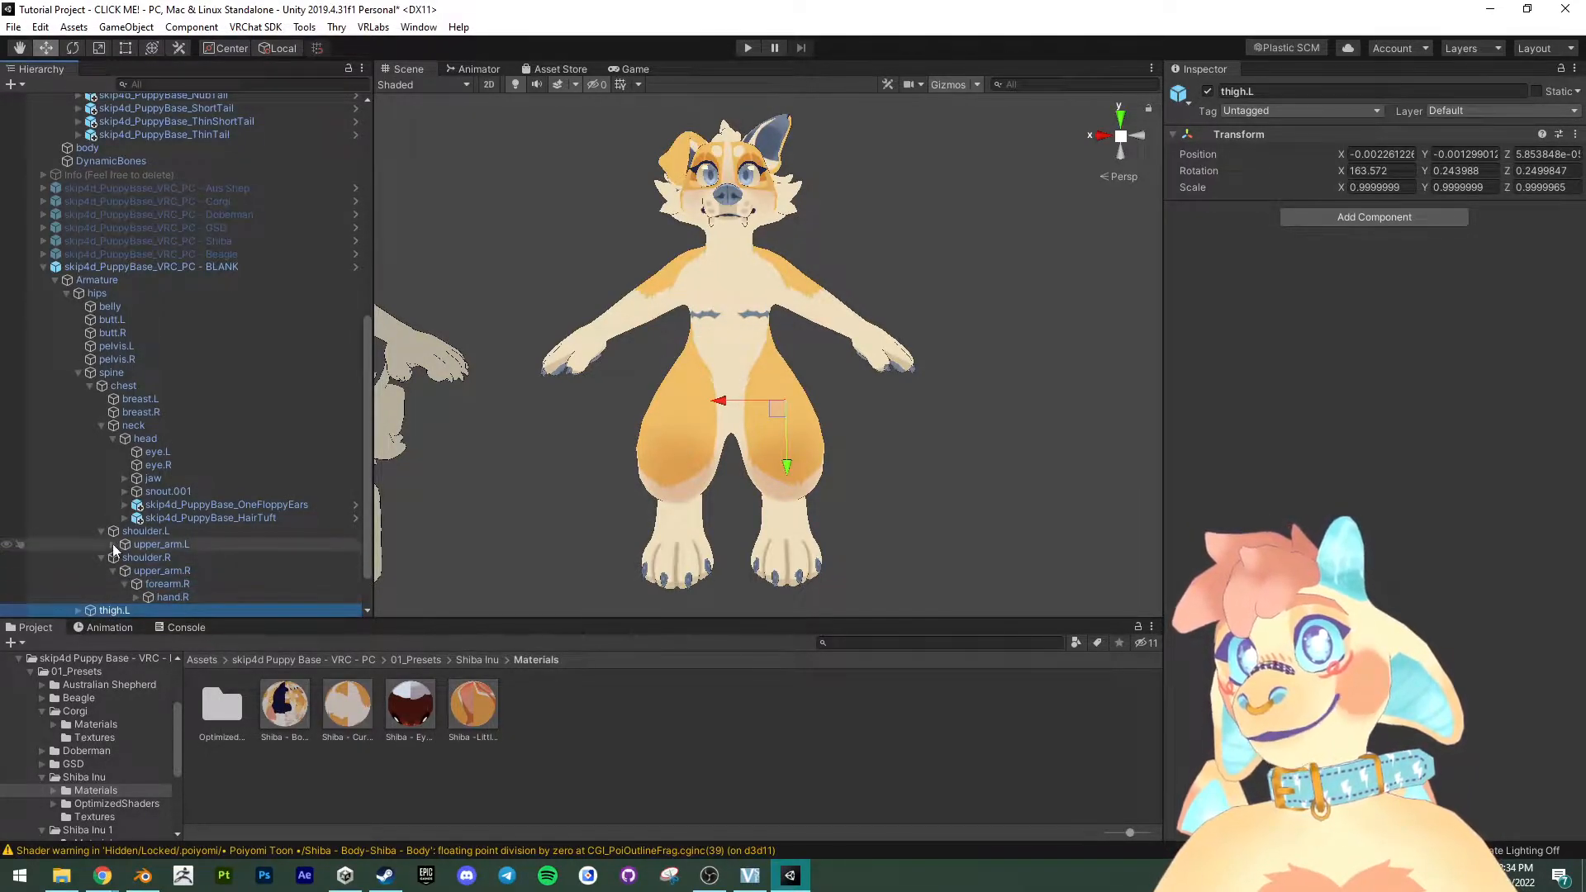
scroll("down", 3)
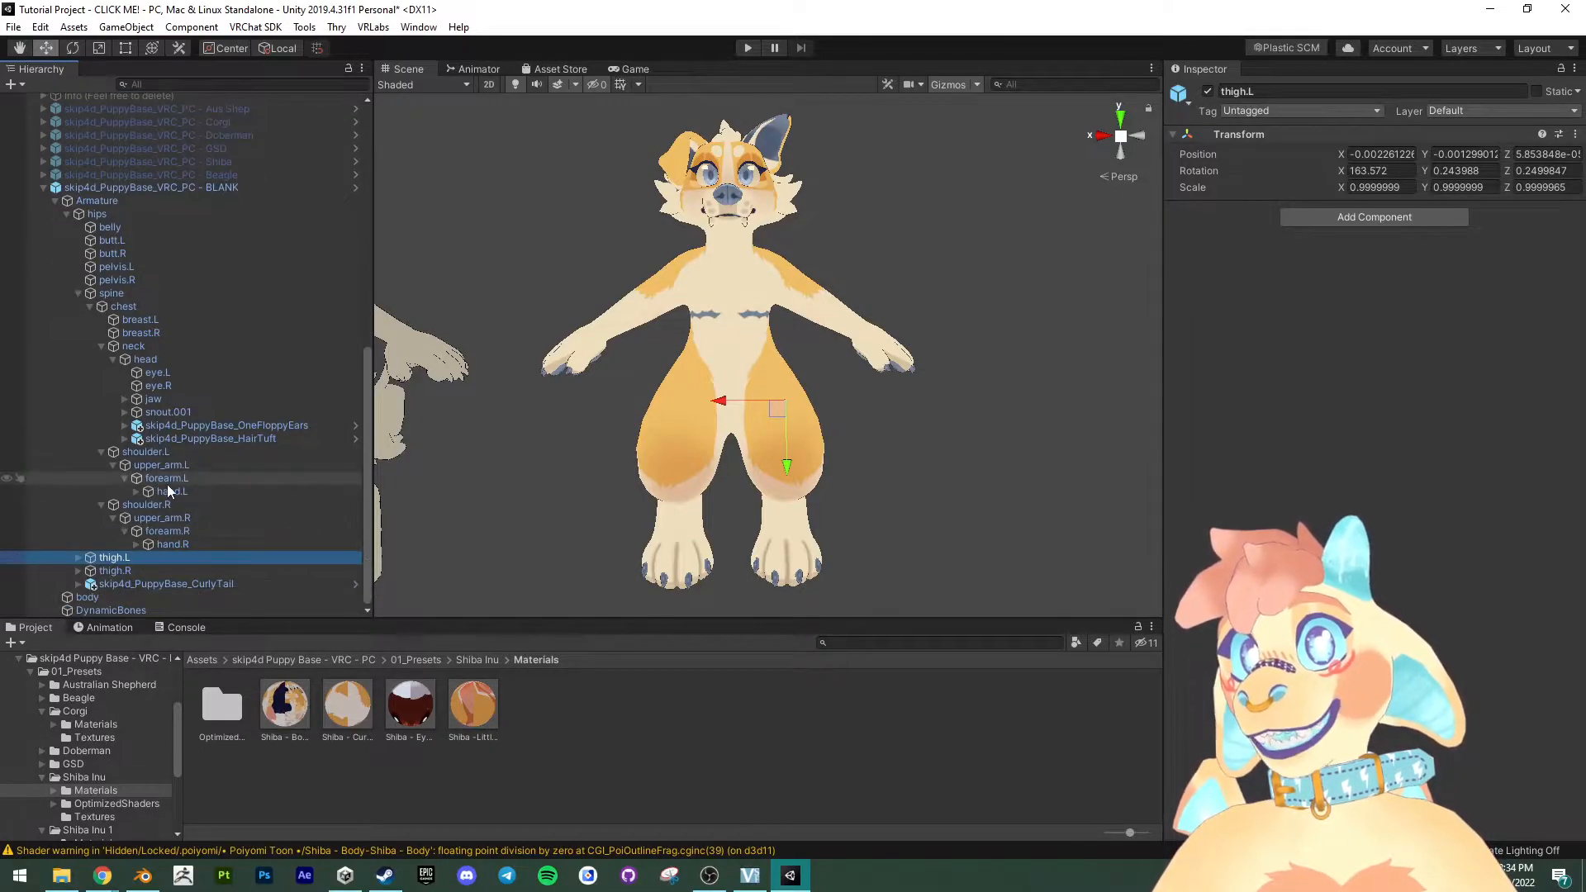
left_click(166, 584)
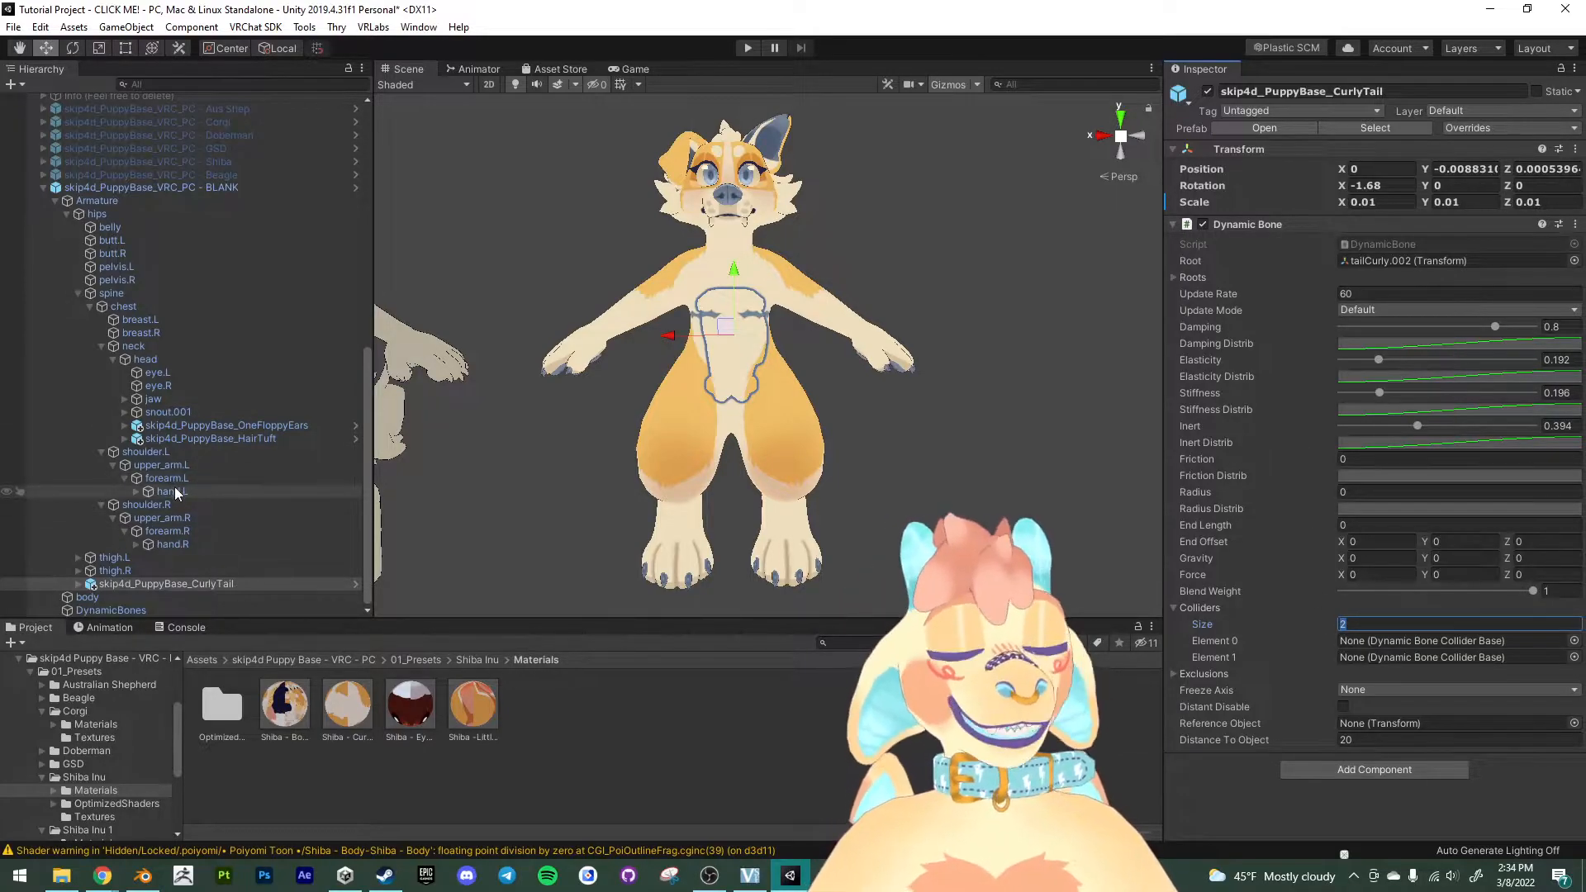
Step: Give CurlyTail's Dynamic Bone Colliders Size 2 with hand.L in Element 0
left_click(1456, 640)
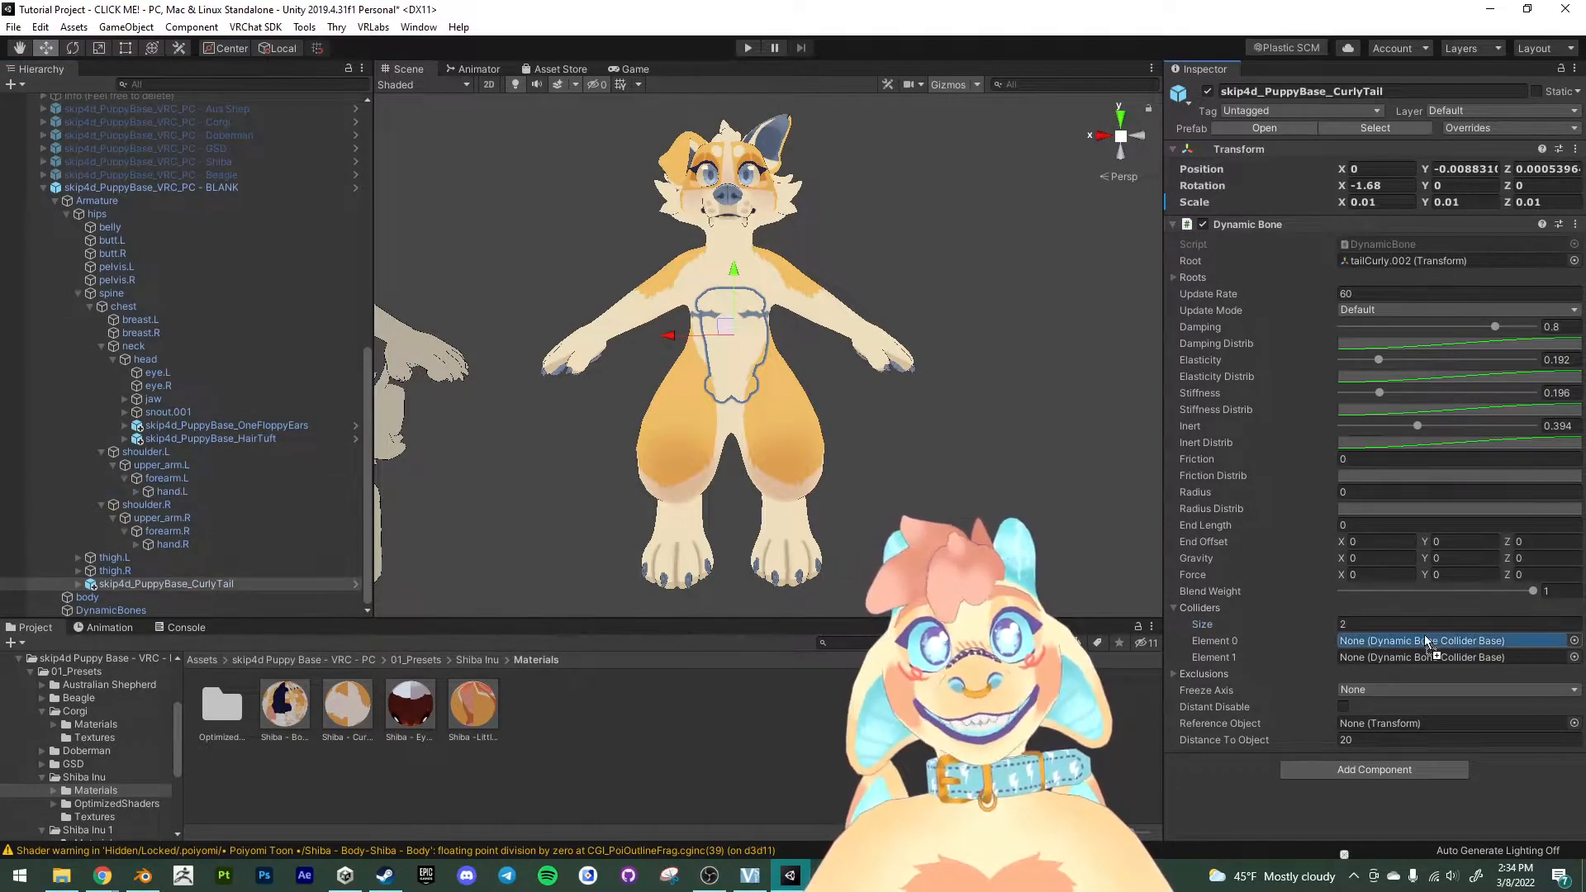
left_click(1456, 640)
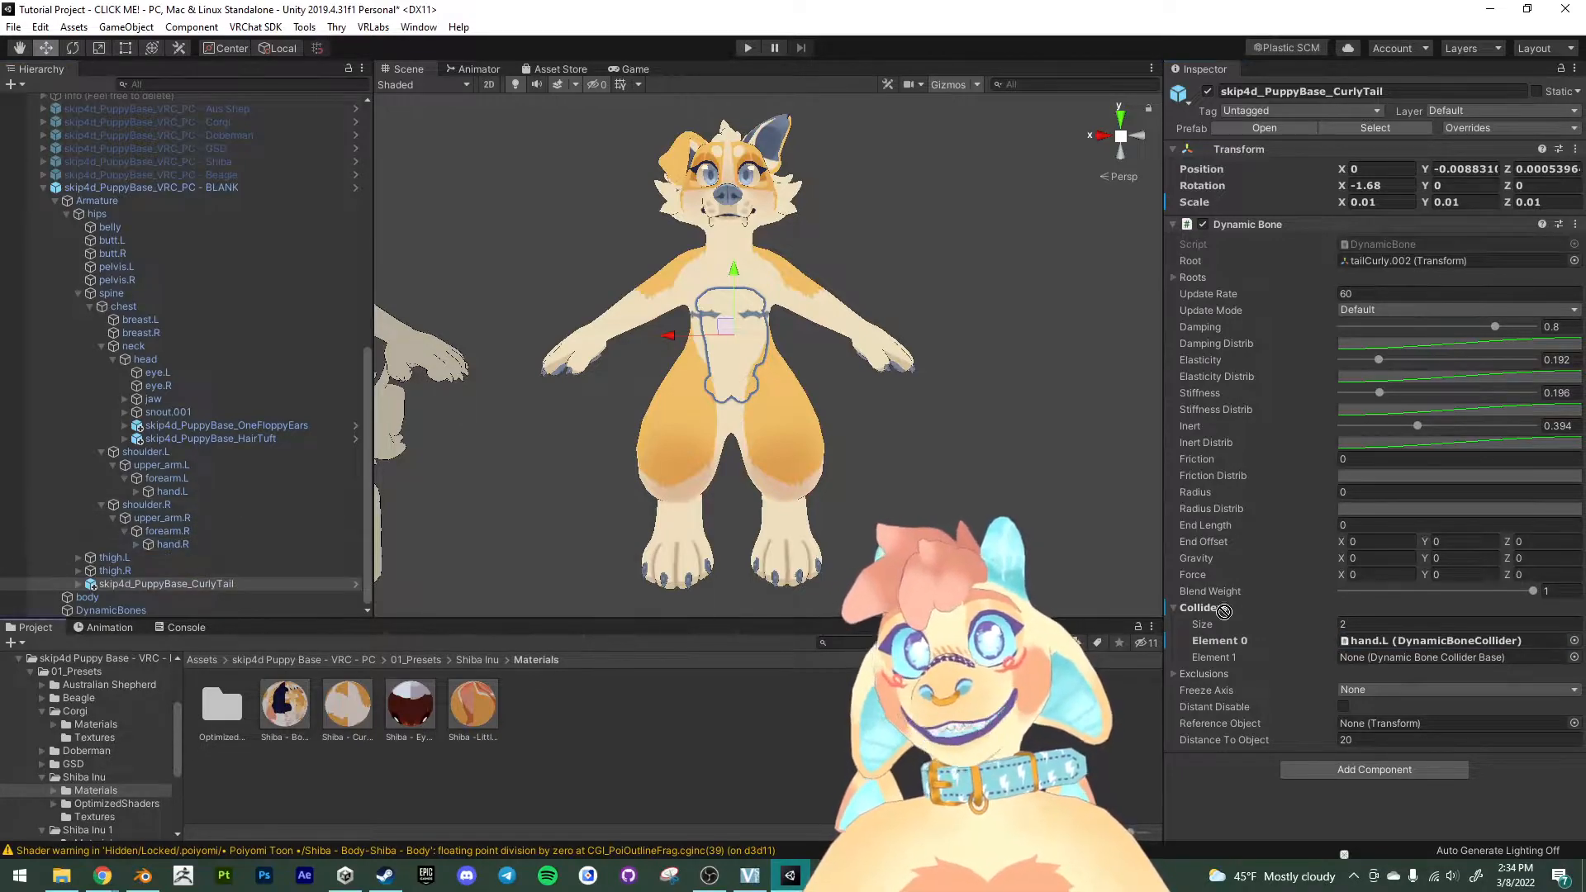
left_click(1456, 657)
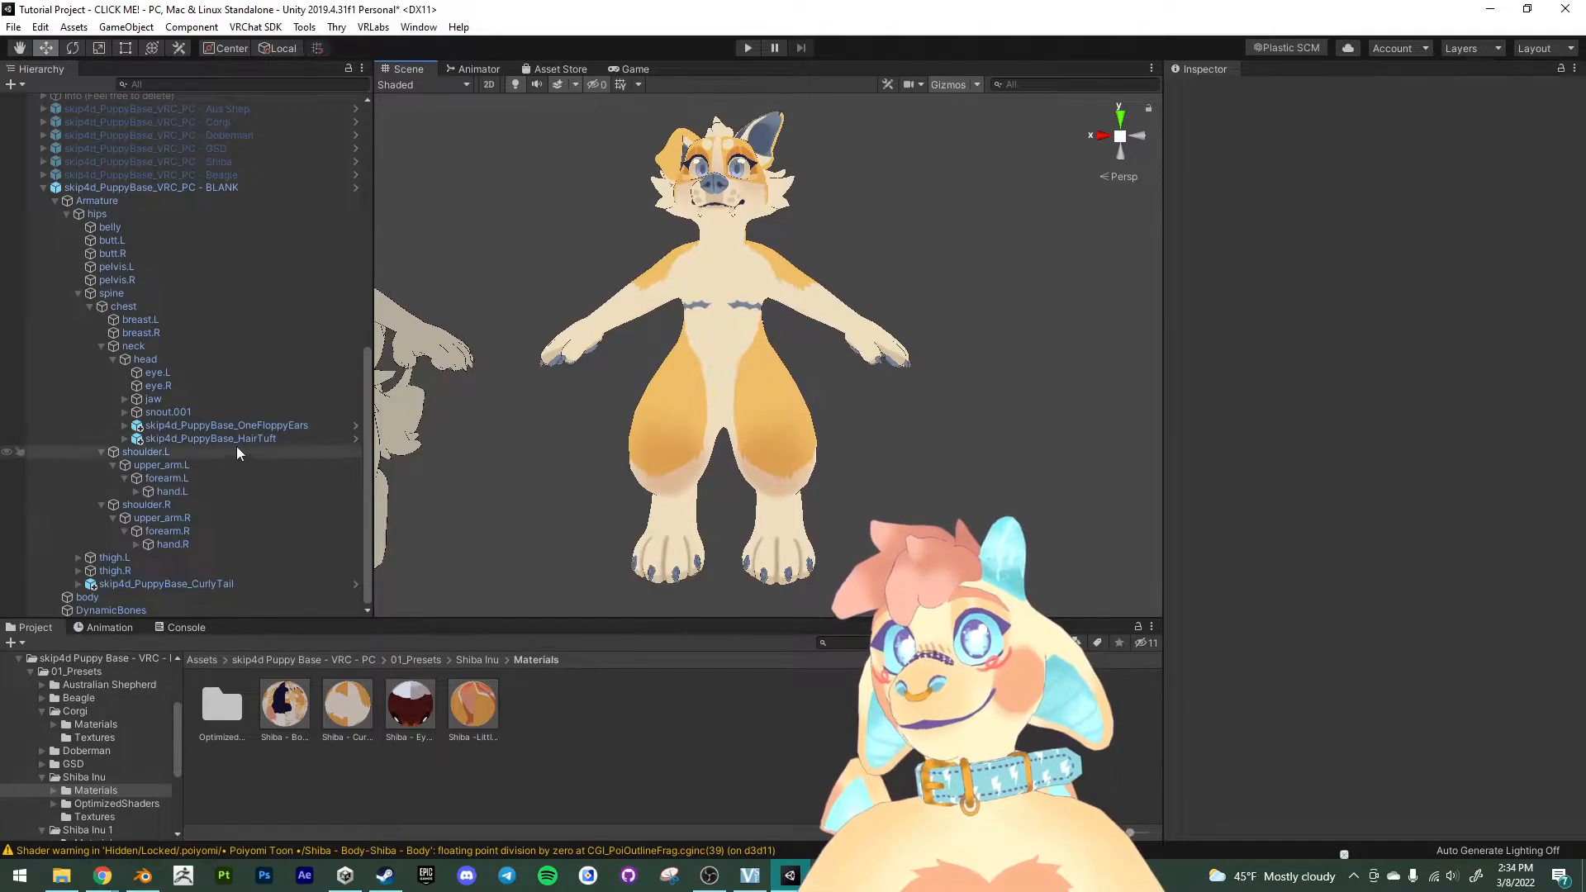
Step: Assign hand.L and hand.R as colliders on the OneFloppyEars and HairTuft Dynamic Bones
left_click(225, 424)
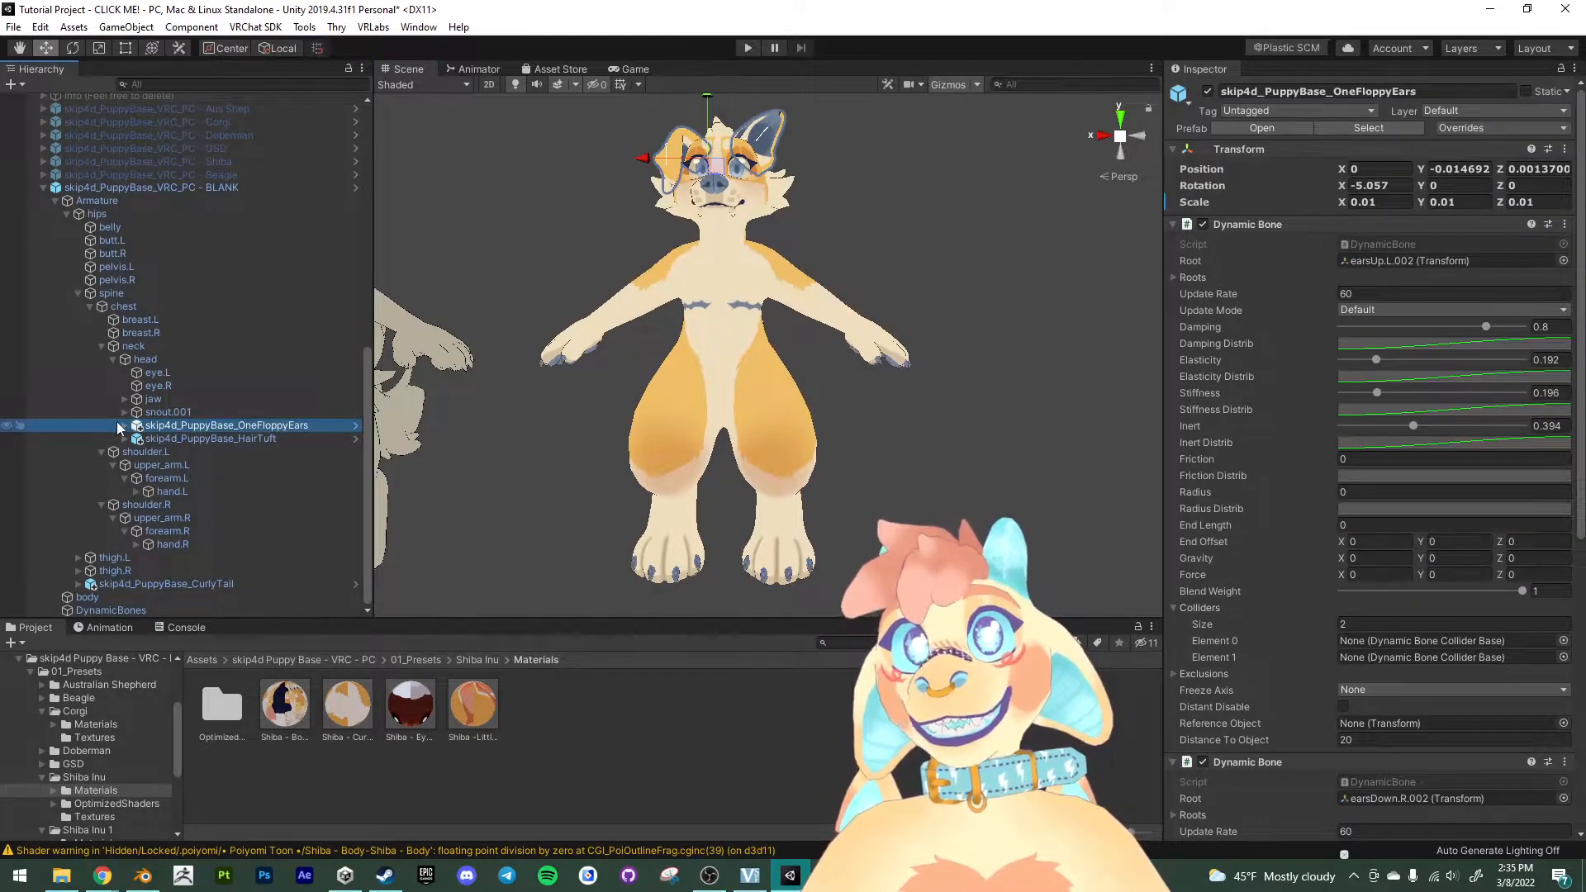
scroll("down", 3)
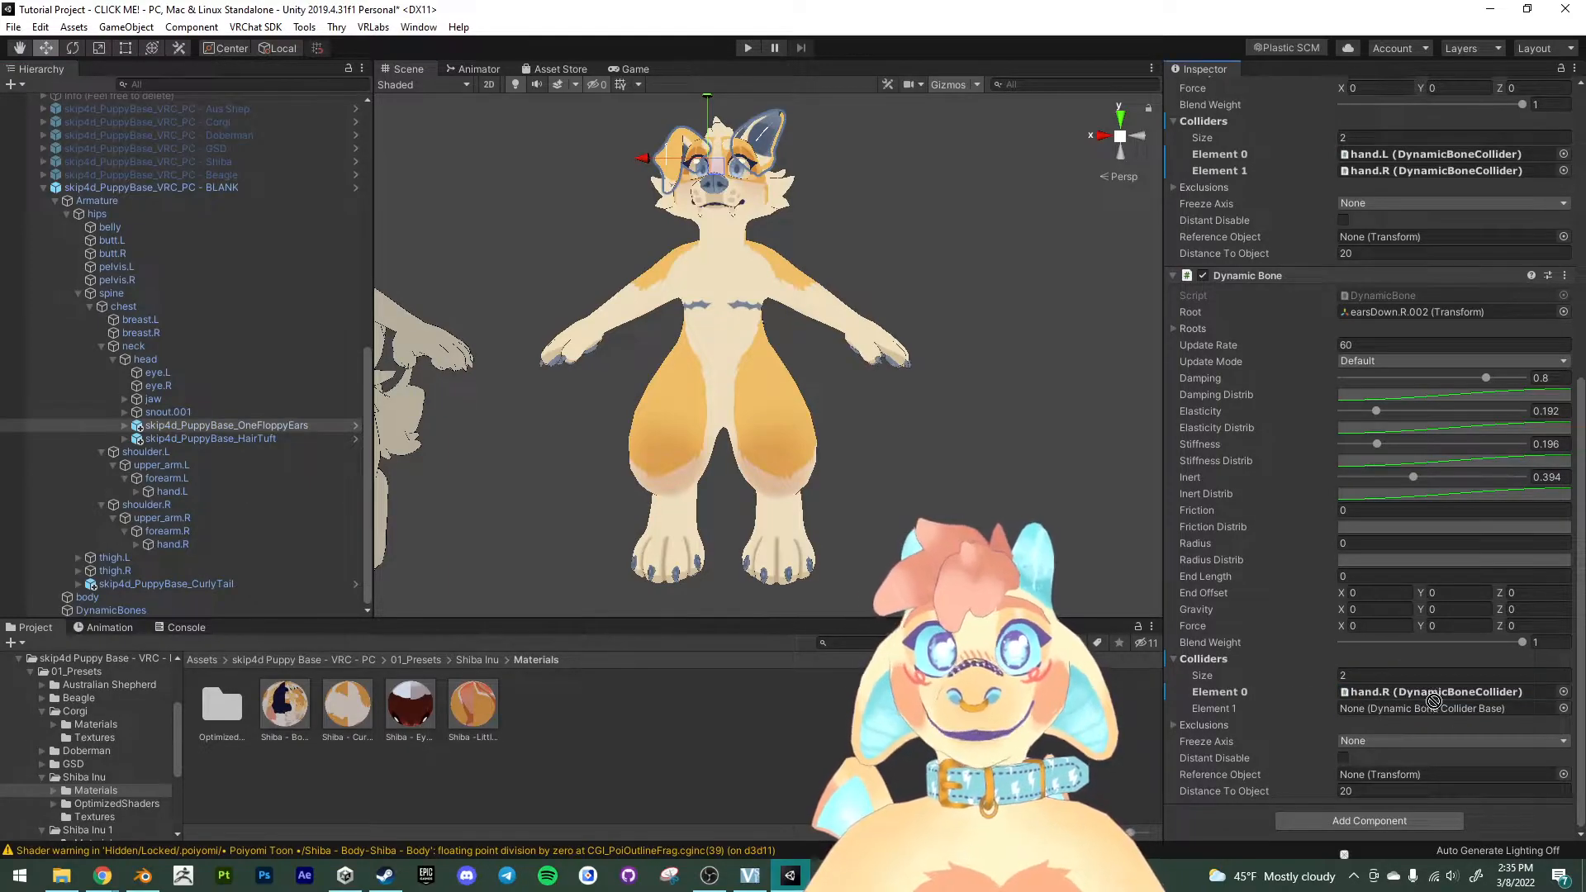
left_click(211, 438)
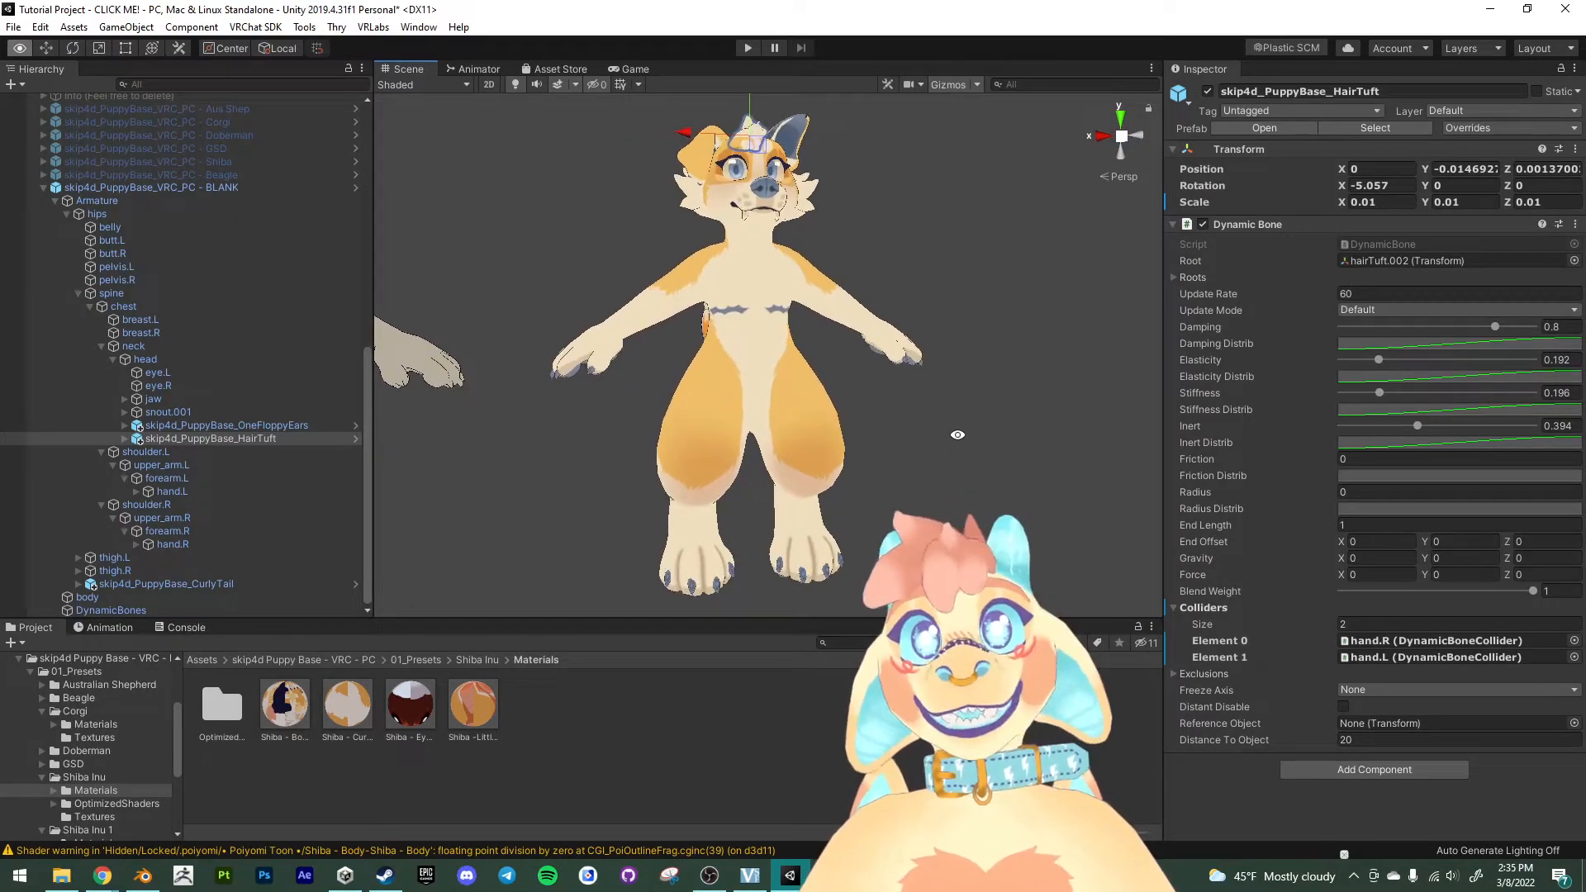
Step: Set the BLANK avatar's VRC Avatar Descriptor View Position Y to 1.51
left_click(150, 188)
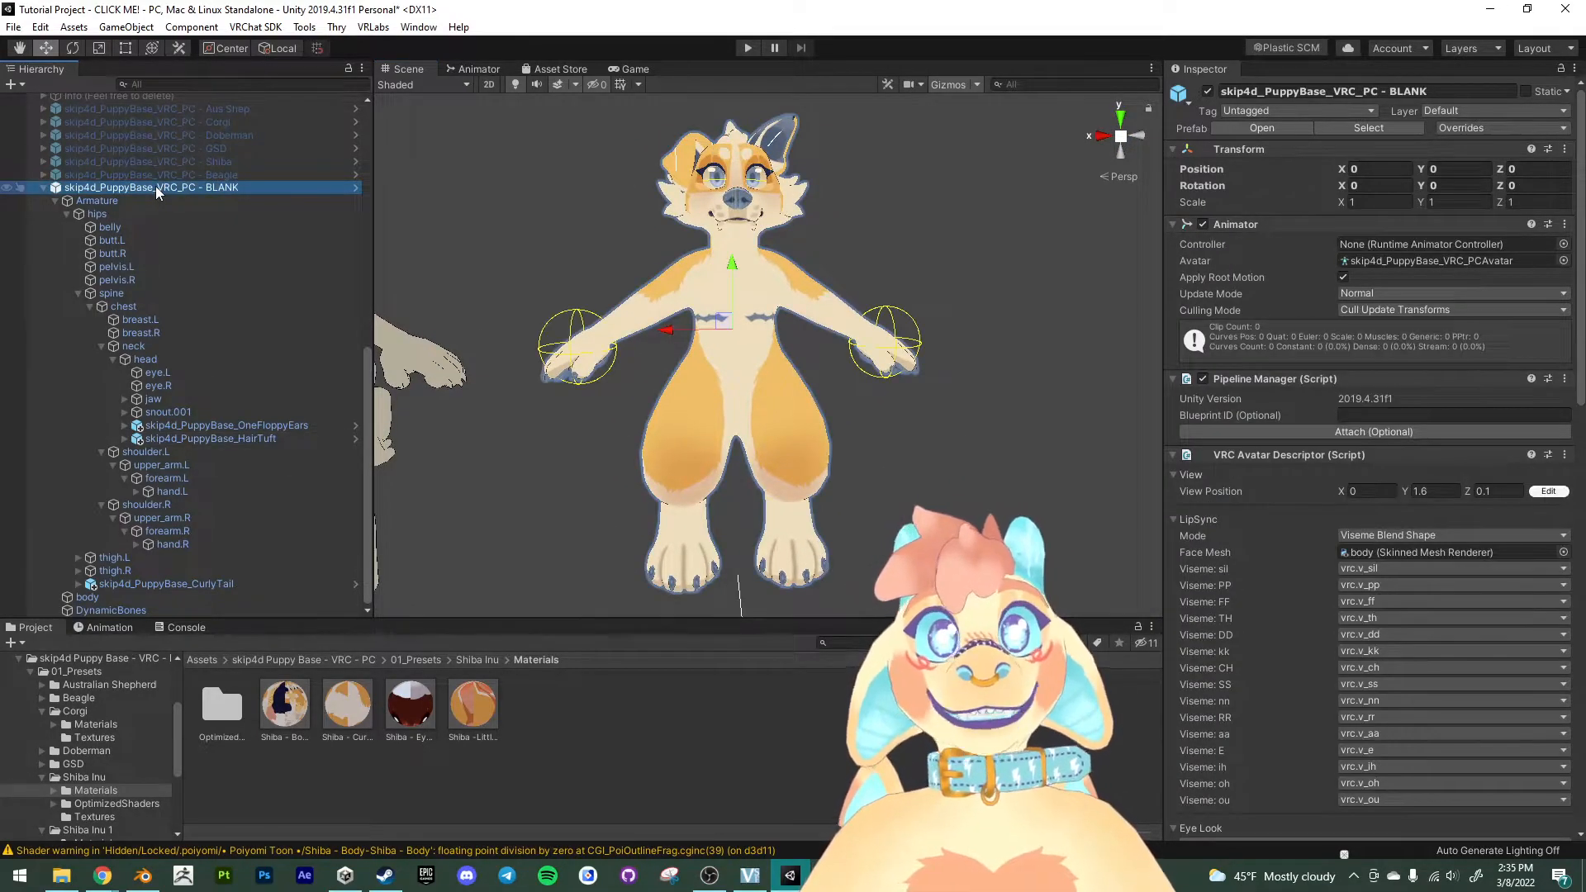
scroll("down", 3)
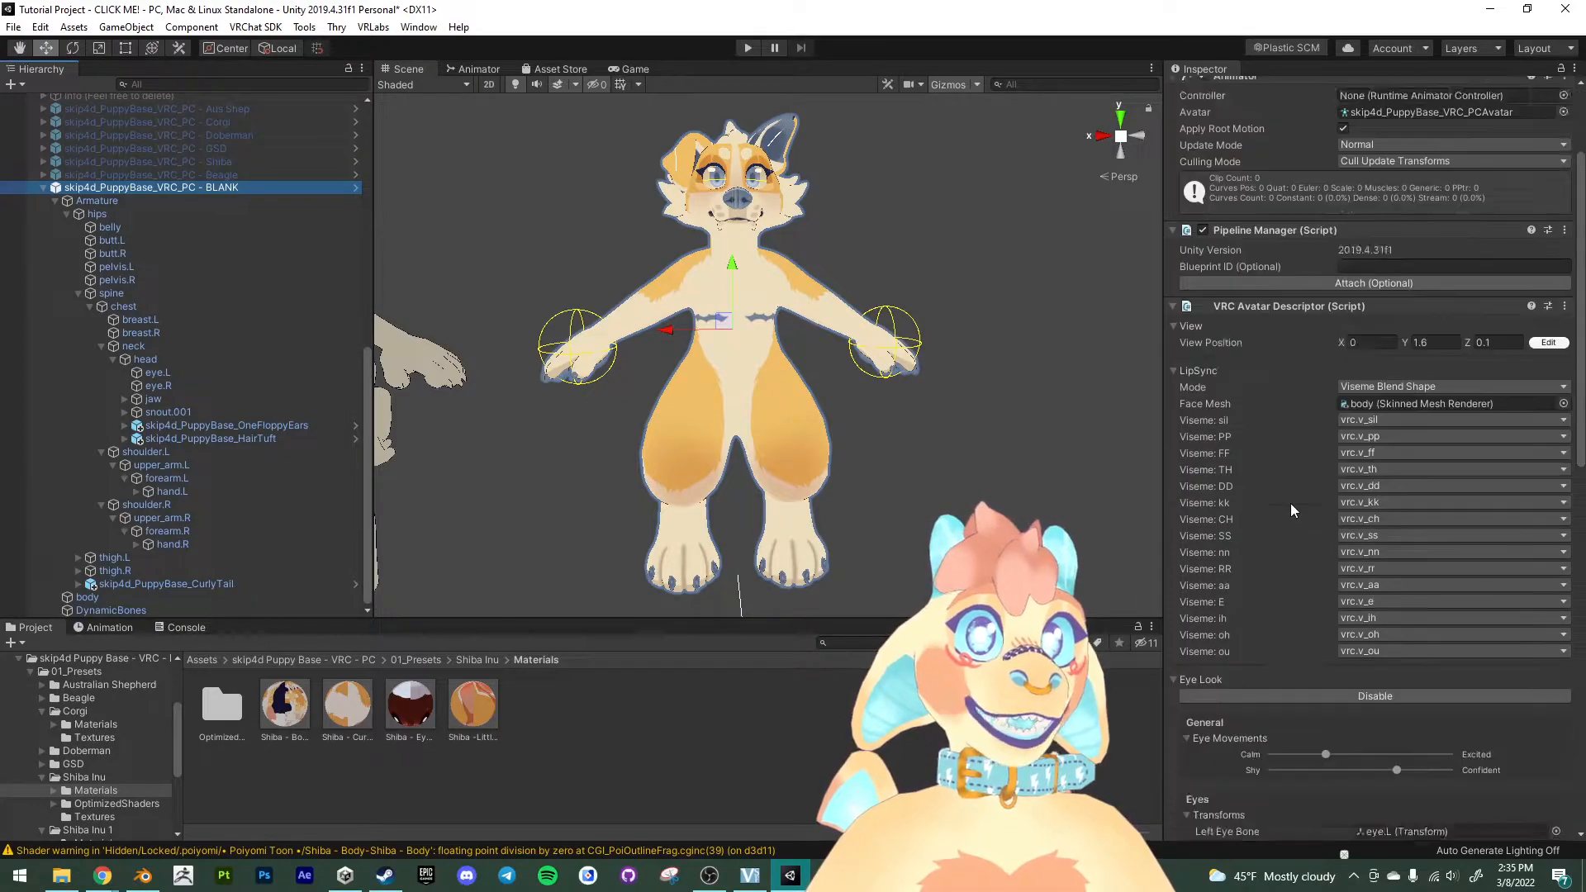
scroll("down", 3)
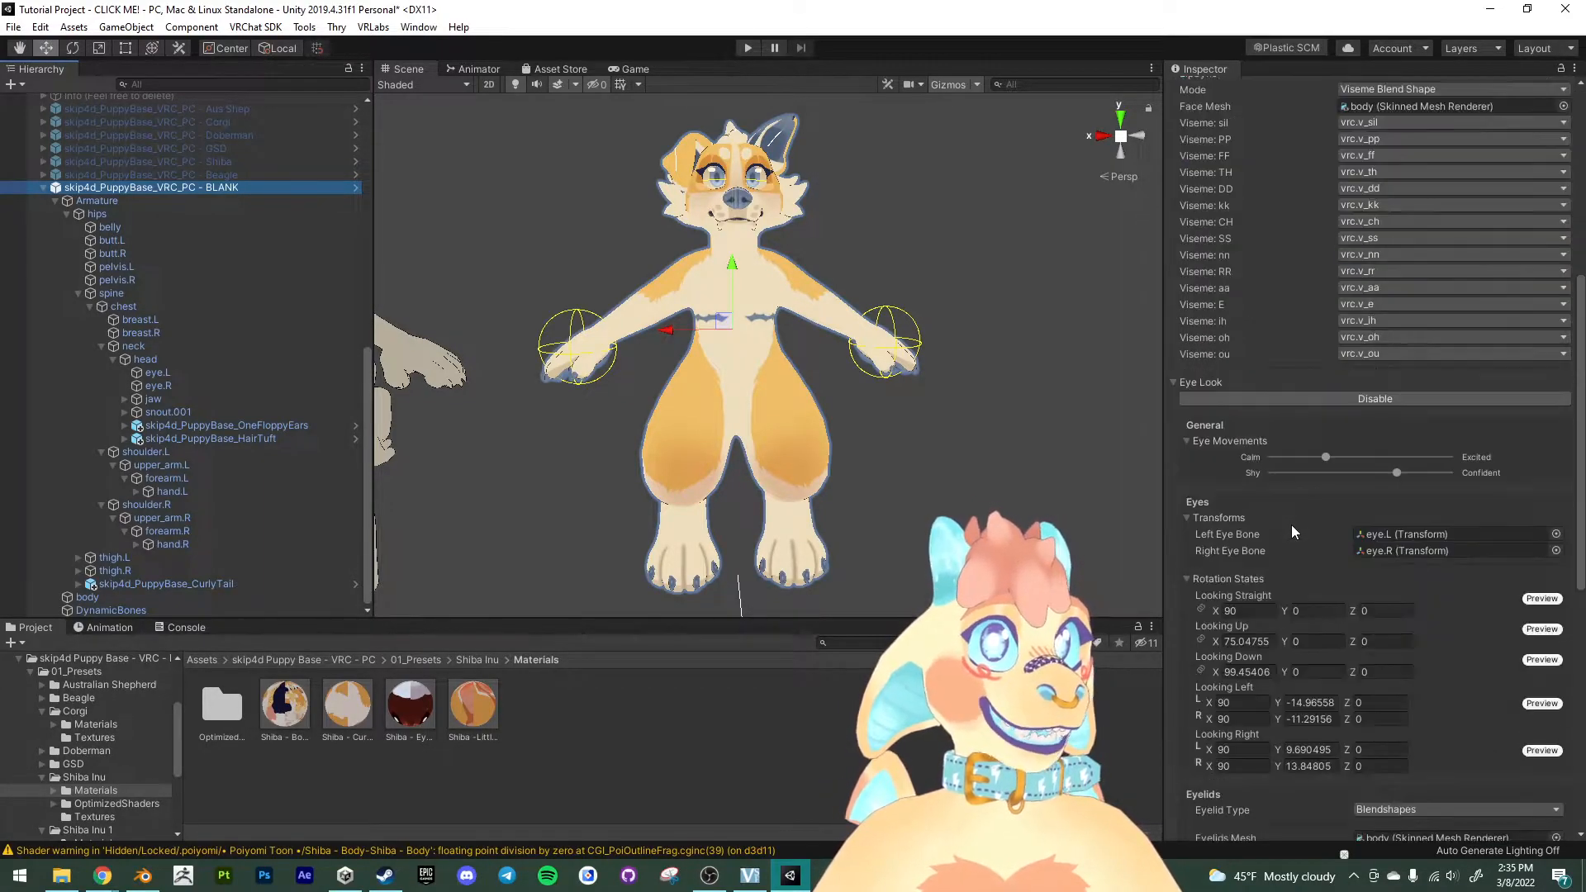
scroll("down", 3)
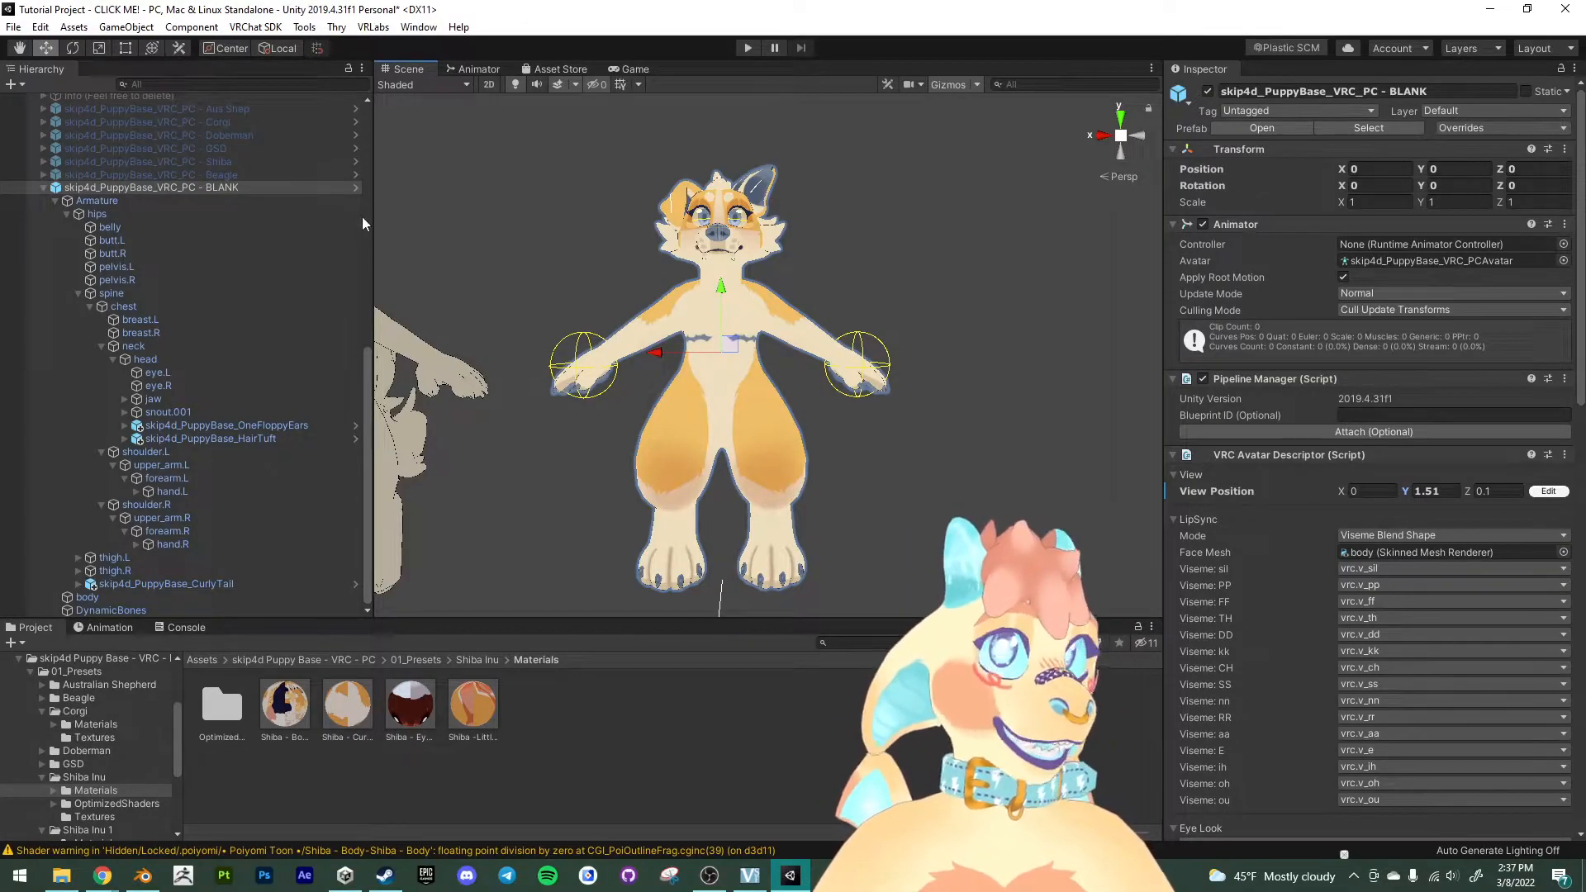
Step: Build & Publish the BLANK avatar for Windows from the VRChat SDK Builder, reaching the New Avatar form
left_click(152, 188)
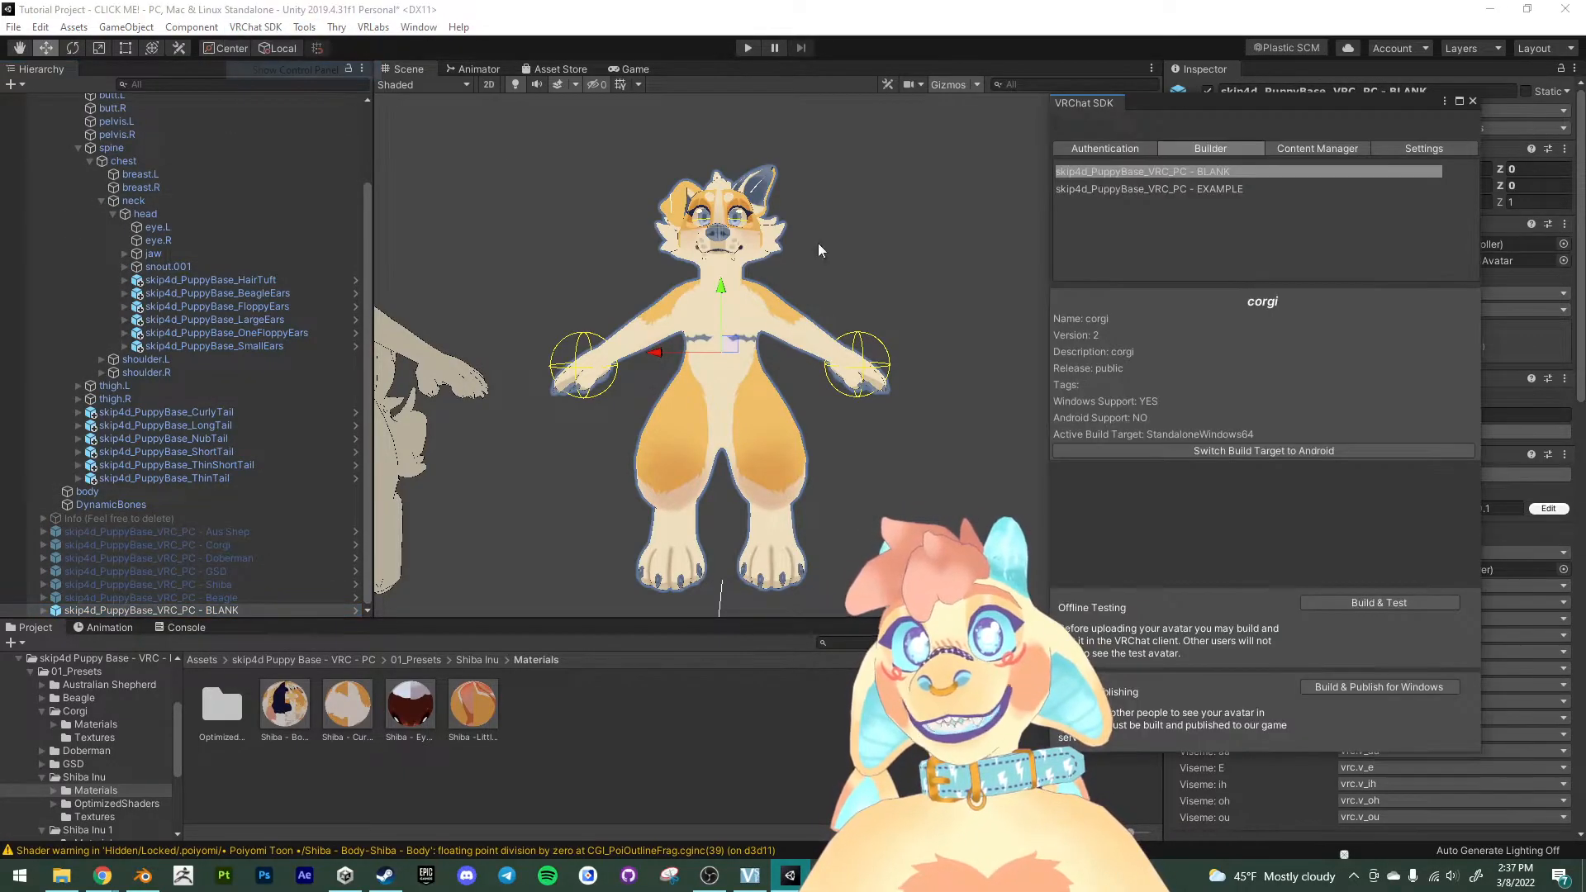
left_click(1141, 171)
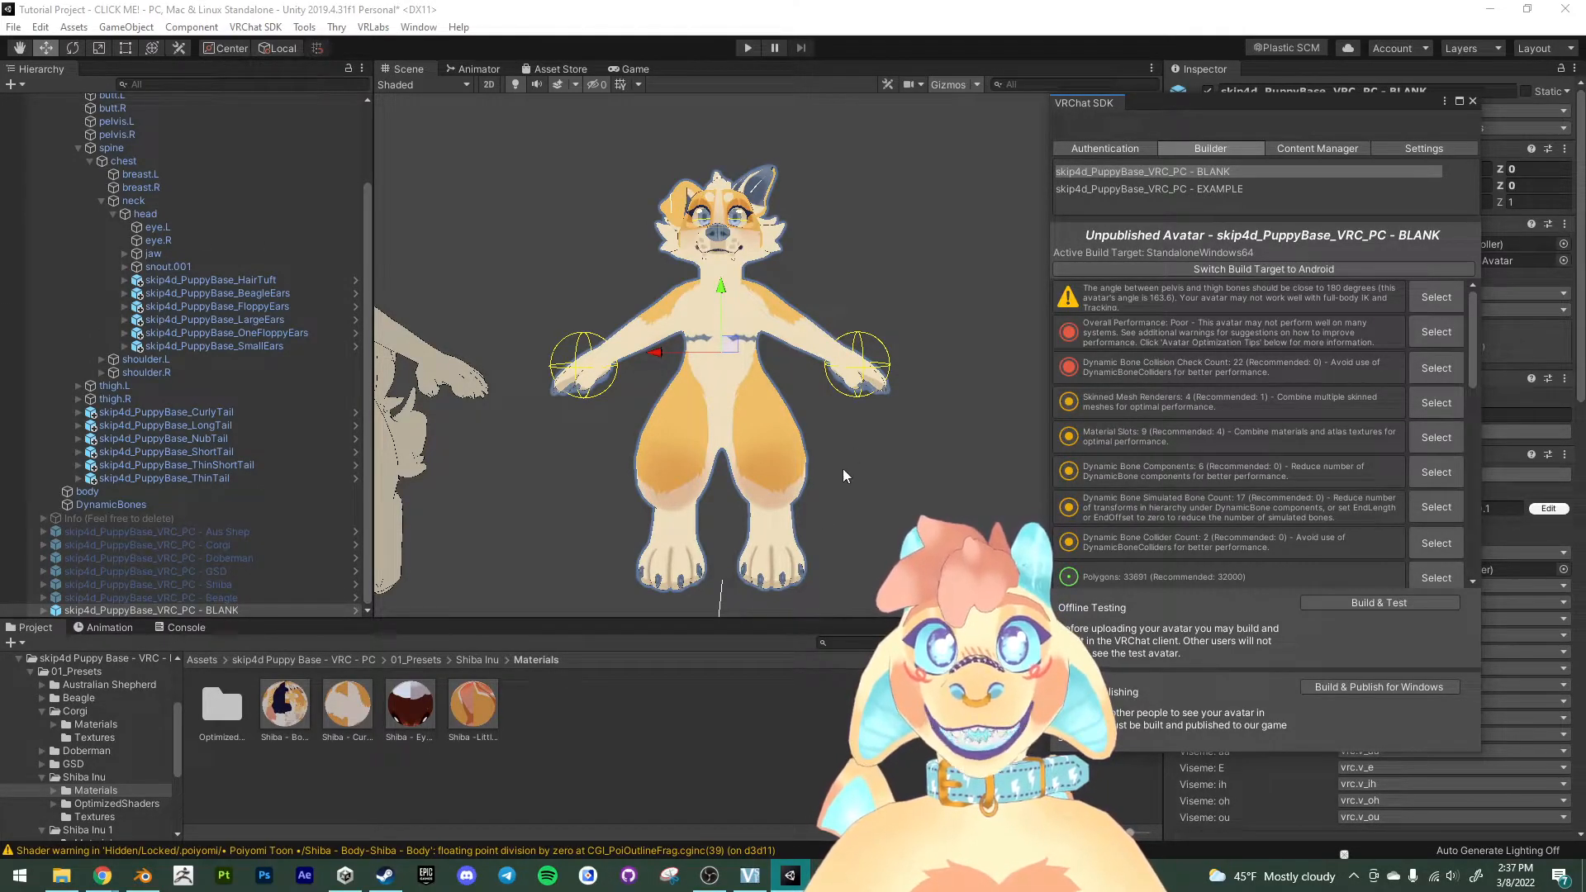
scroll("down", 3)
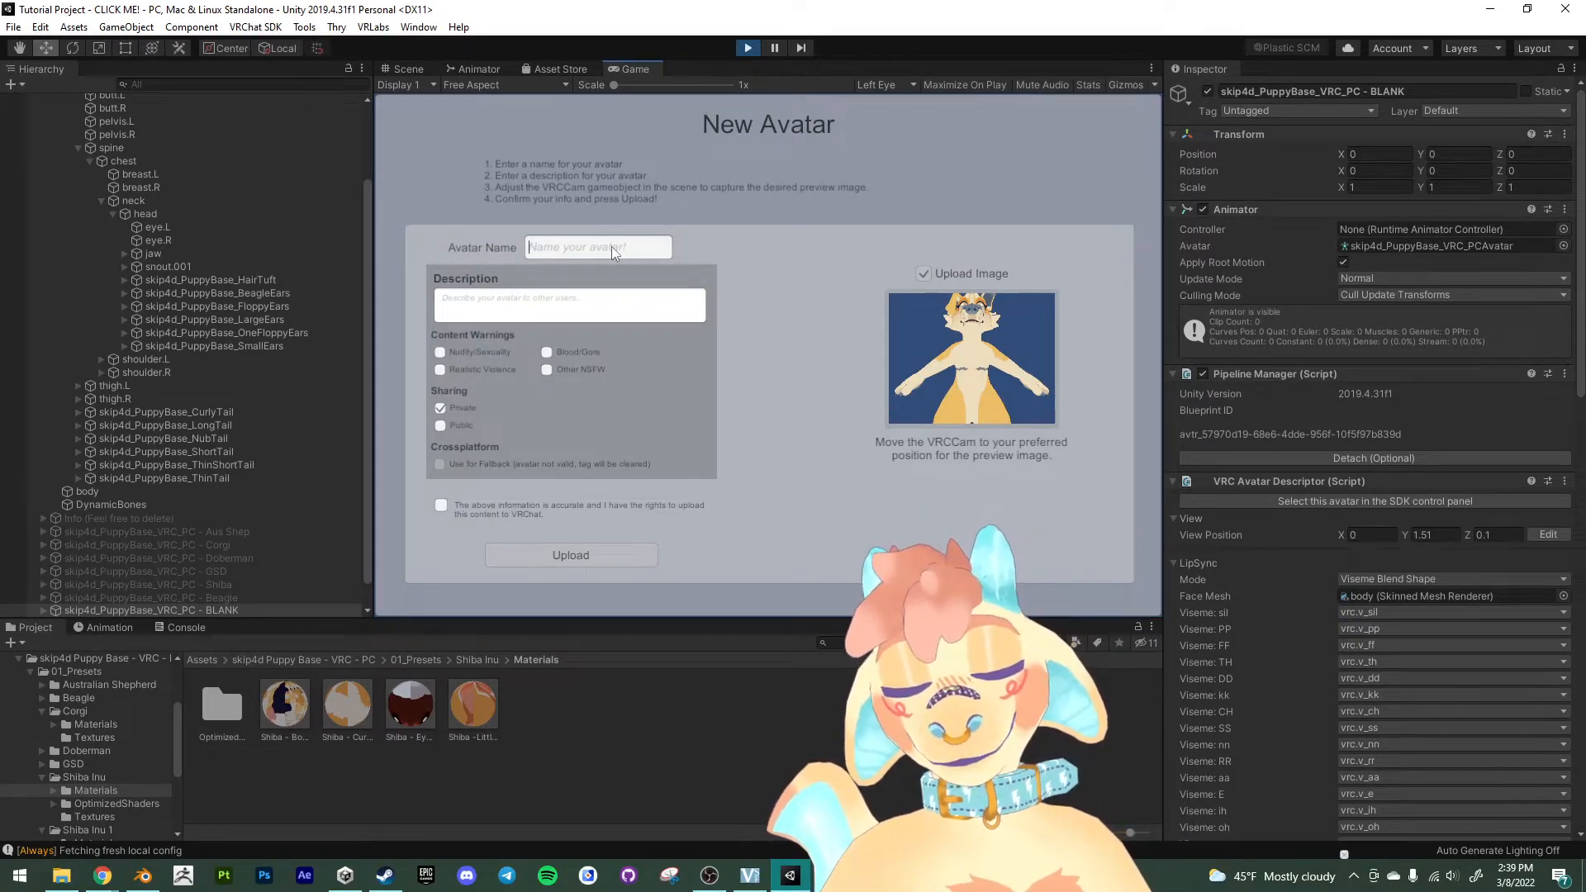
Step: Name the avatar 'Tutorial', add a short description and confirm the above-information-is-accurate checkbox
type("Tutotirla")
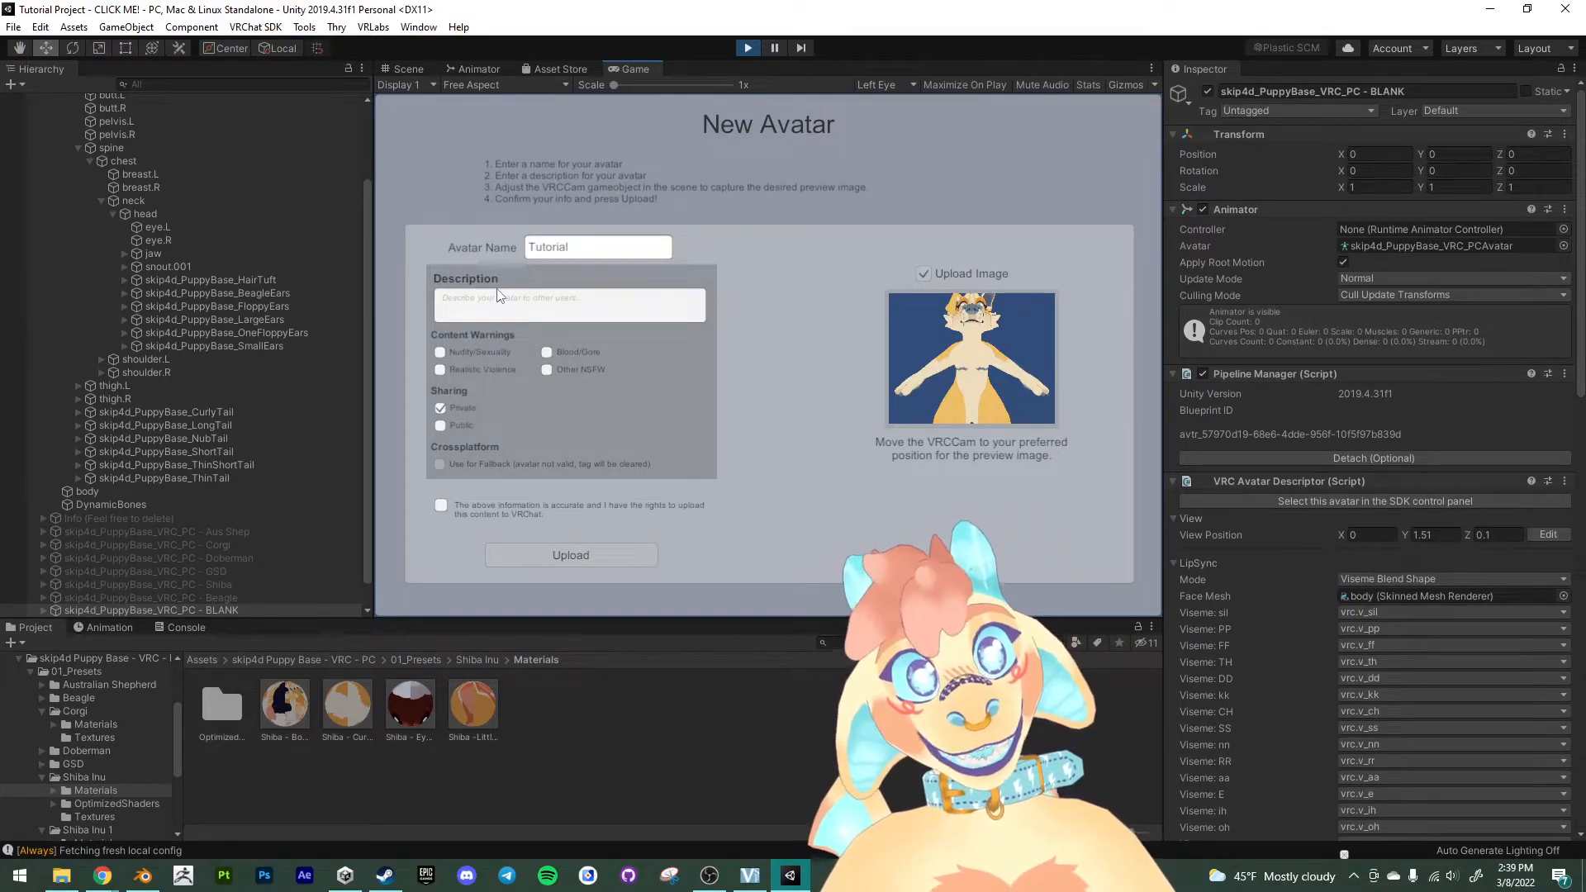
type("@skip4d")
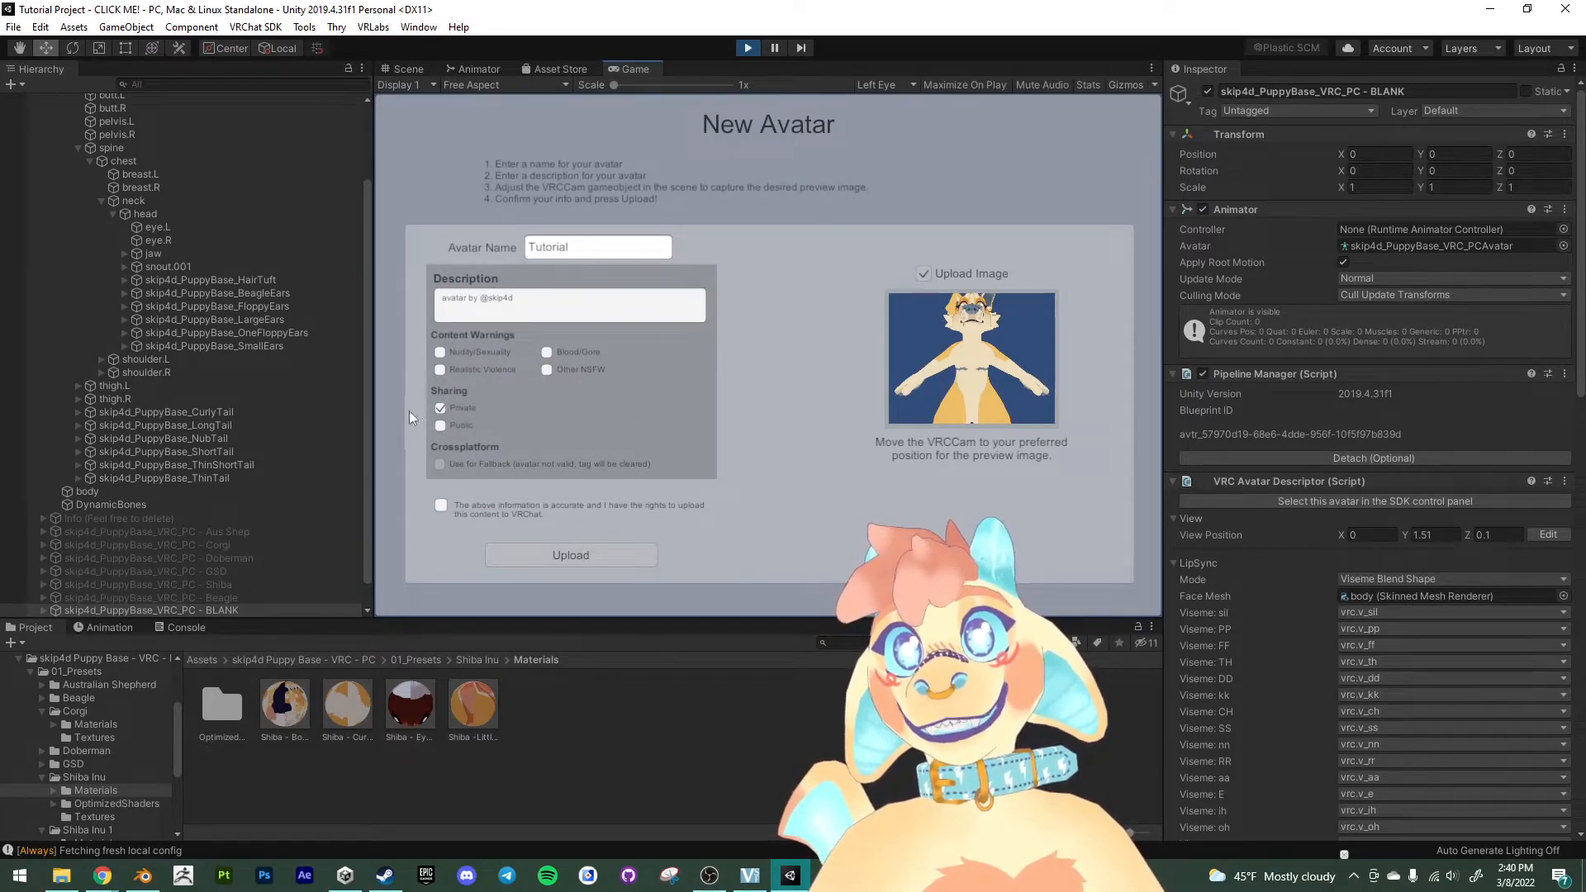
left_click(440, 505)
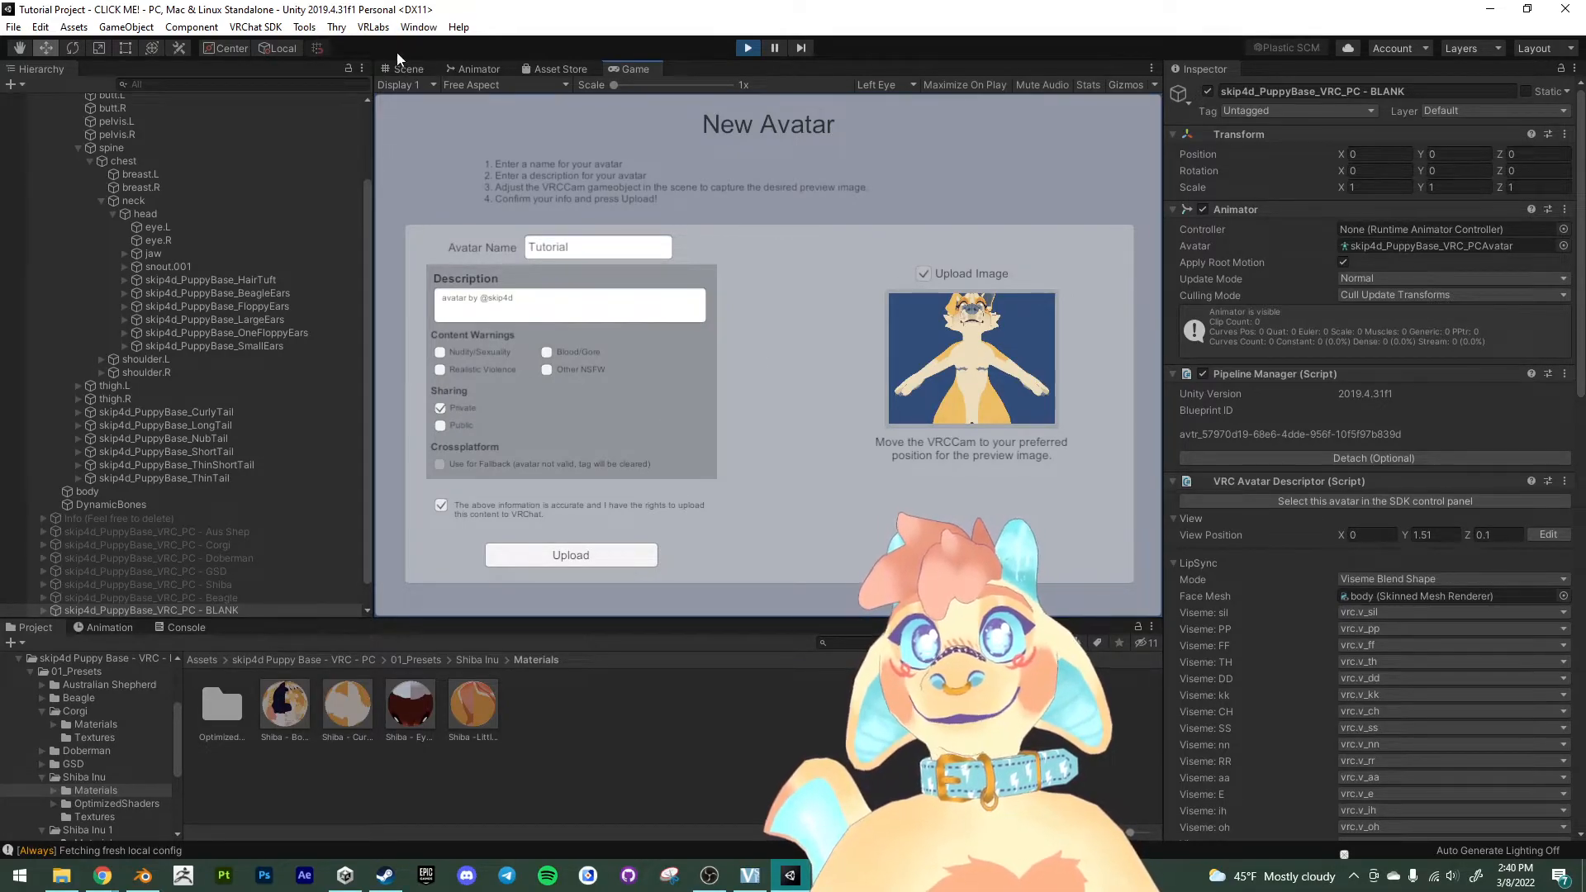
left_click(408, 69)
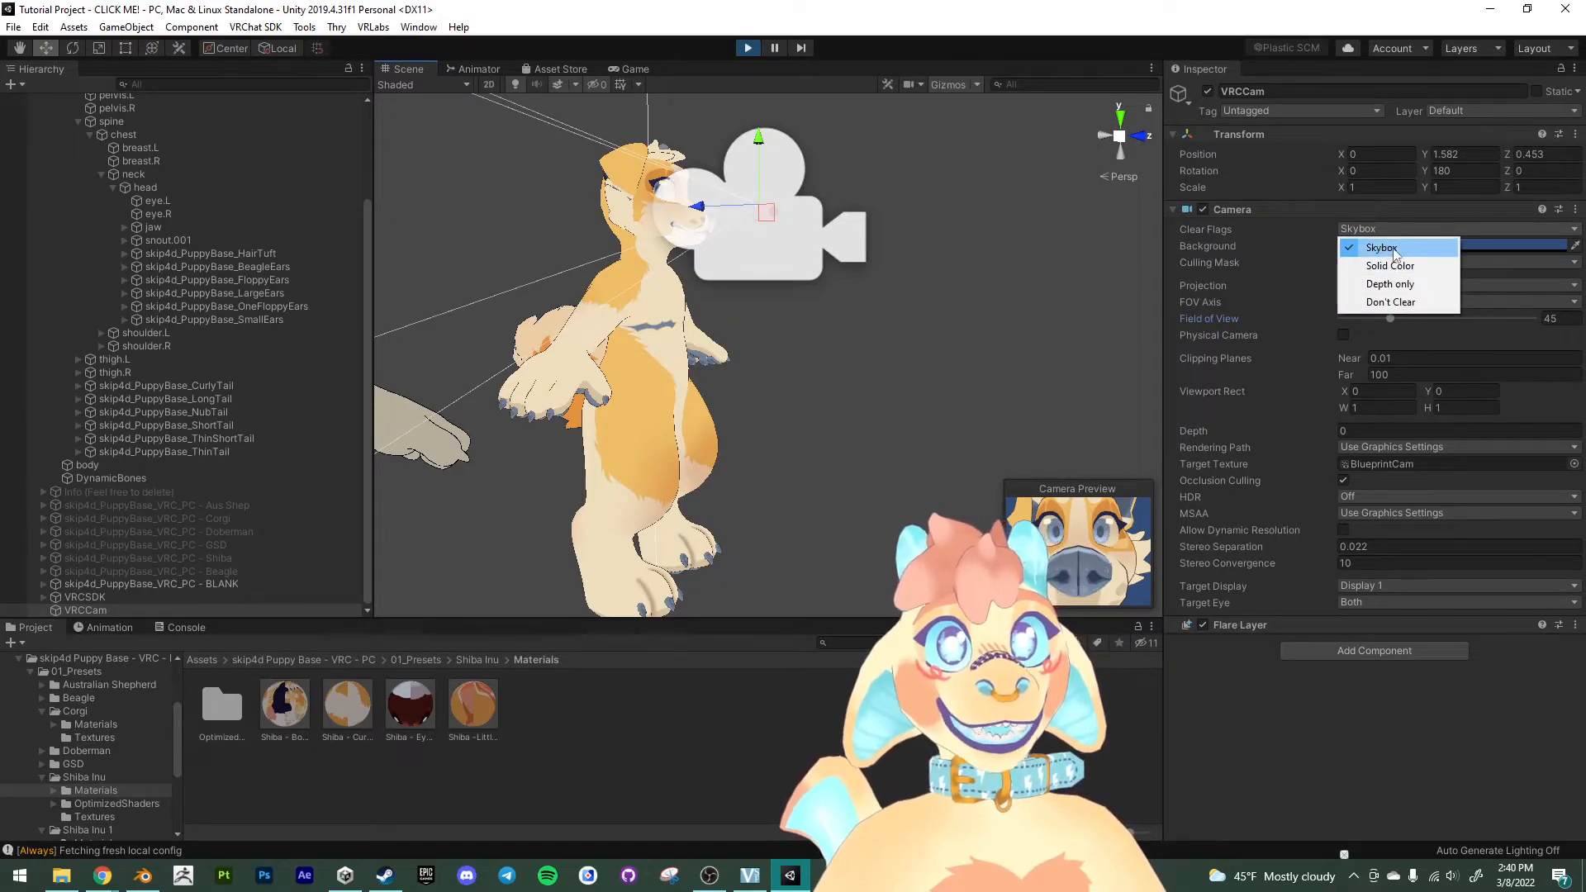
Step: Set VRCCam to a Solid Color clear with a light grey background and frame the puppy's face
left_click(1389, 266)
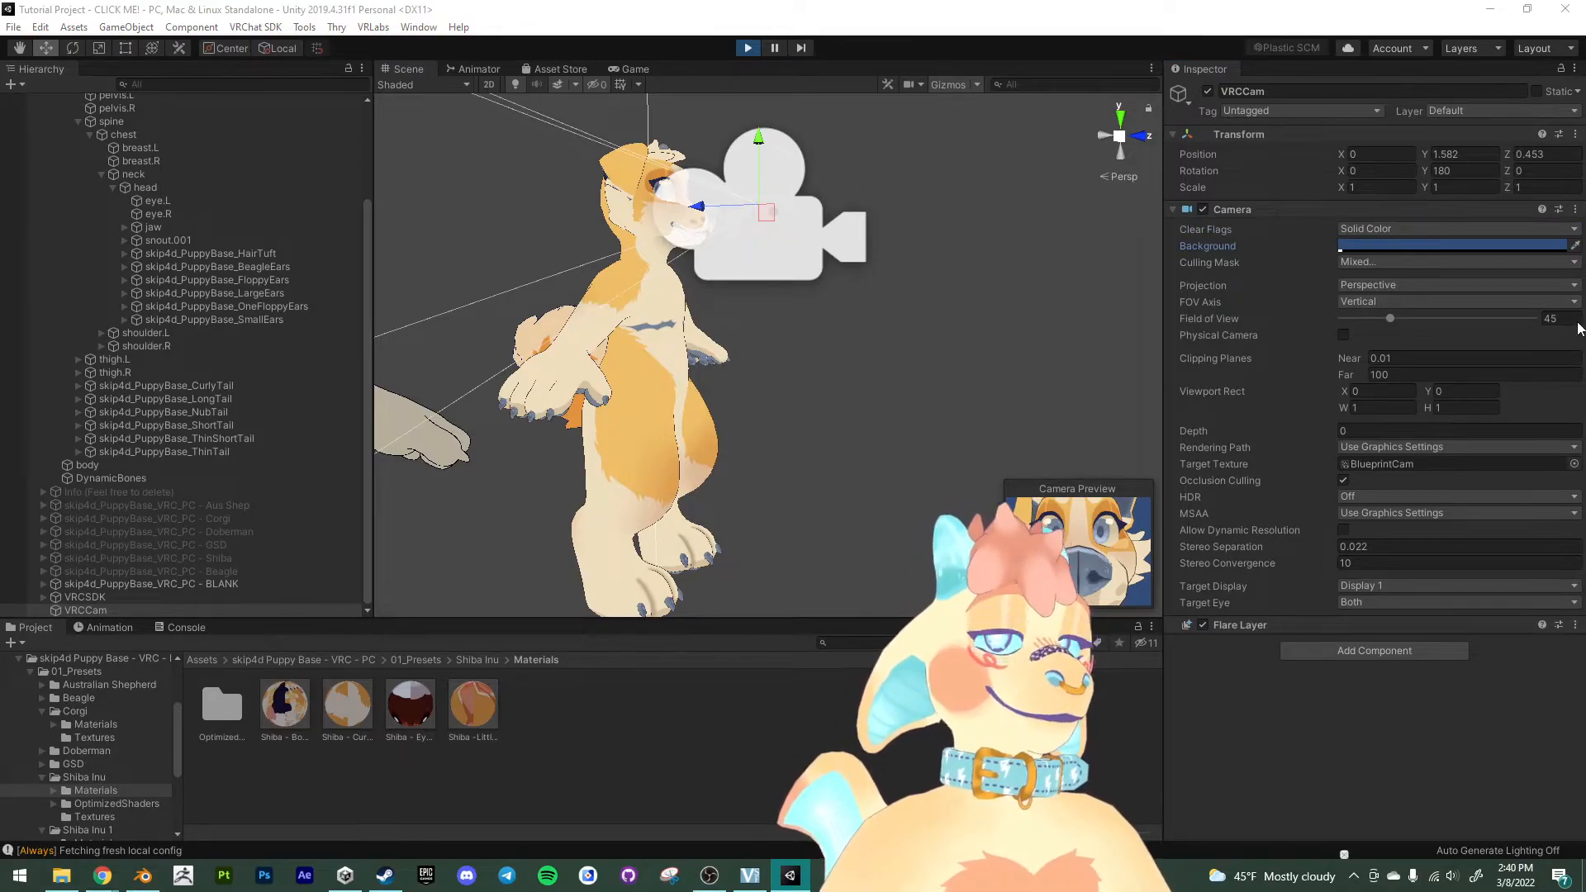
left_click(1456, 246)
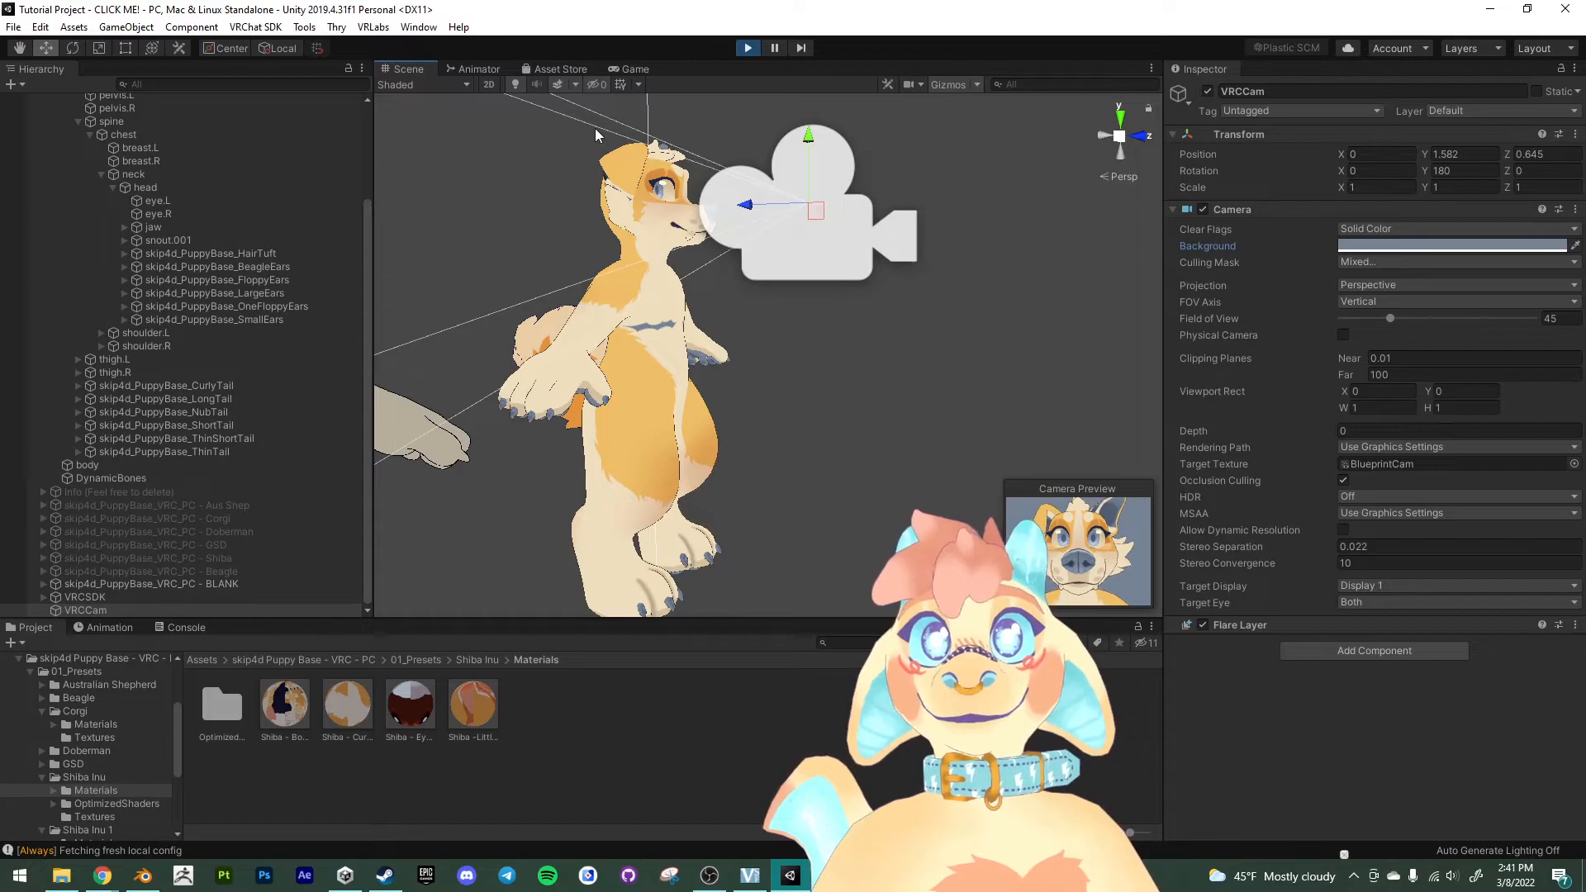
left_click(634, 69)
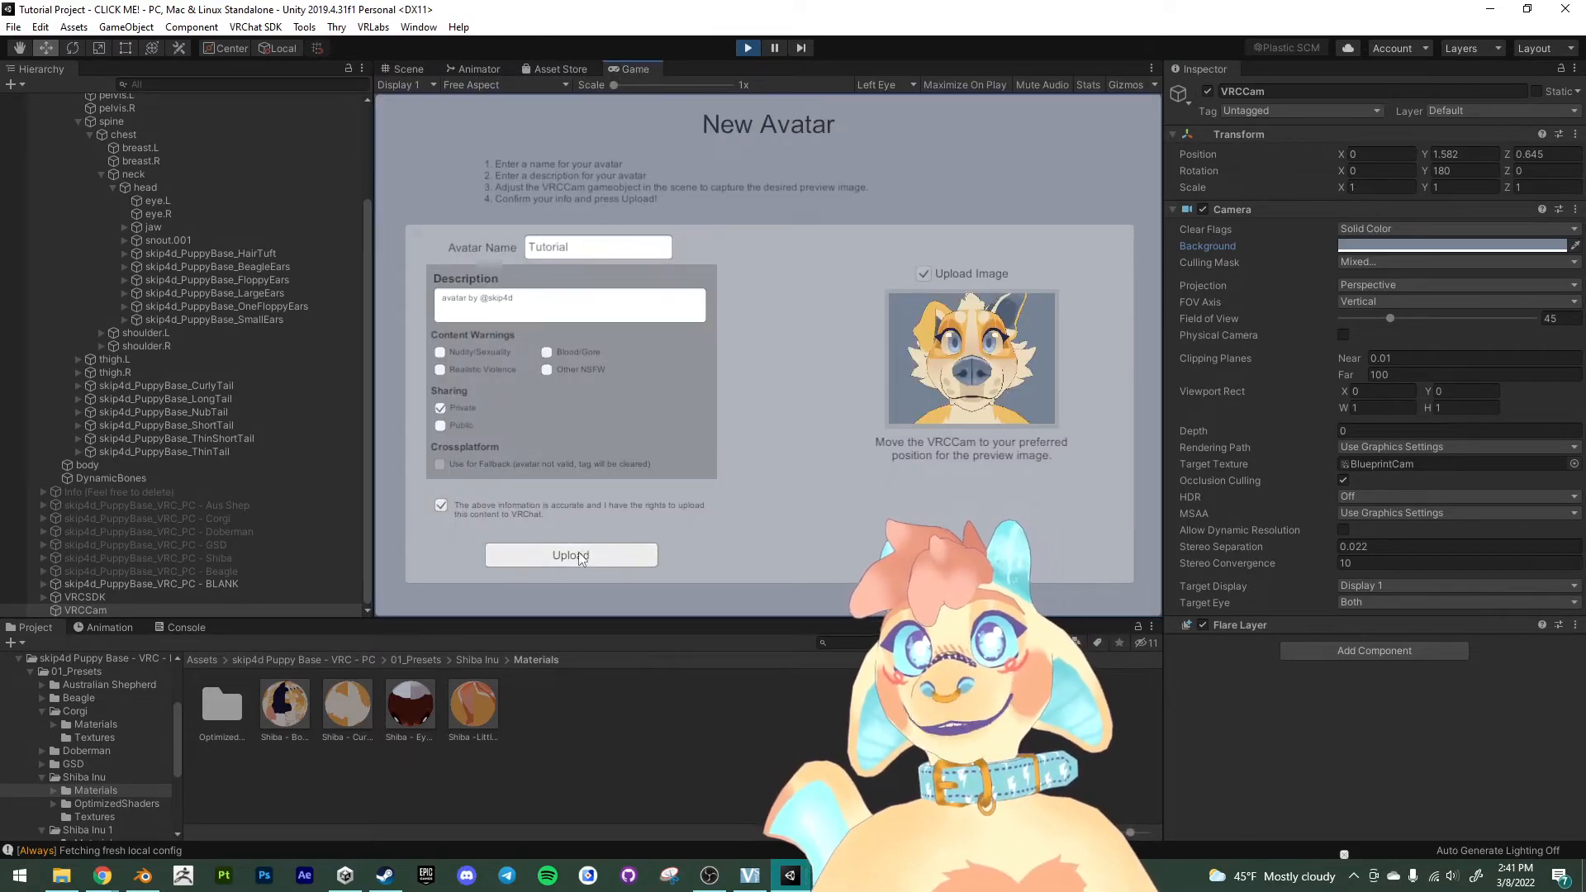
Step: Upload the Tutorial avatar to VRChat from the New Avatar panel
left_click(569, 555)
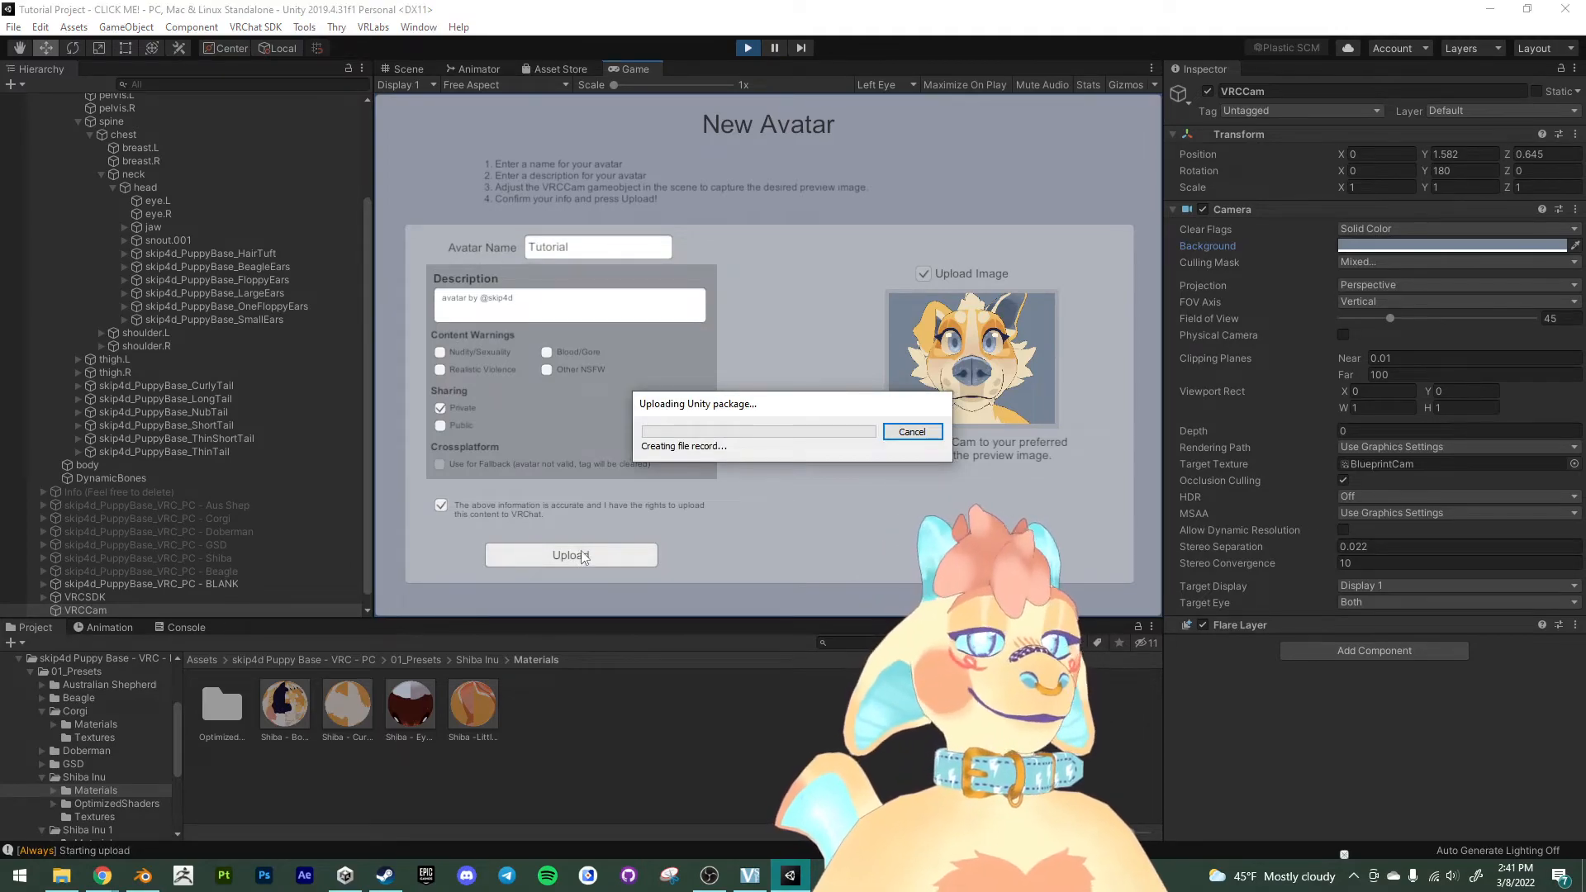